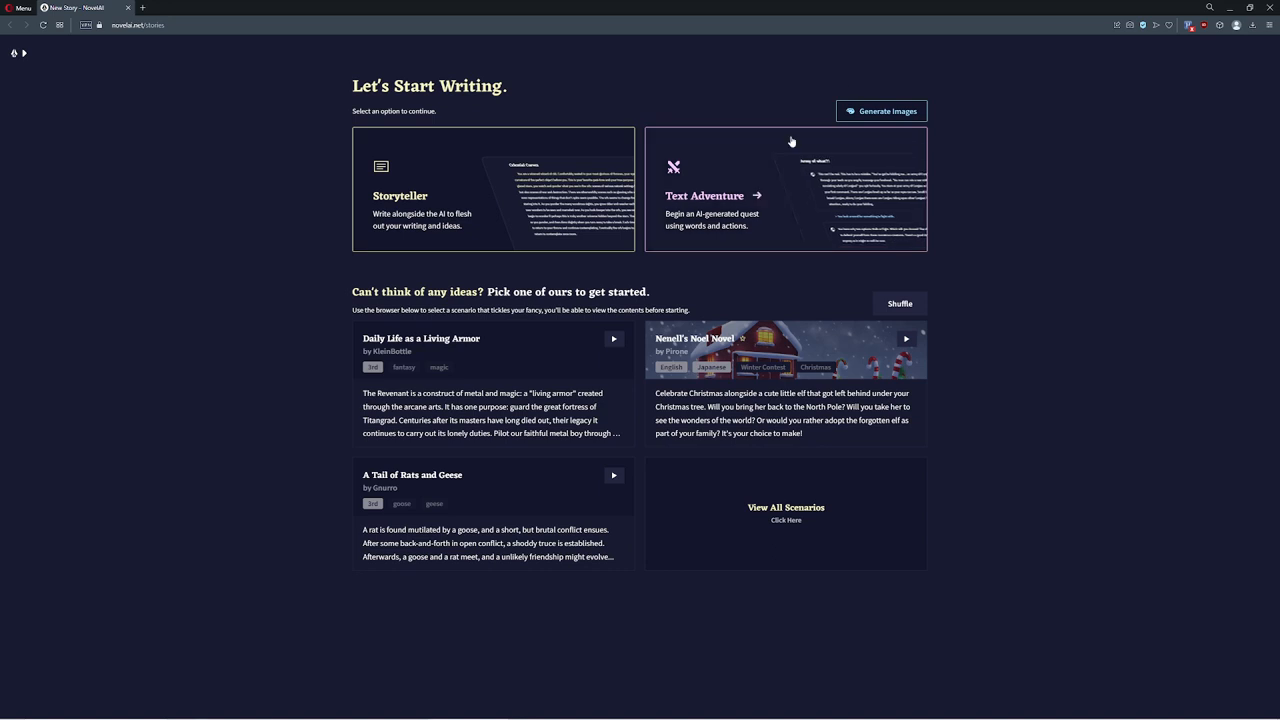
Start a new Text Adventure story from the Let's Start Writing page
click(704, 196)
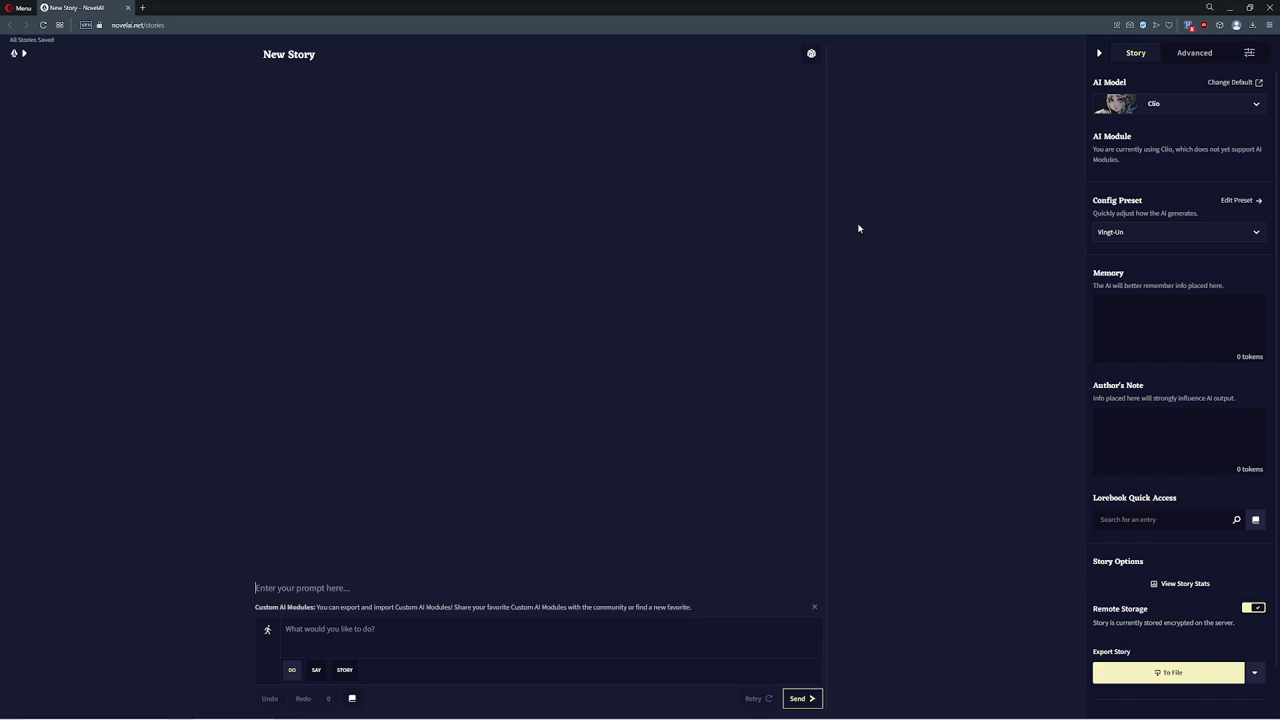
mouse_move(724, 310)
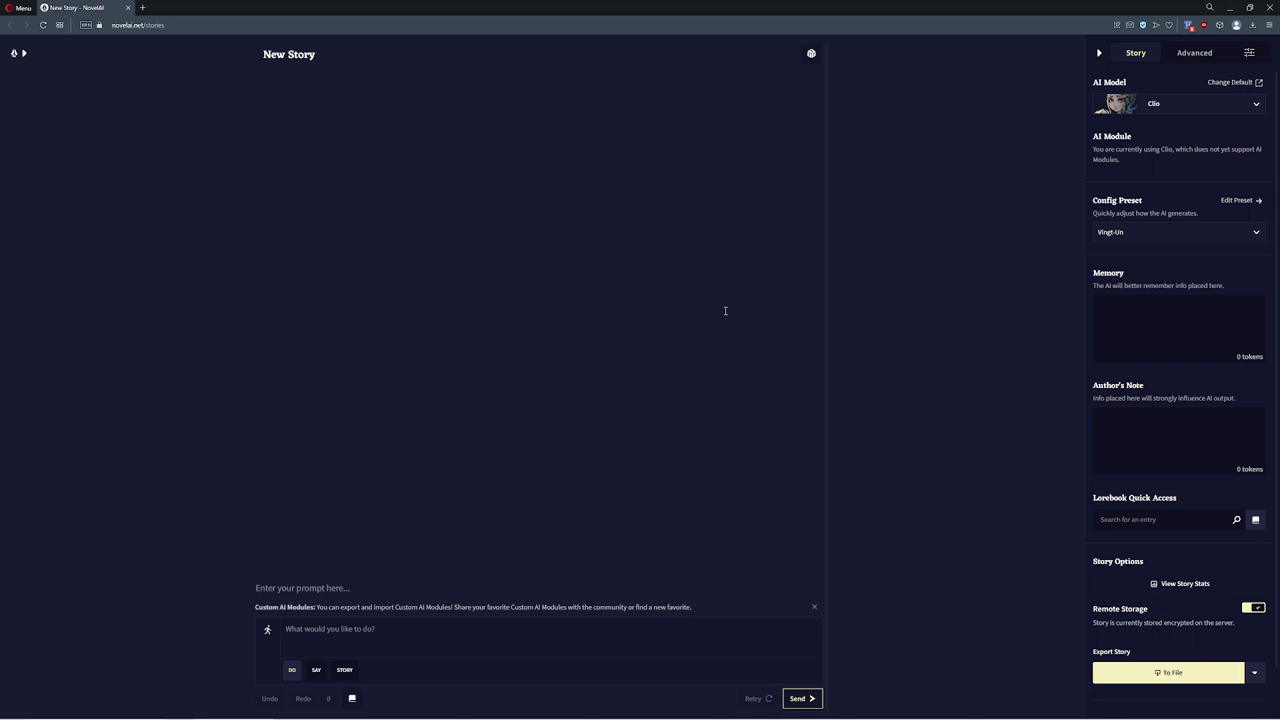
mouse_move(356, 458)
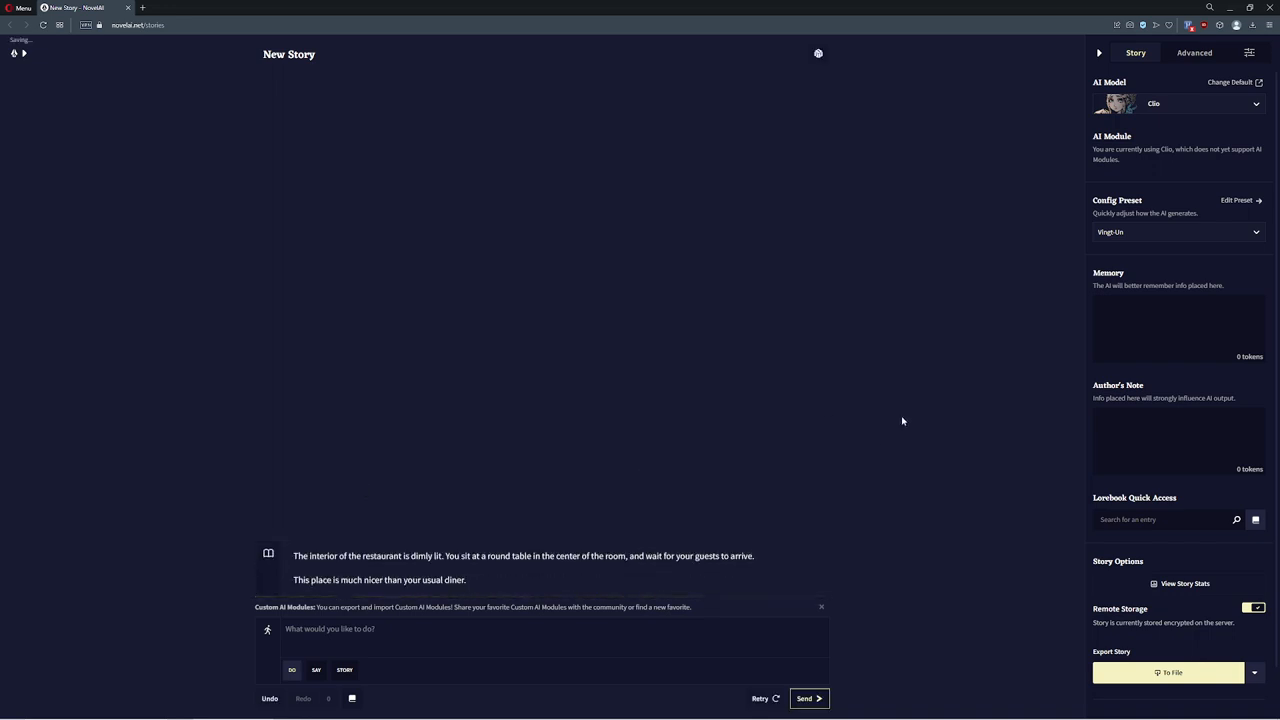
mouse_move(1016, 458)
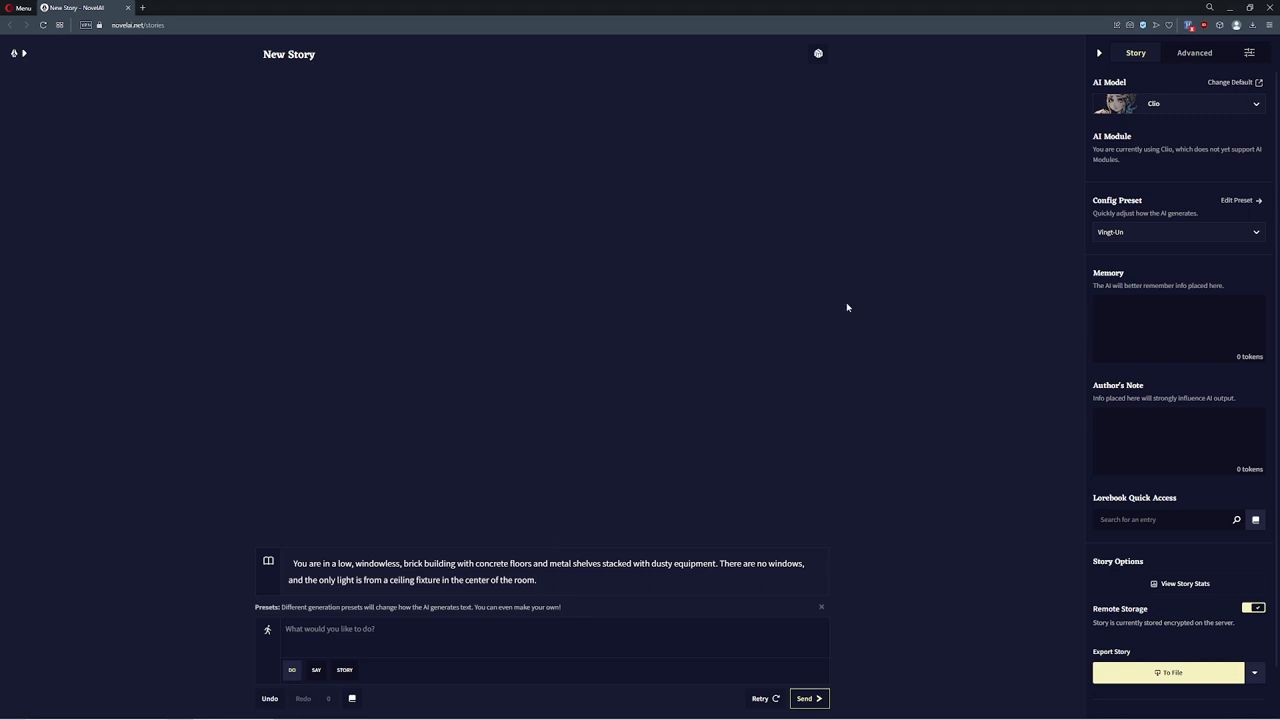
Write the Memory premise: a private detective searching for a missing person named Riley
text(Your name is Soc)
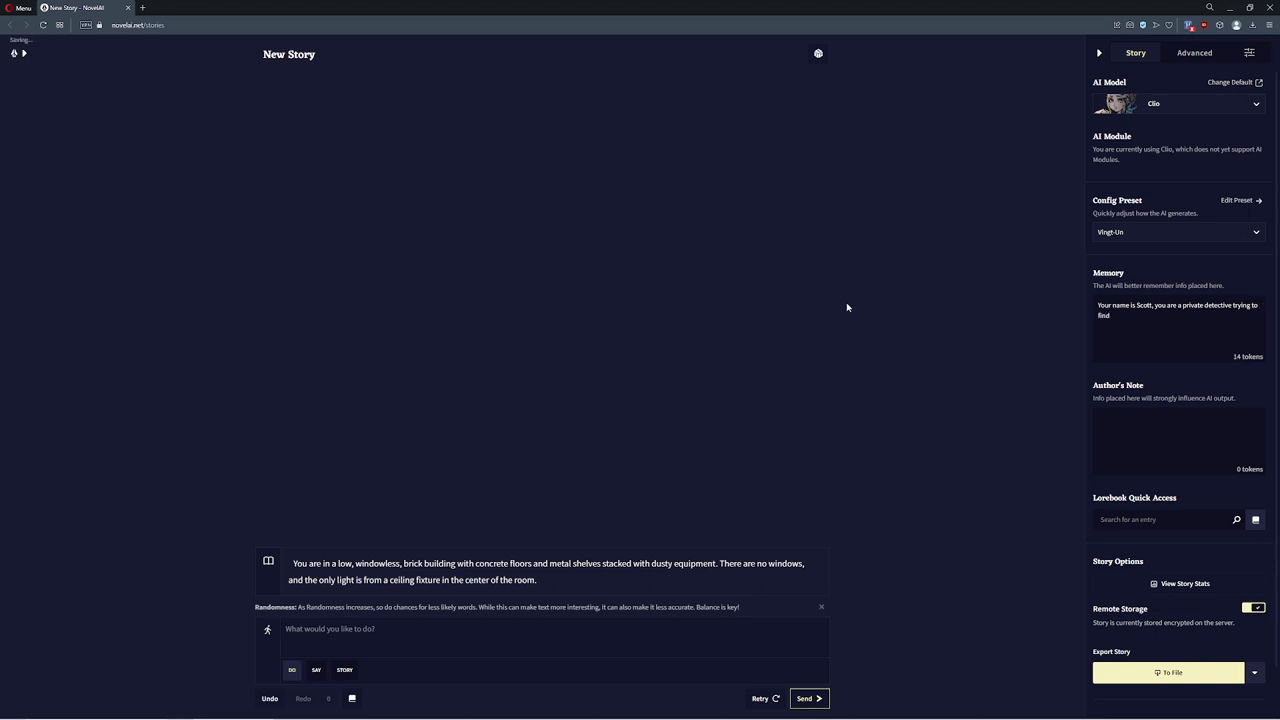
text(a missing person named Riley.)
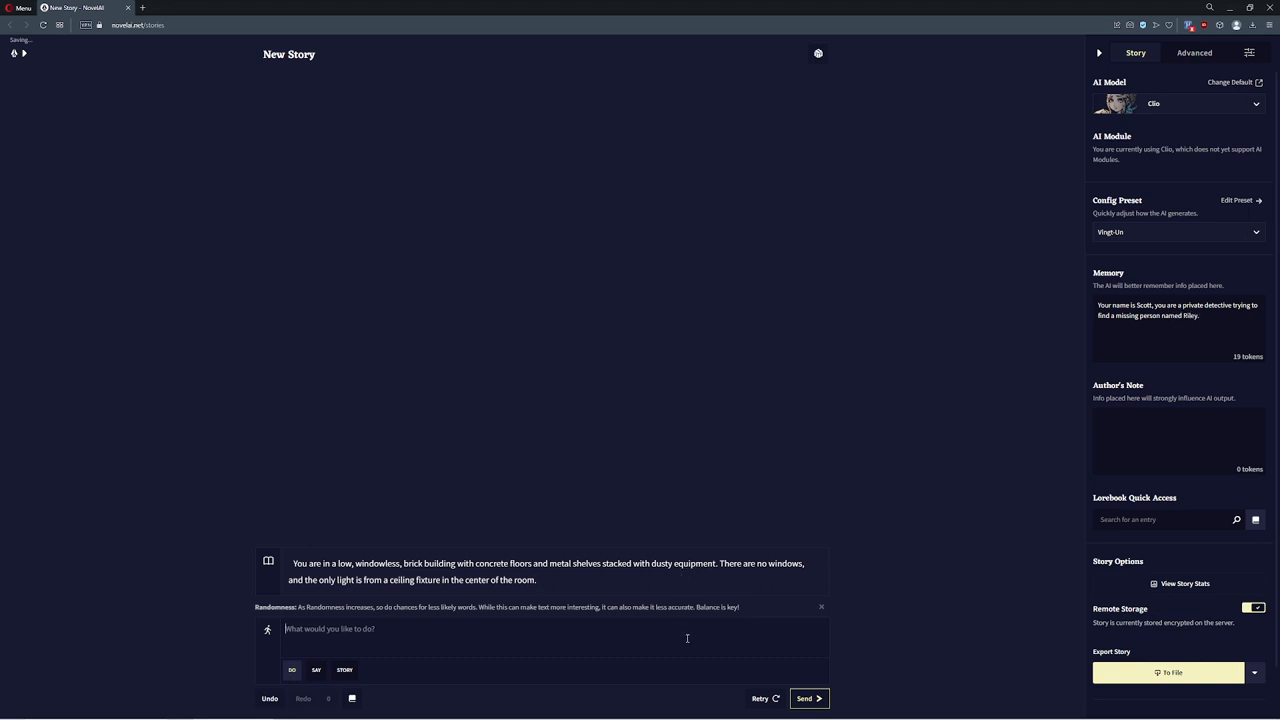
mouse_move(438, 388)
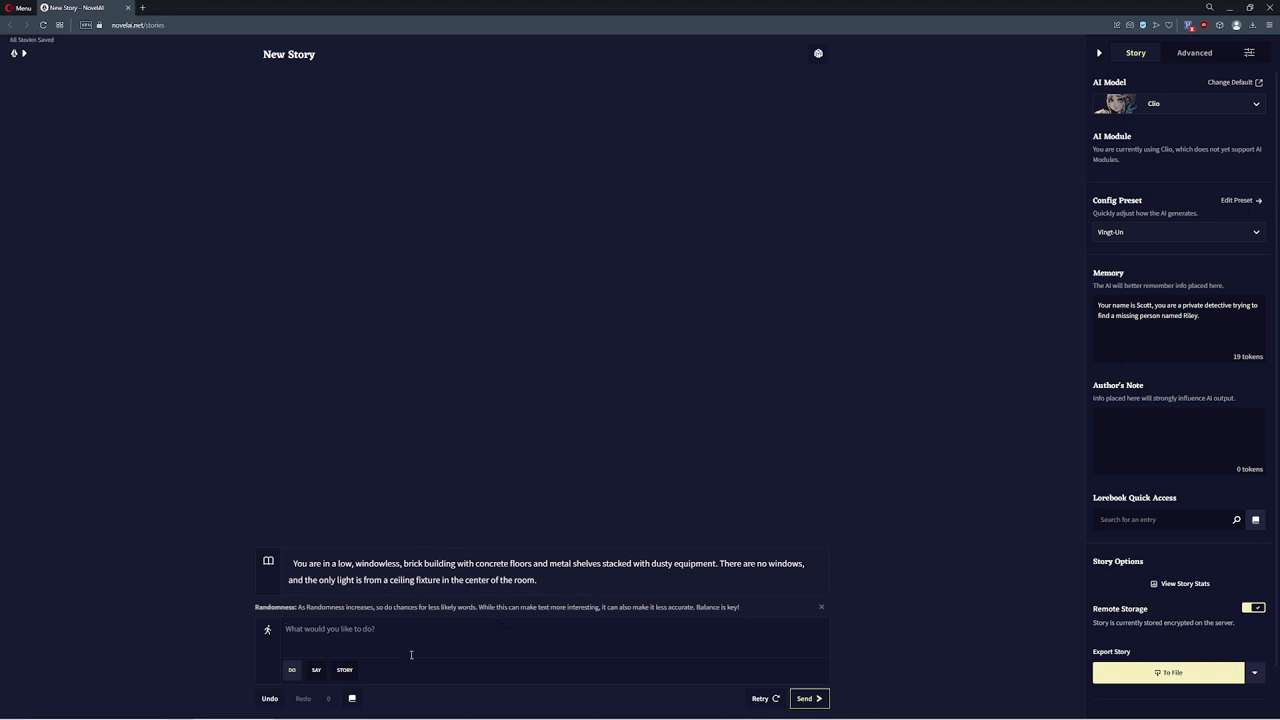
mouse_move(808, 374)
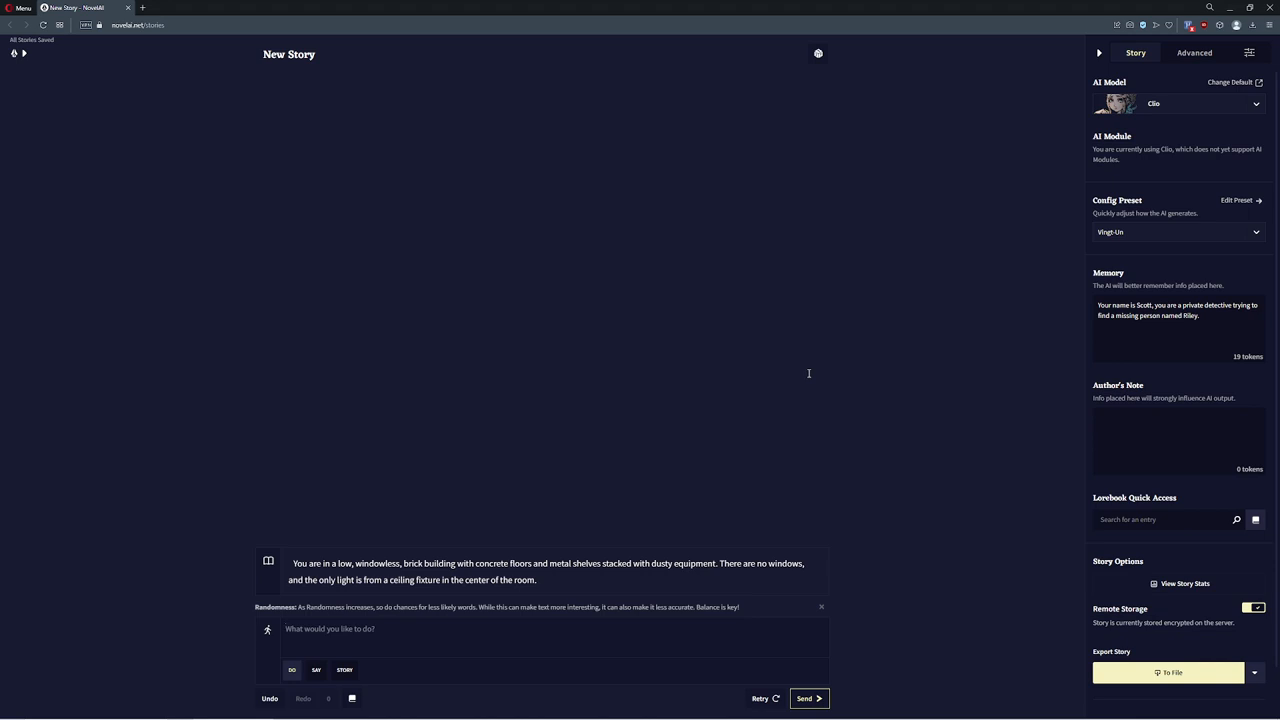
Send the actions 'Look at the shelves' and 'Walk to the door and check the handle'
text(Look at the)
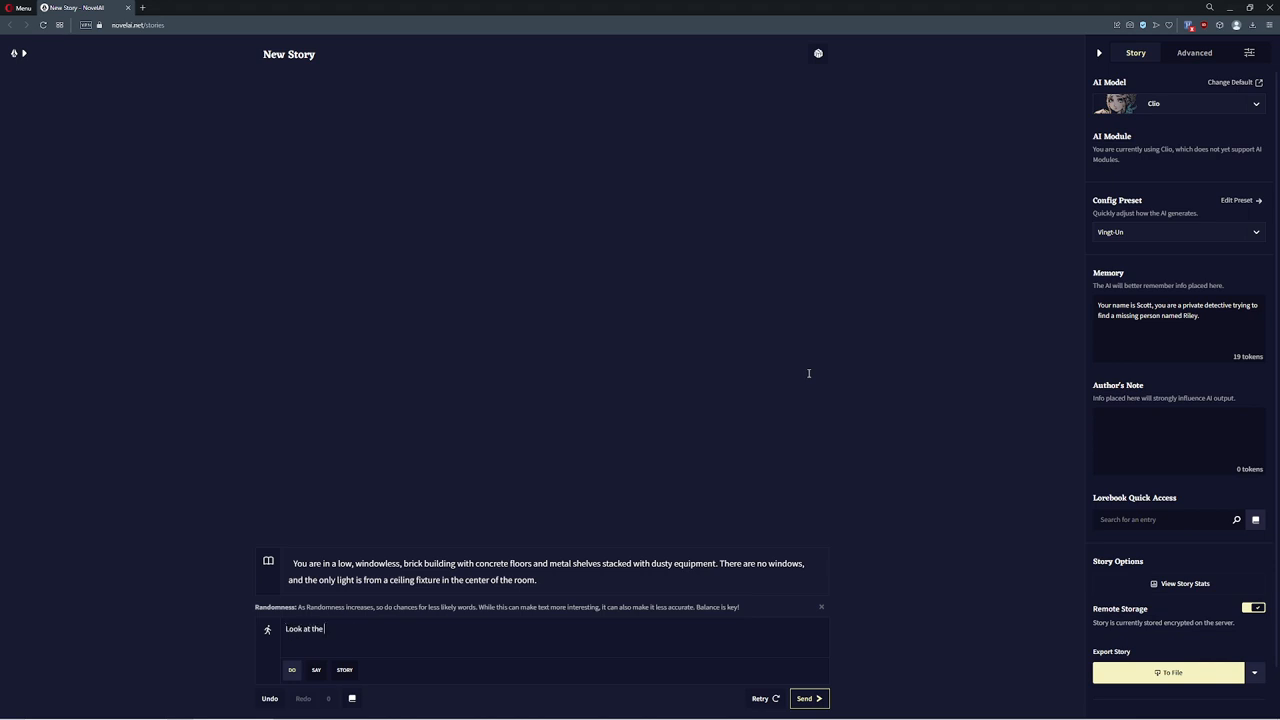
click(808, 698)
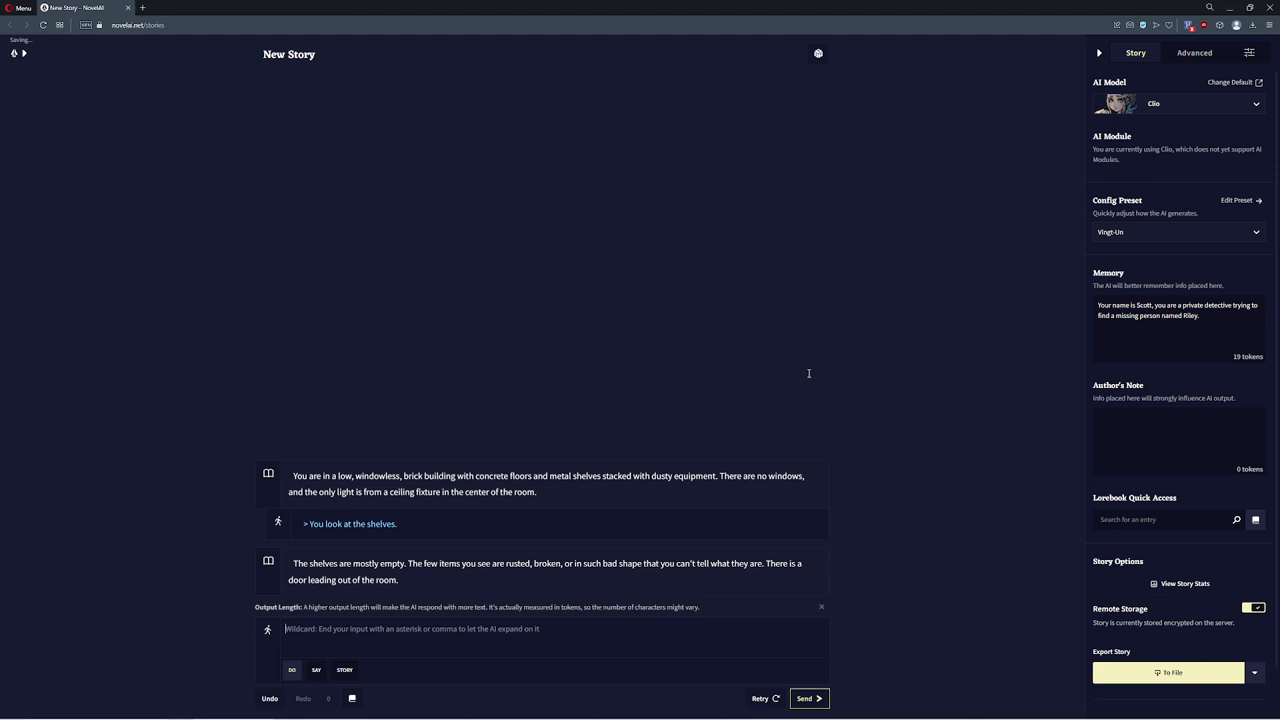
text(Walk to the door and check the k)
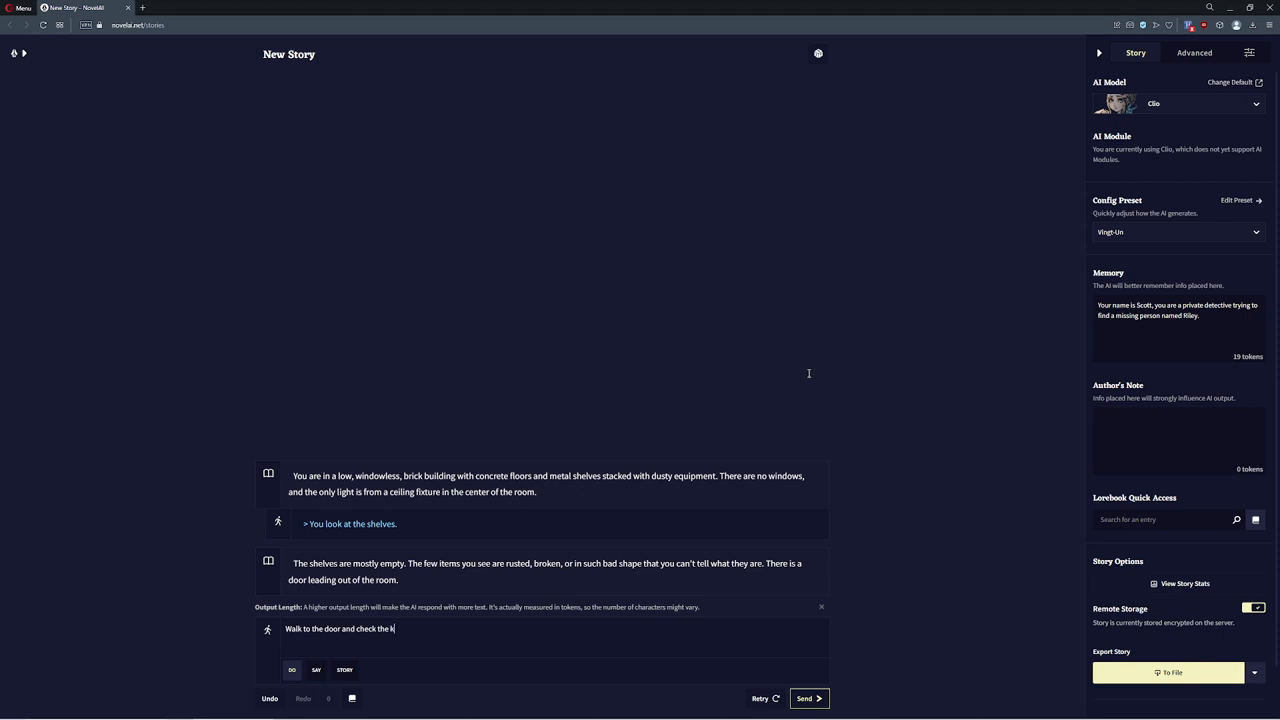
click(808, 698)
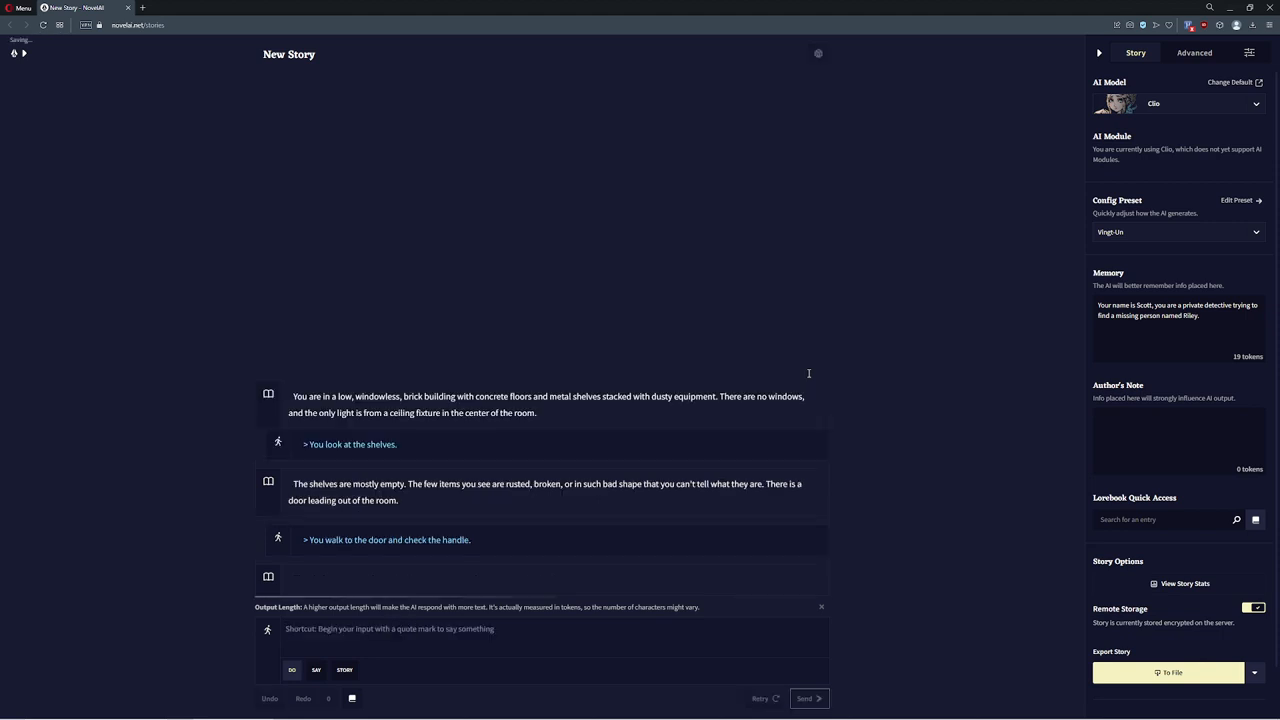
mouse_move(586, 302)
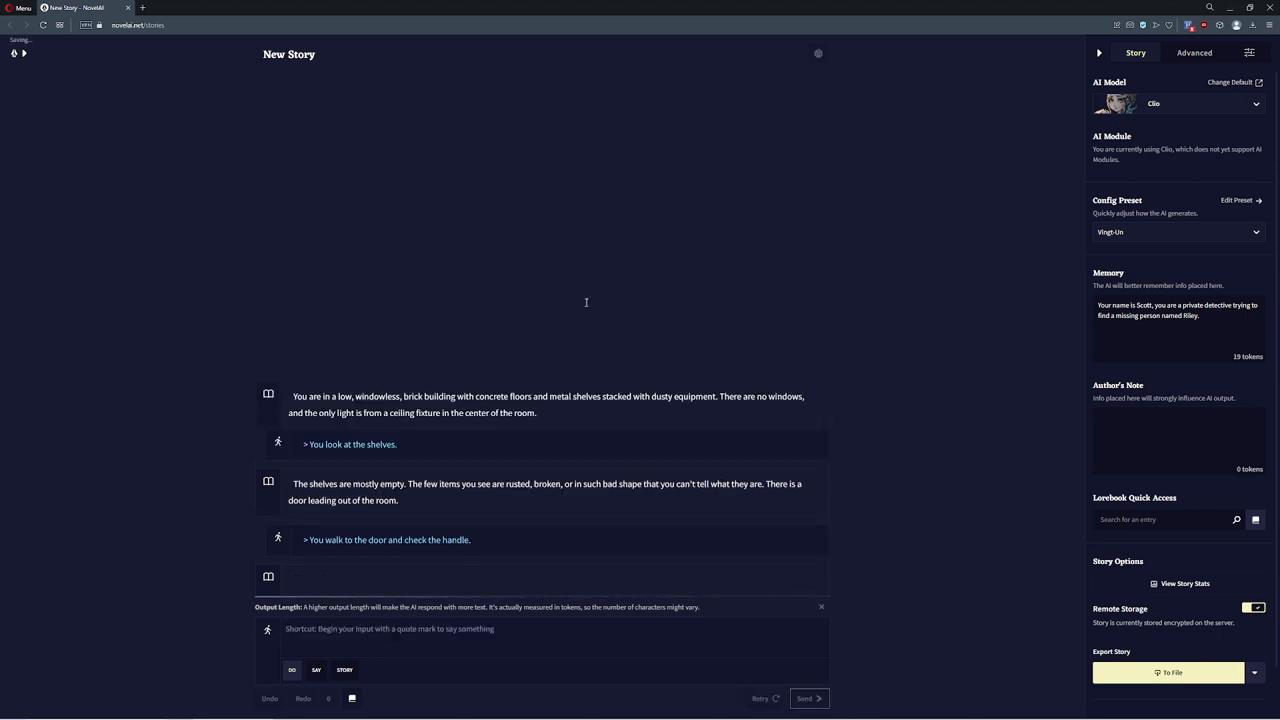
click(808, 698)
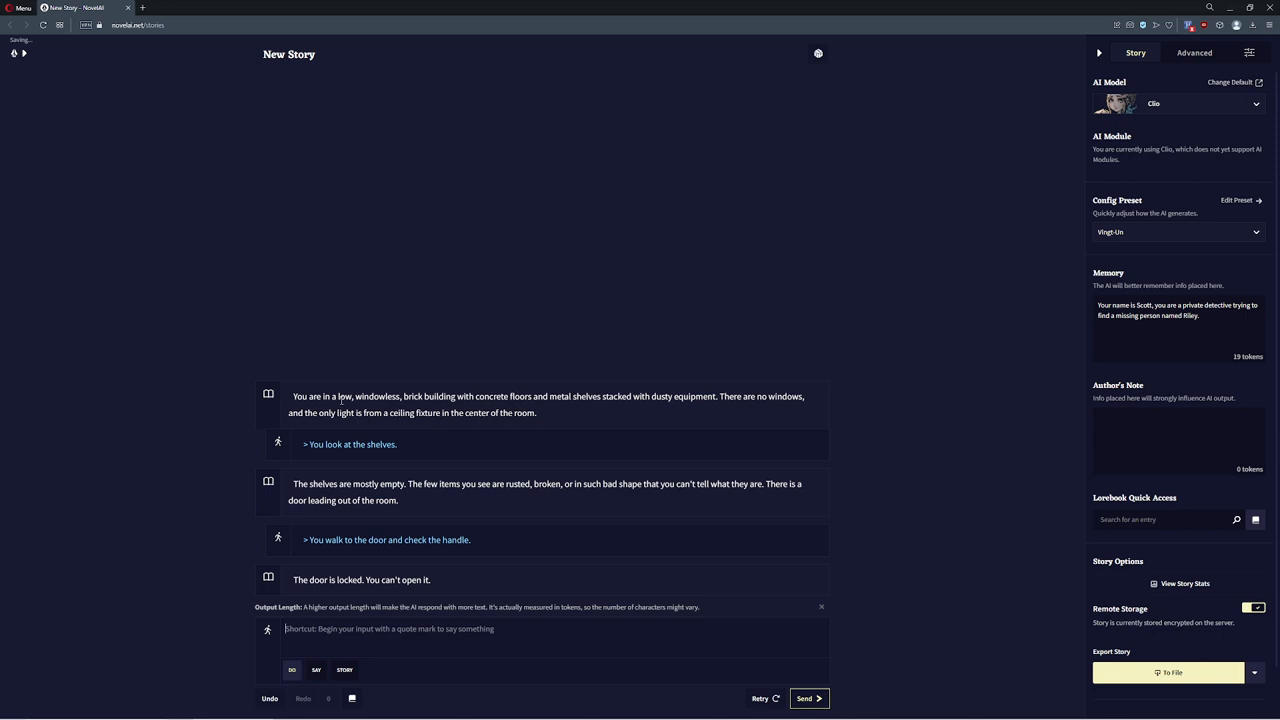
Select part of the opening scene description, then clear the selection
drag(312, 396, 424, 396)
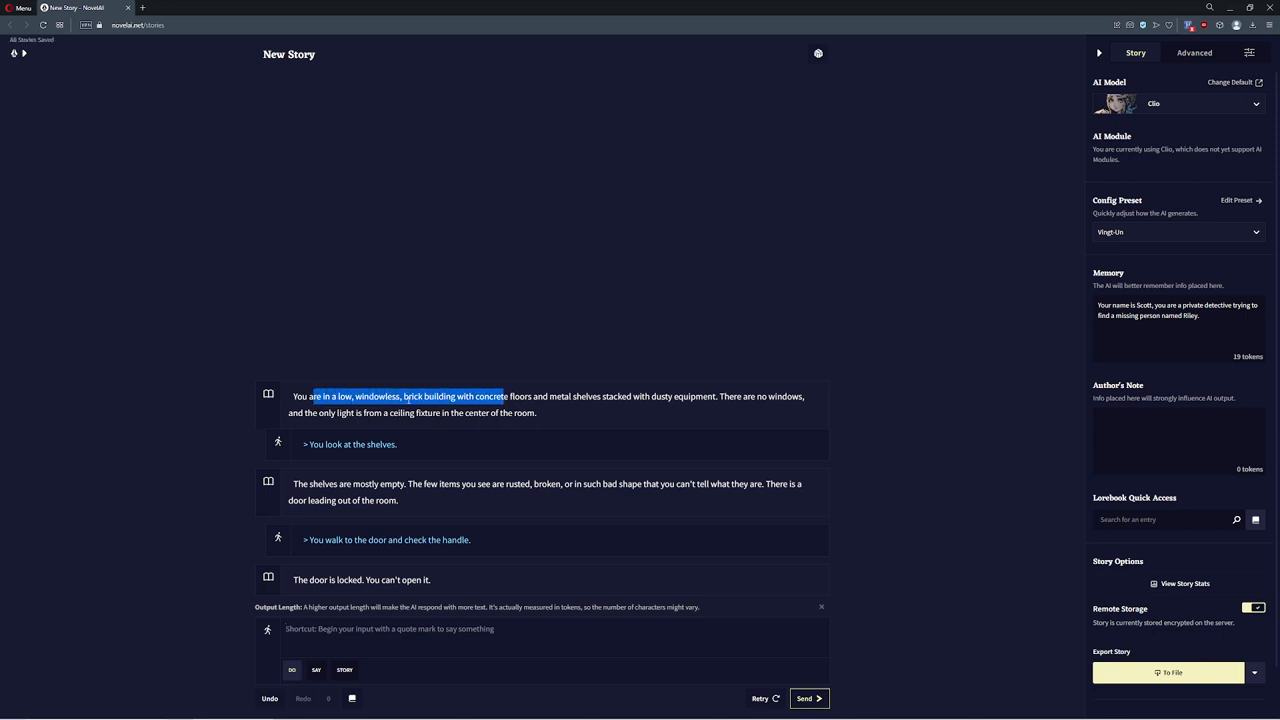
click(488, 404)
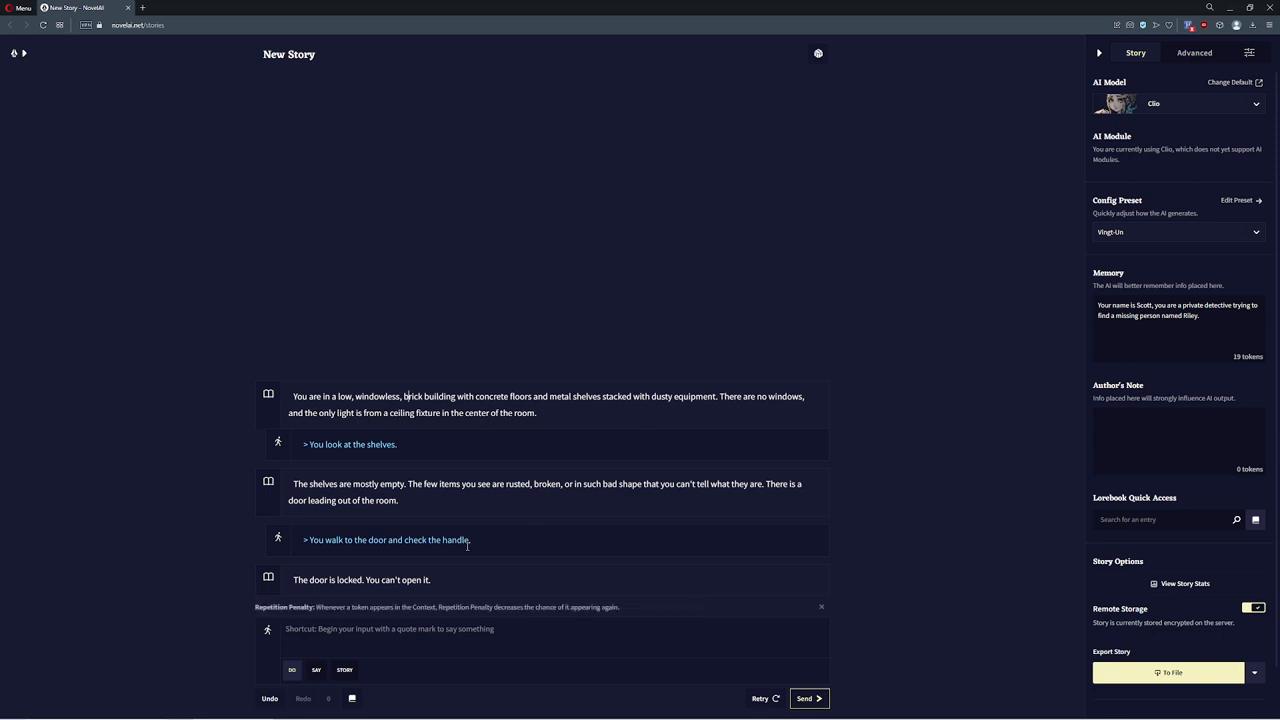
mouse_move(474, 532)
text(You are carrying a set of professional lockpicks.)
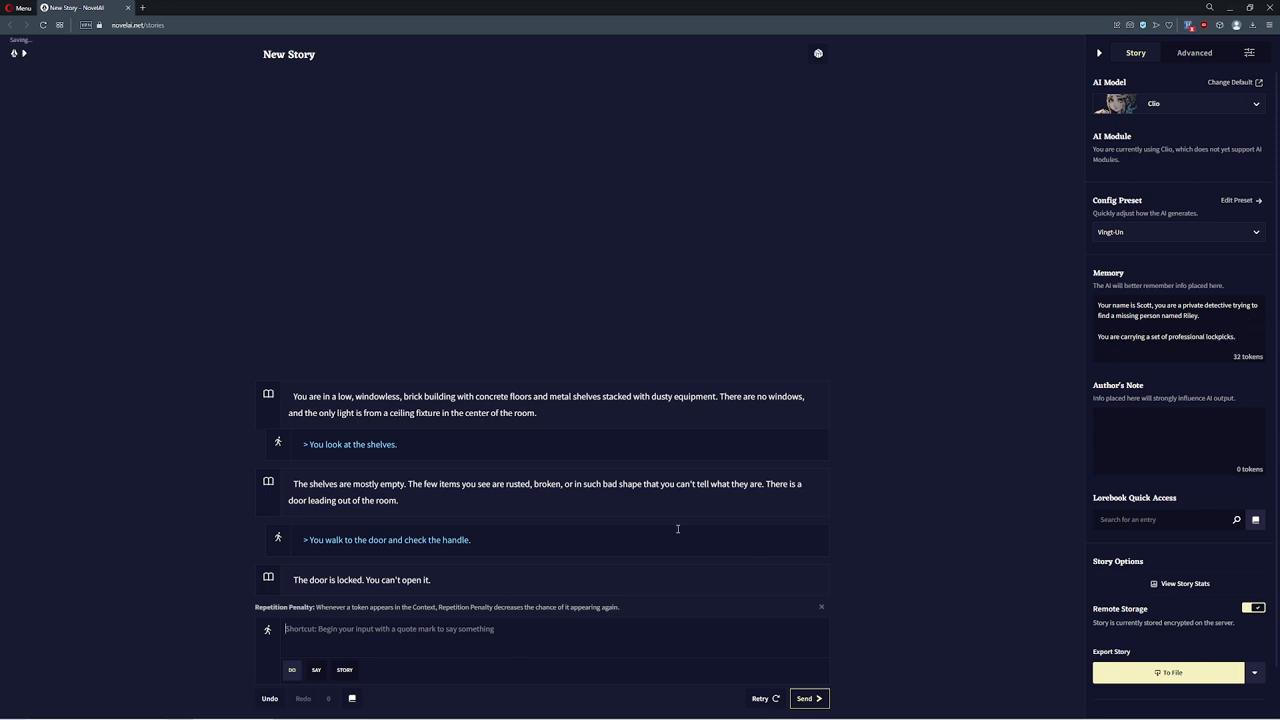
Send 'Use my lockpicks on the door lock' and let the AI continue the passage
text(Use my lockpi)
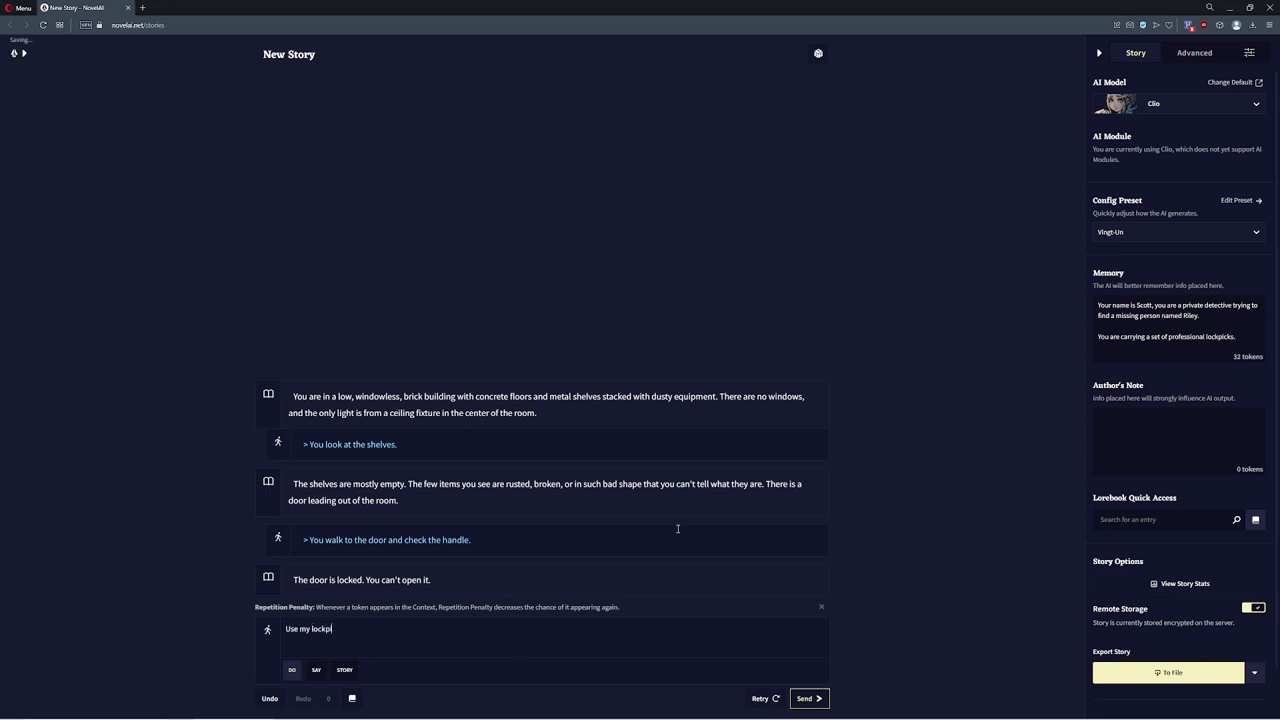
click(808, 698)
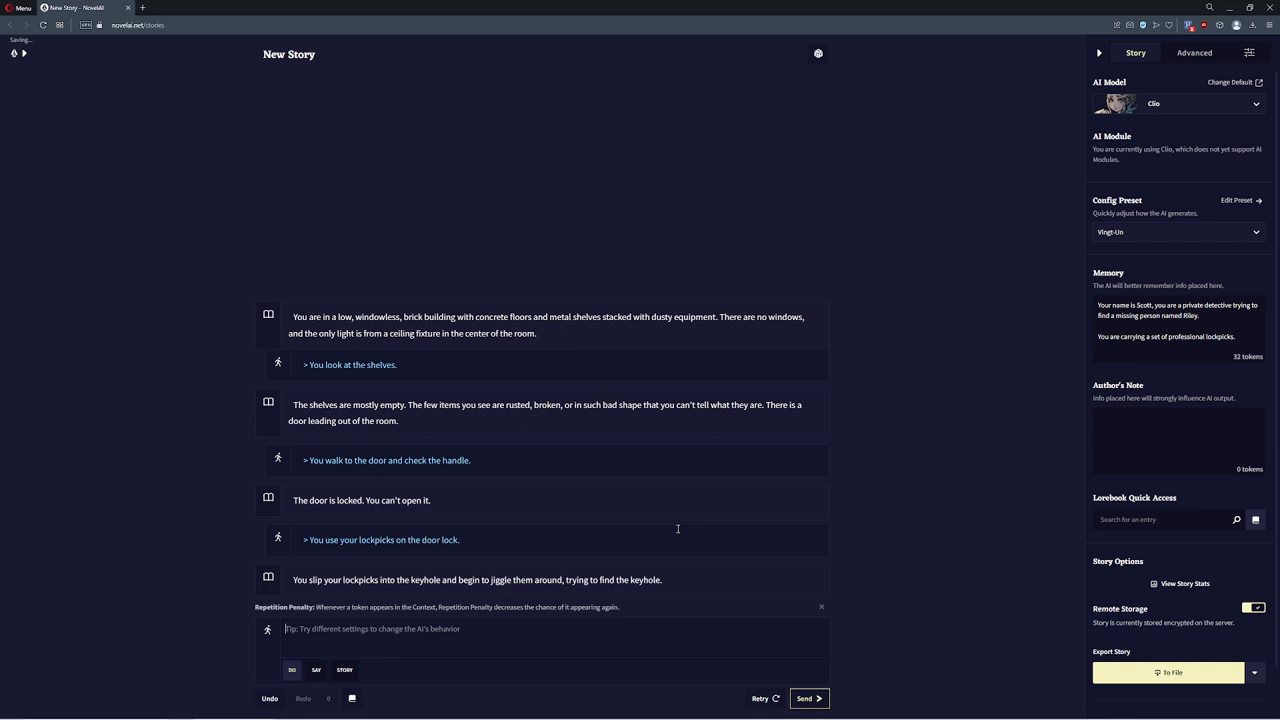
click(808, 698)
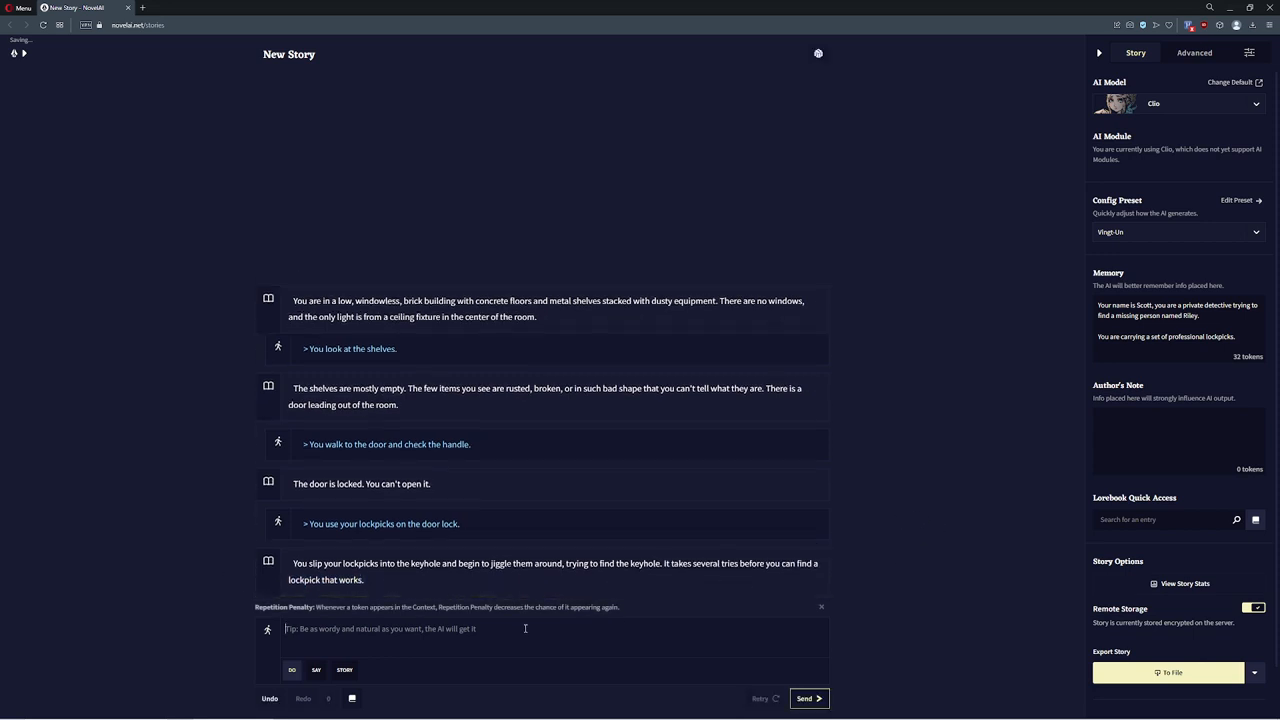
Send 'Unlock the door' and 'Open the door and peer into the hallway'
text(Unlock the do)
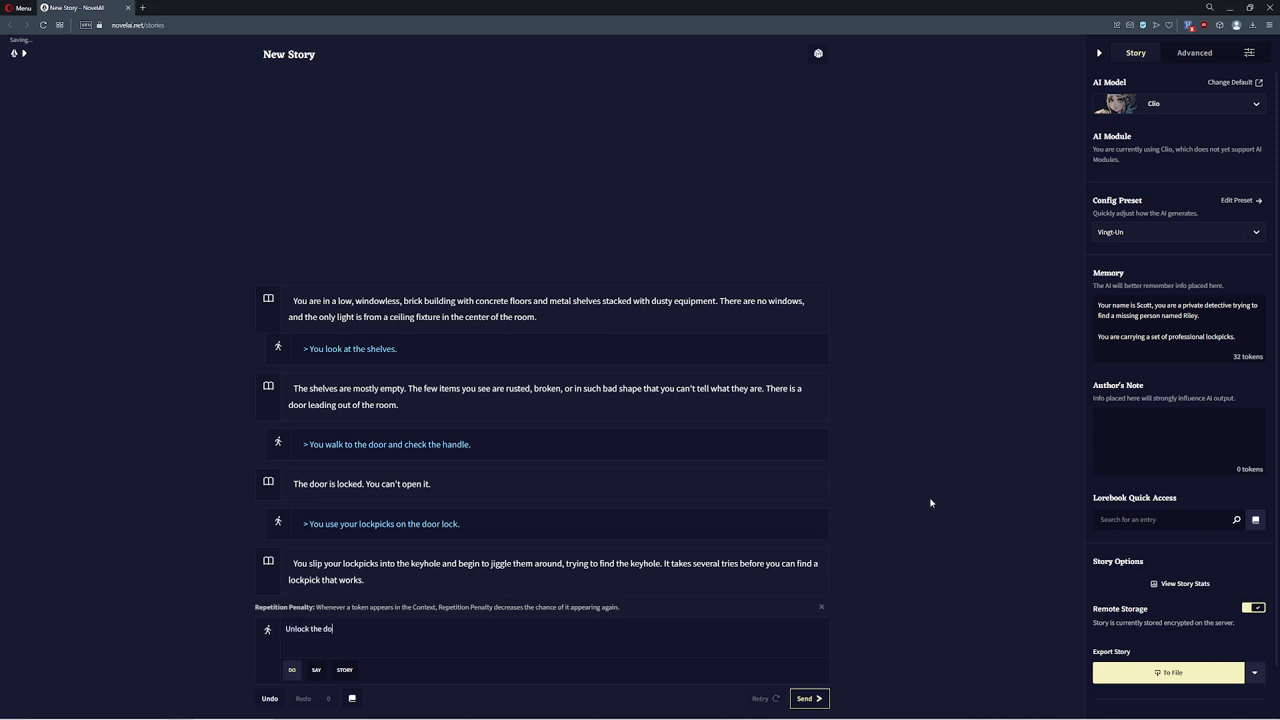
click(808, 698)
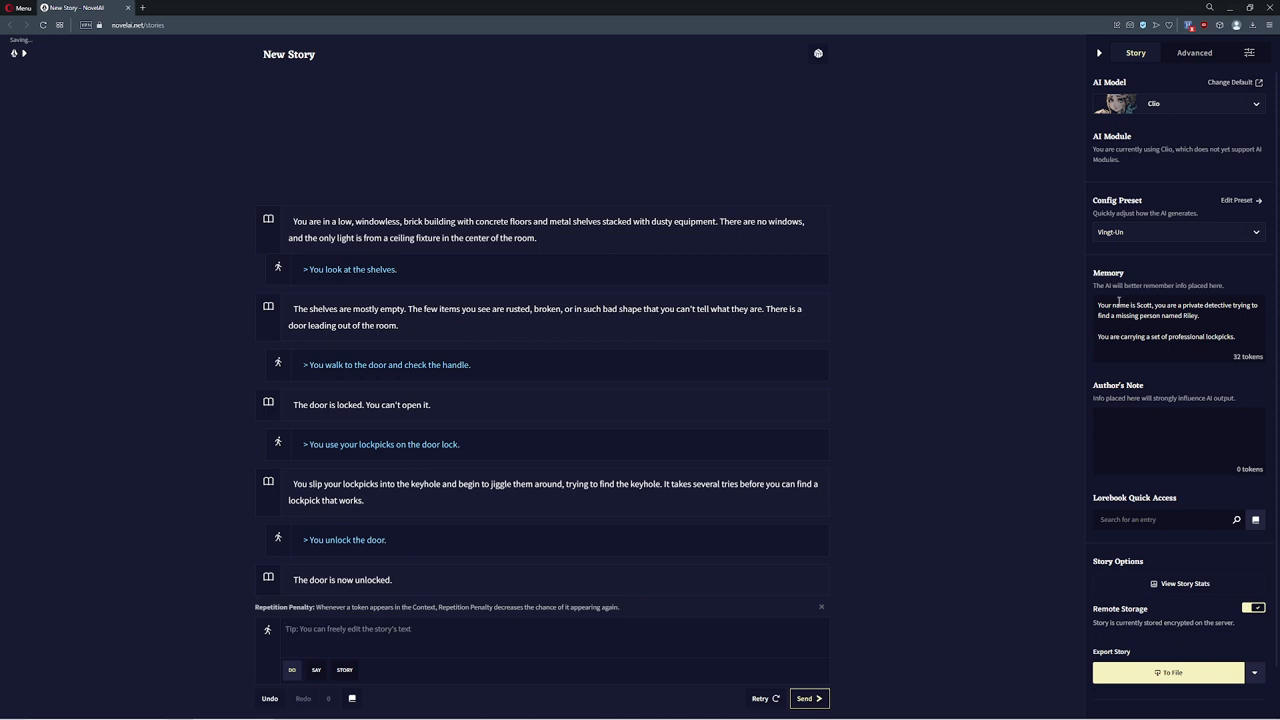
text(d)
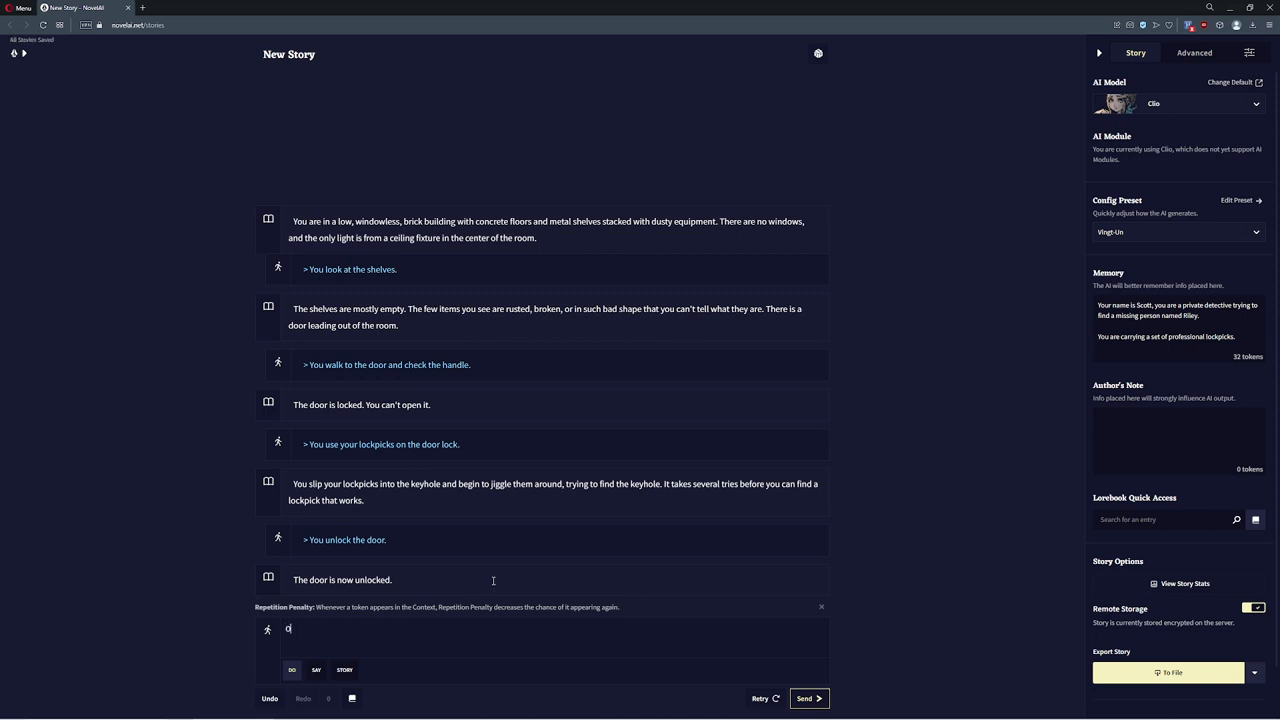
text(Open the door and peer int)
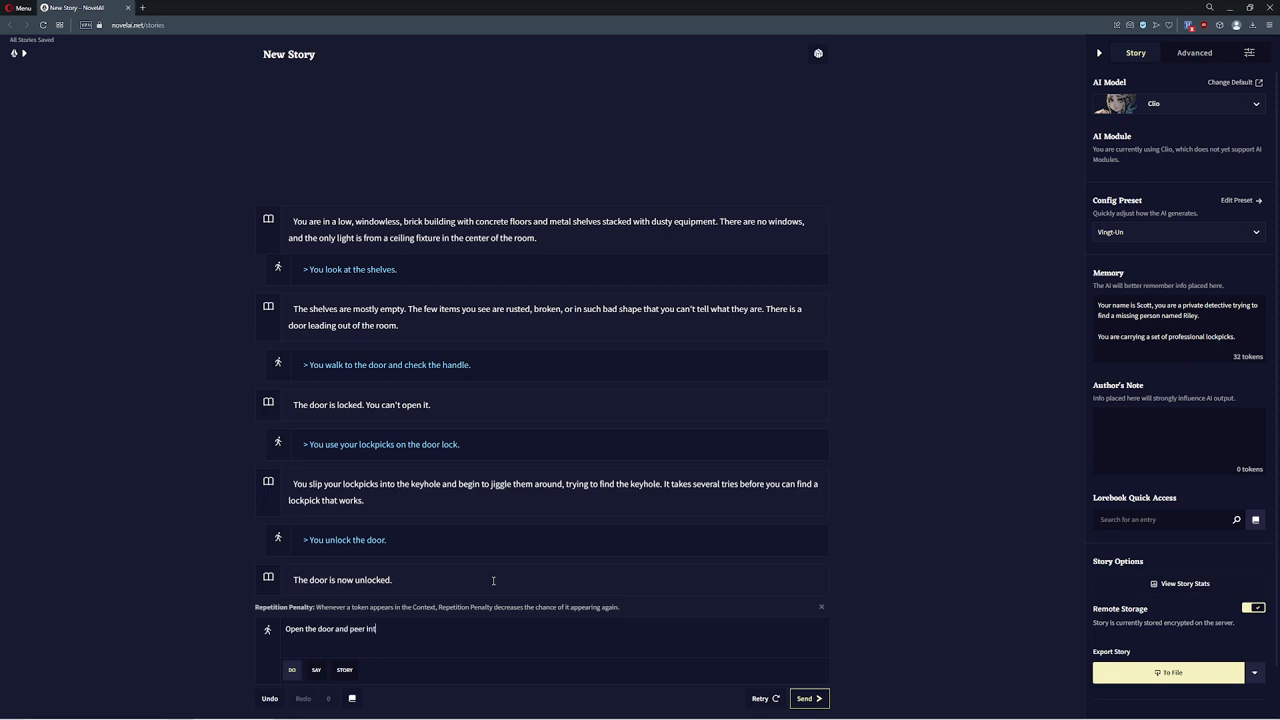
click(808, 698)
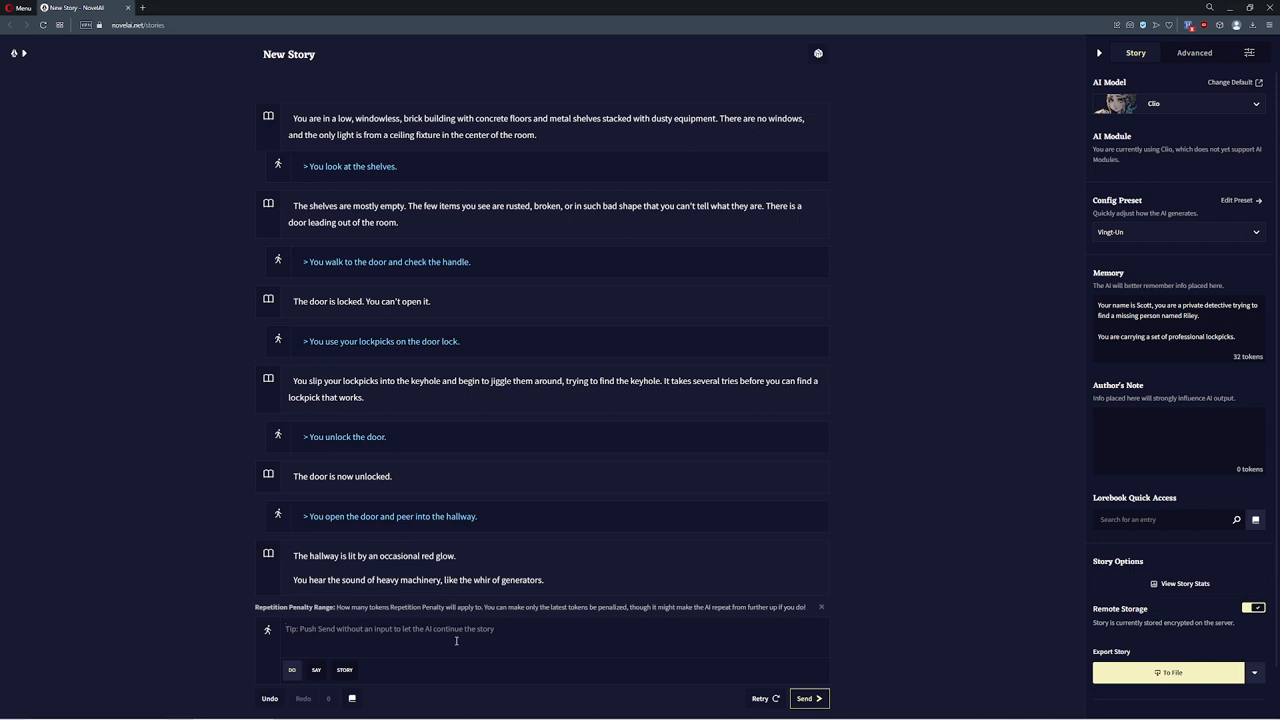
Continue and regenerate the hallway, then send 'Continue down the hallway heading towards the sound of the machinery'
click(808, 698)
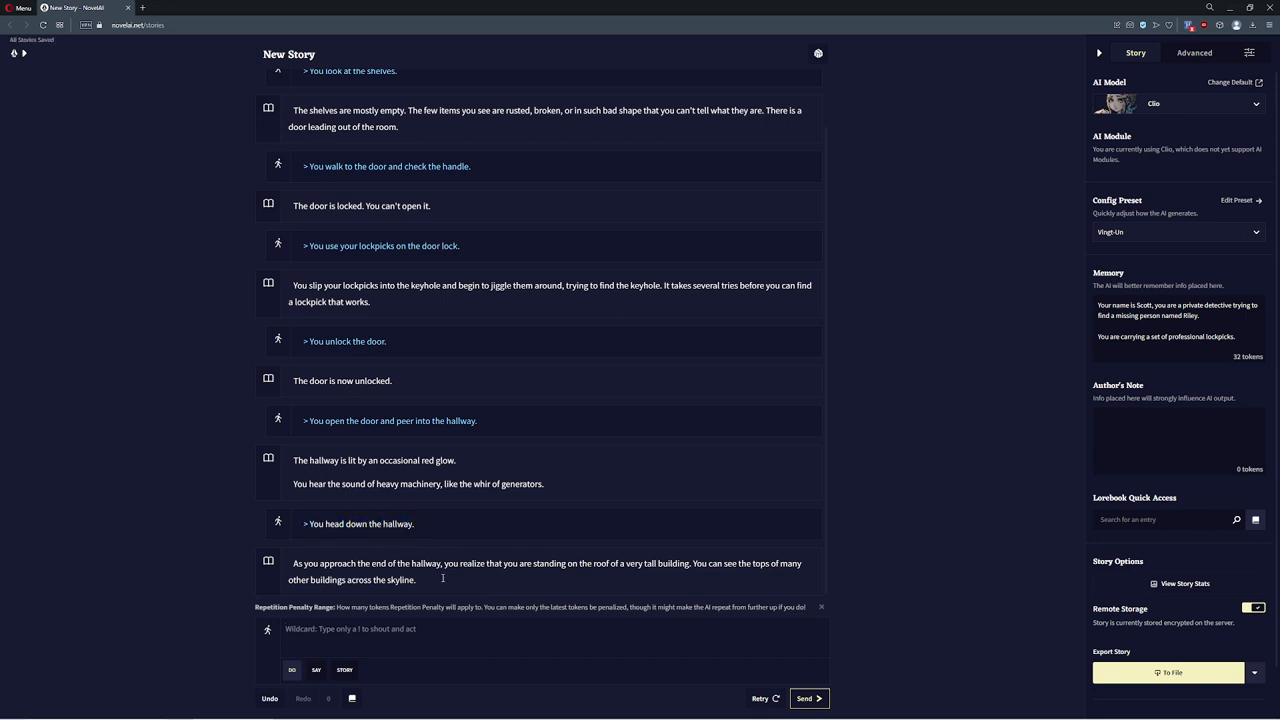
mouse_move(512, 584)
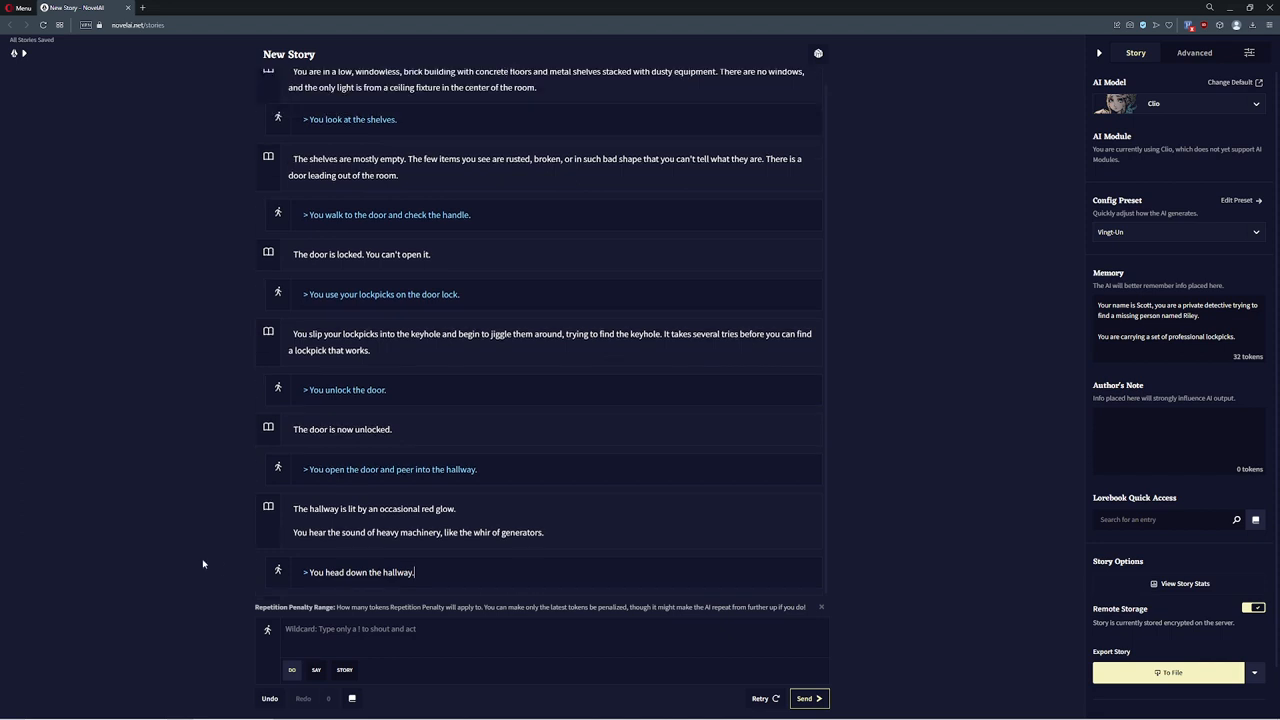
click(808, 698)
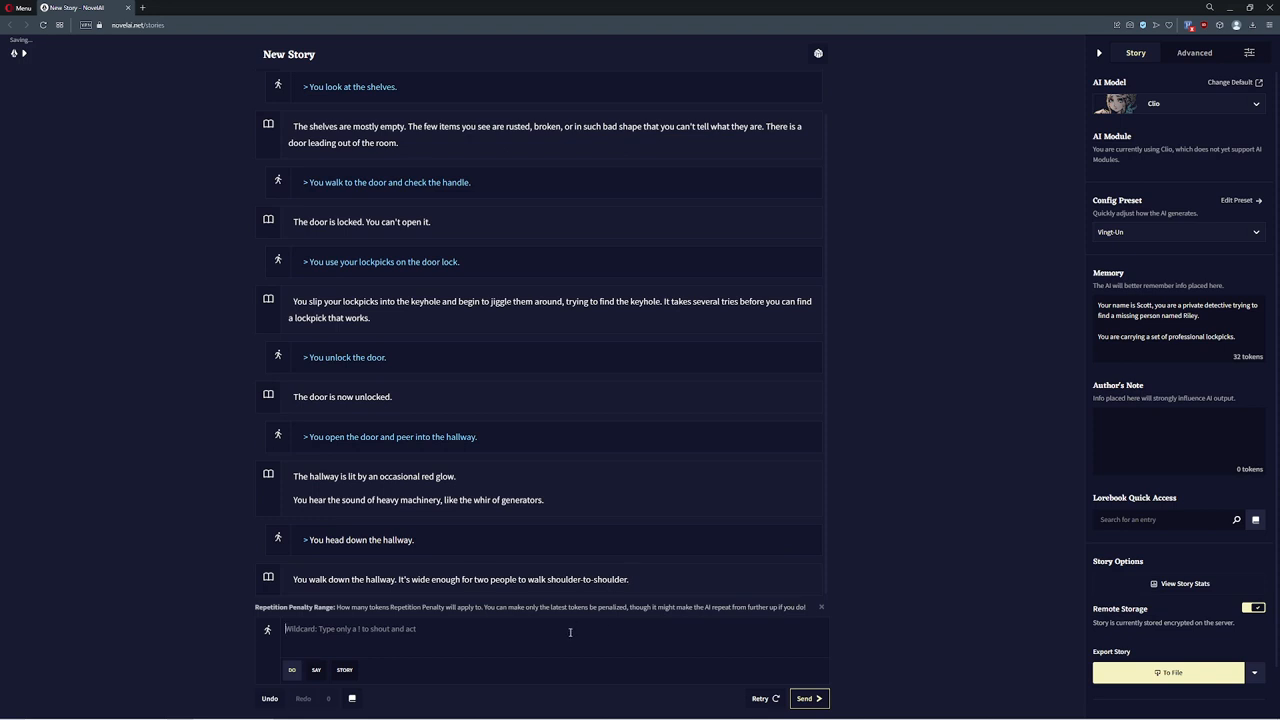
text(Continue down the hallway,)
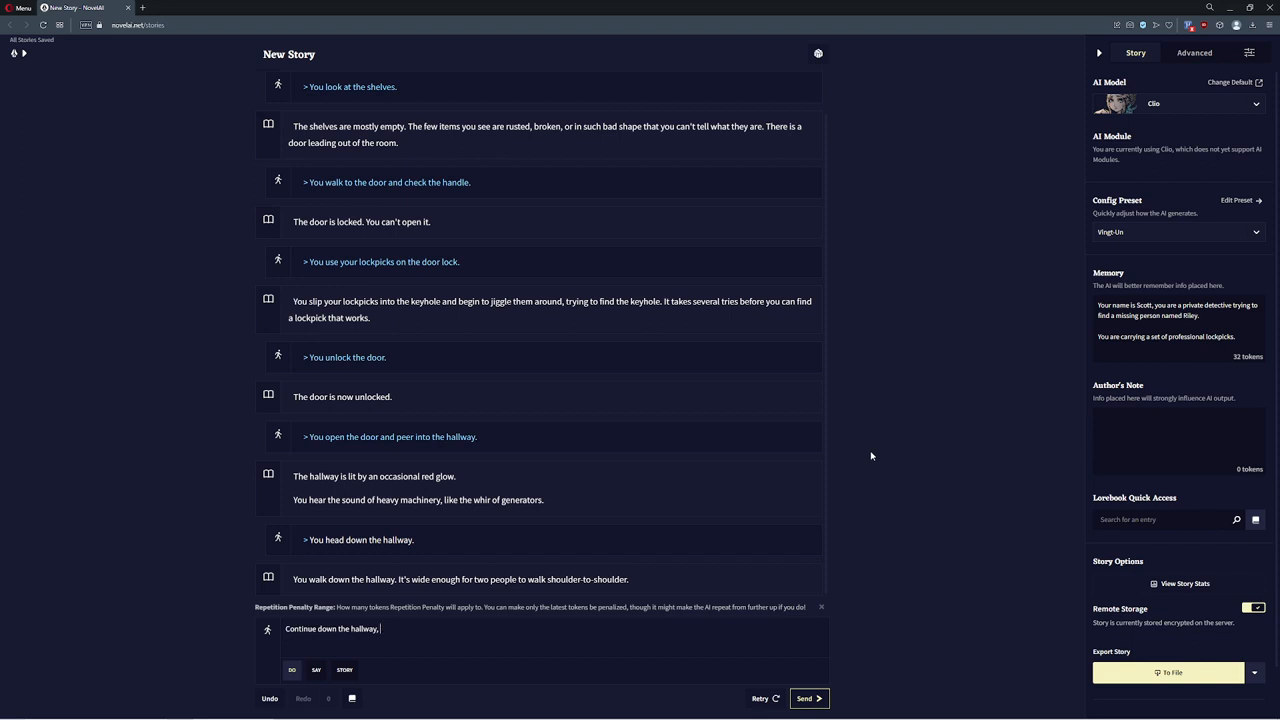
text(heading towards the)
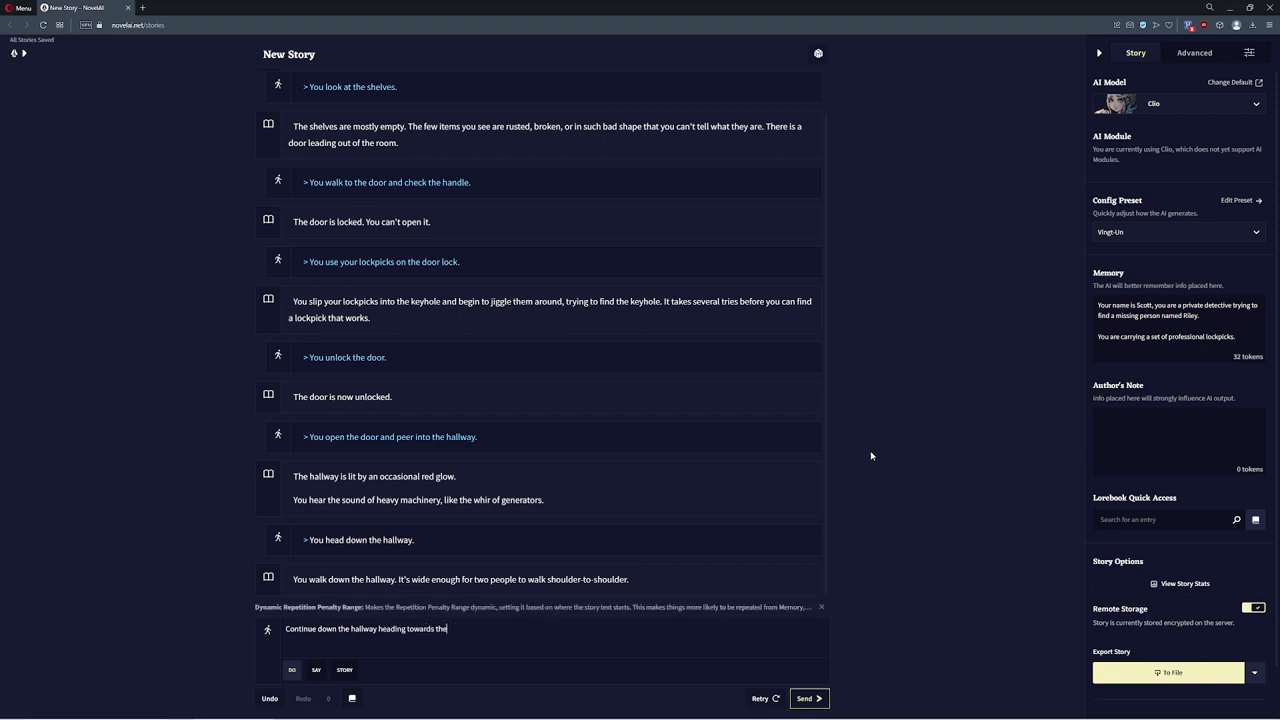
click(808, 698)
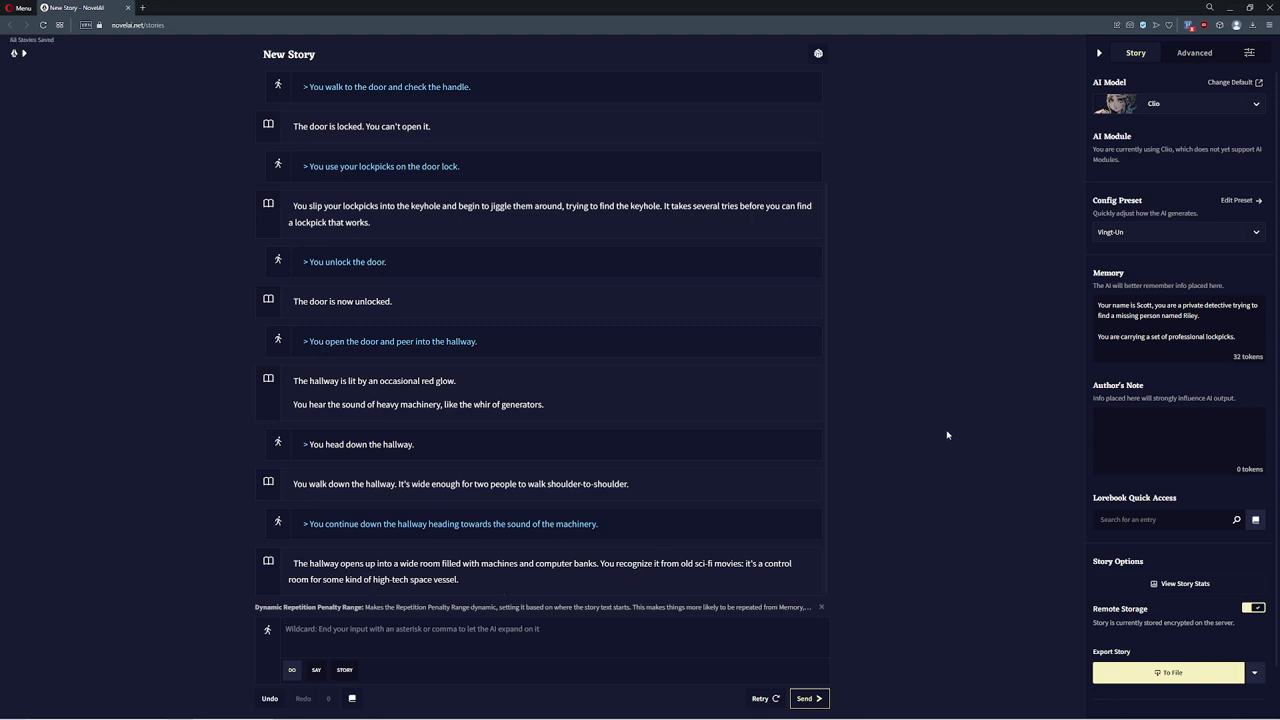
Send the action to inspect the machines and computer banks
text(Im)
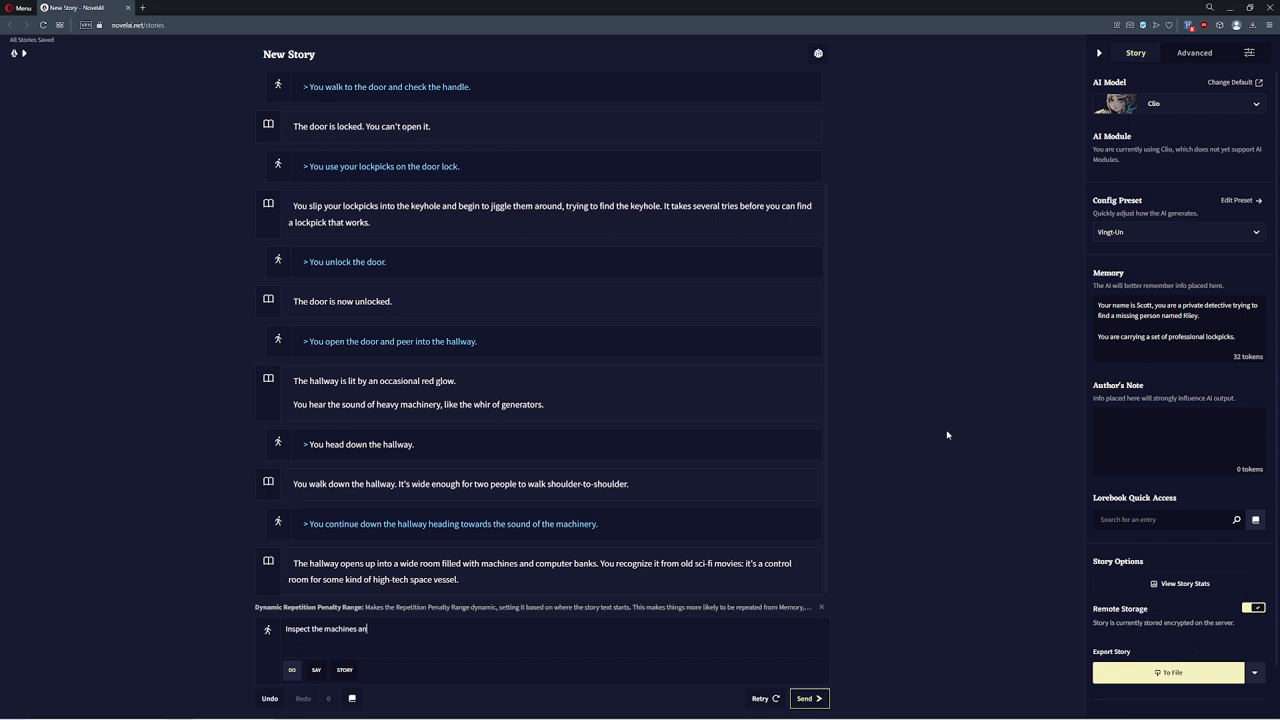
click(806, 698)
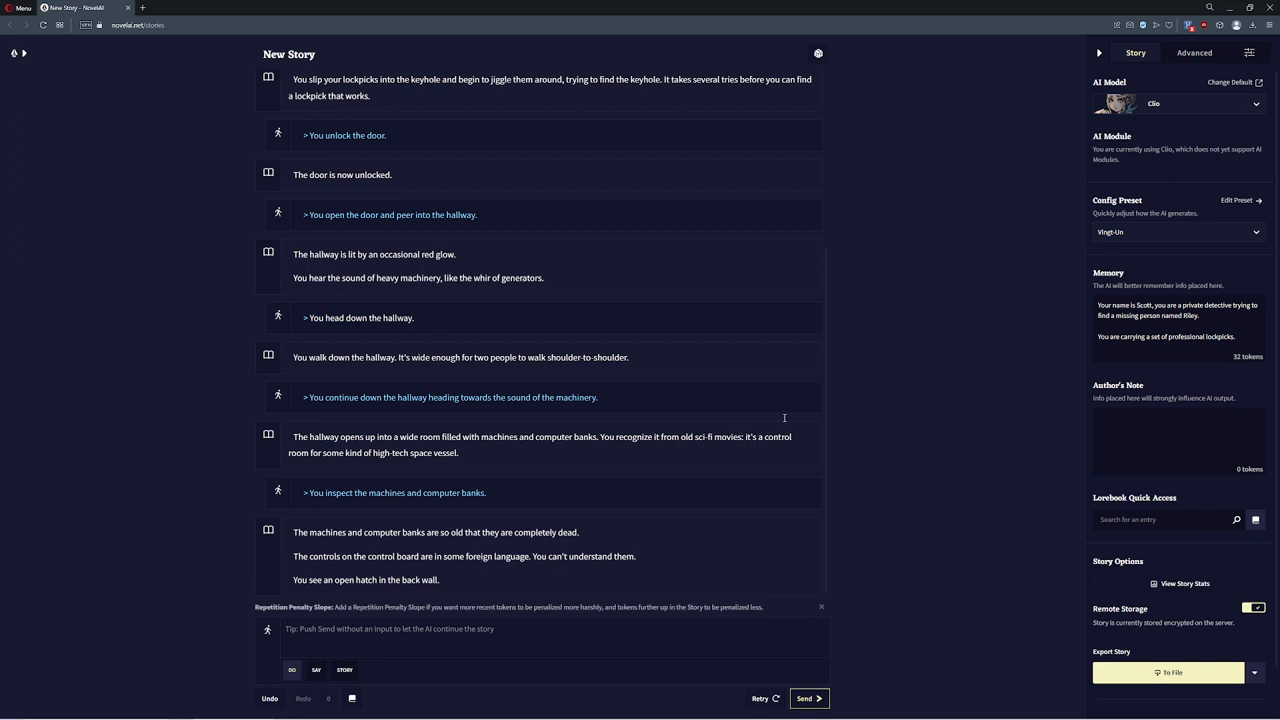
mouse_move(512, 508)
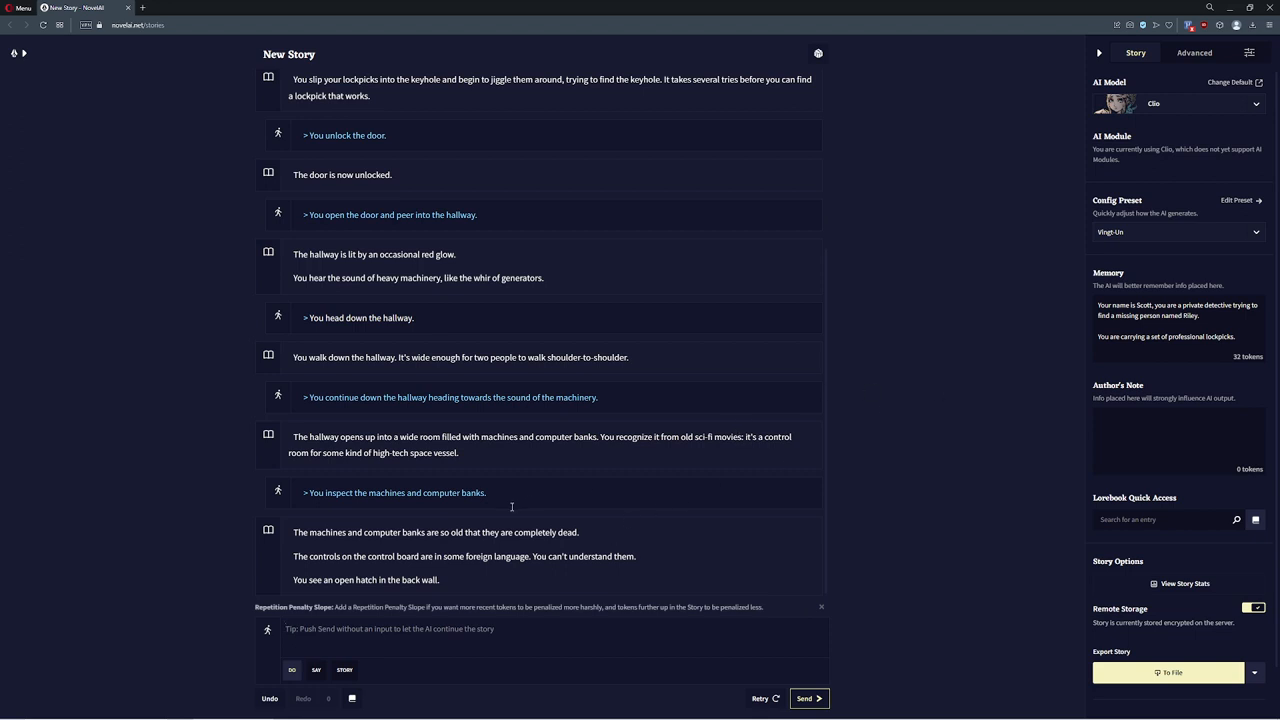
mouse_move(1106, 388)
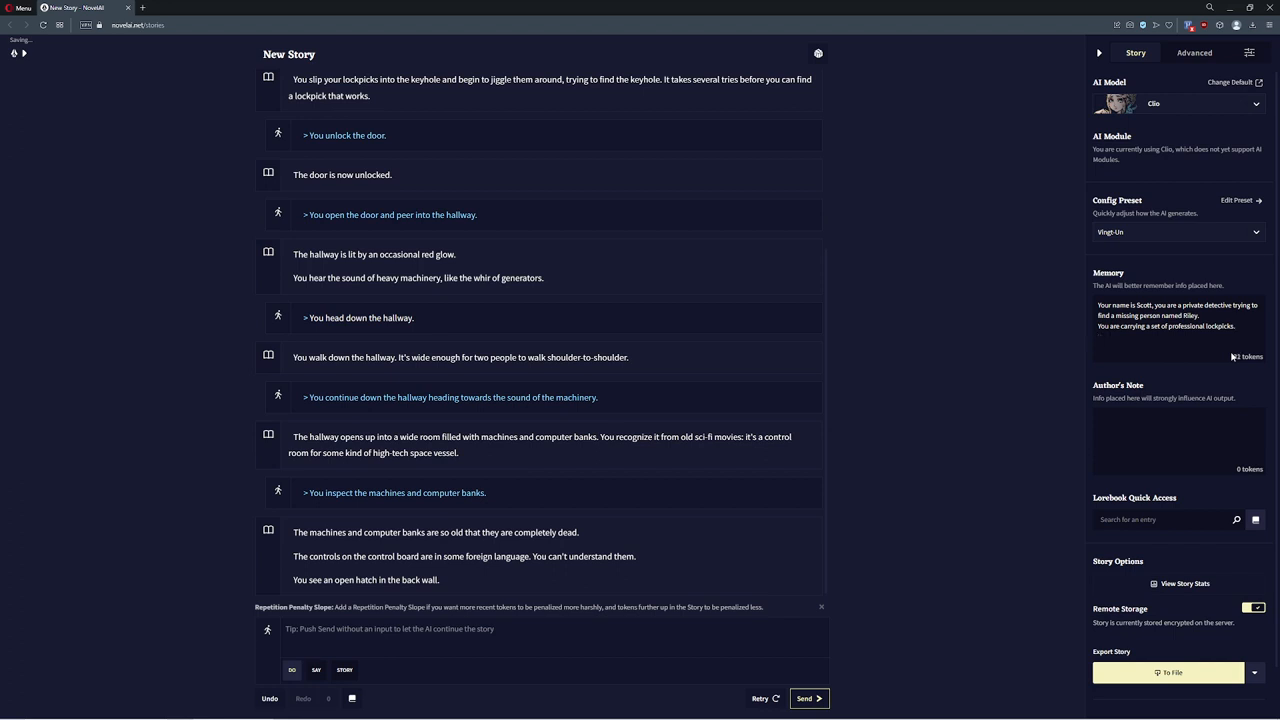
Note the old spaceship-like computers in Memory, request the inventory, and edit the reply's last line
text(You discovered old computers that remind you of a space ship.)
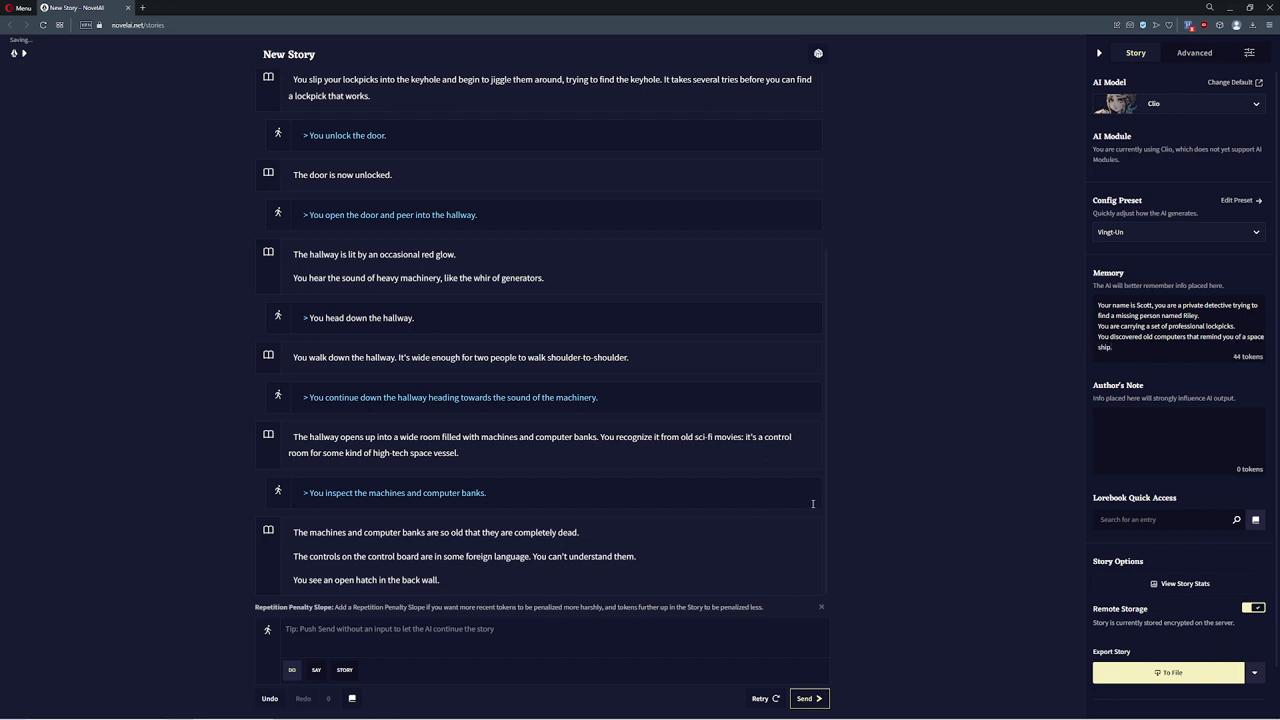
mouse_move(920, 440)
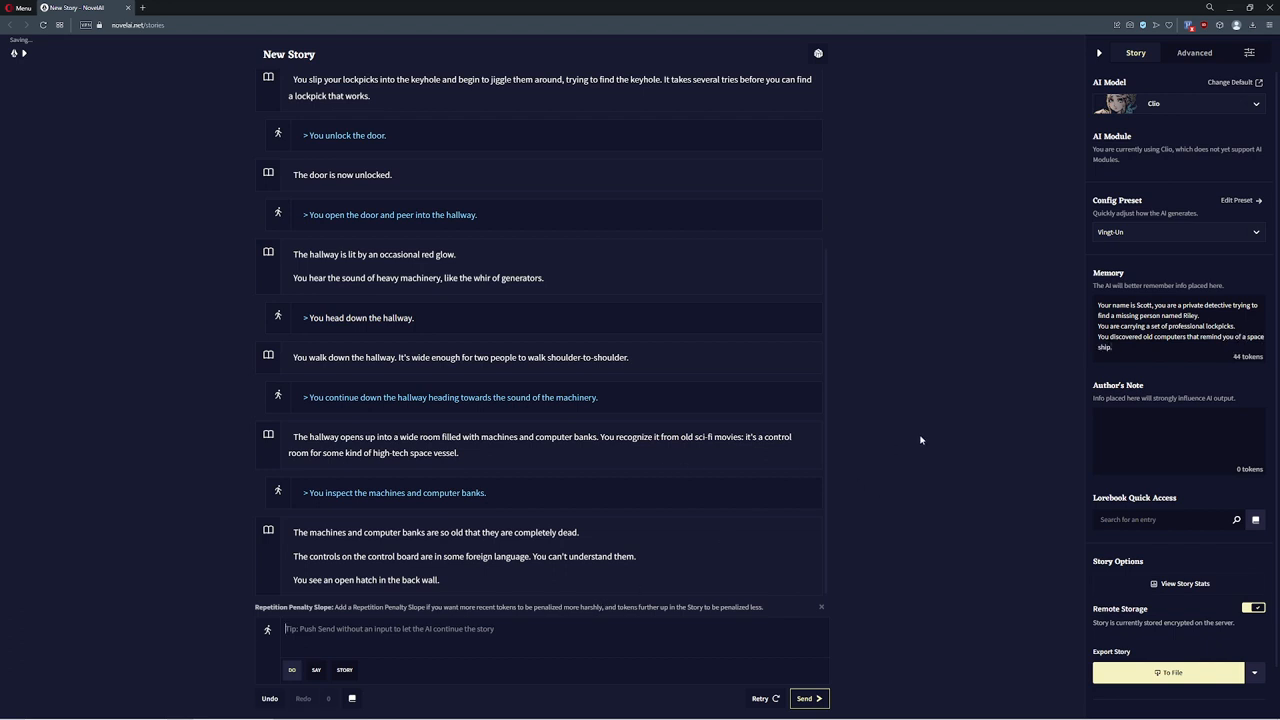
text(Wh)
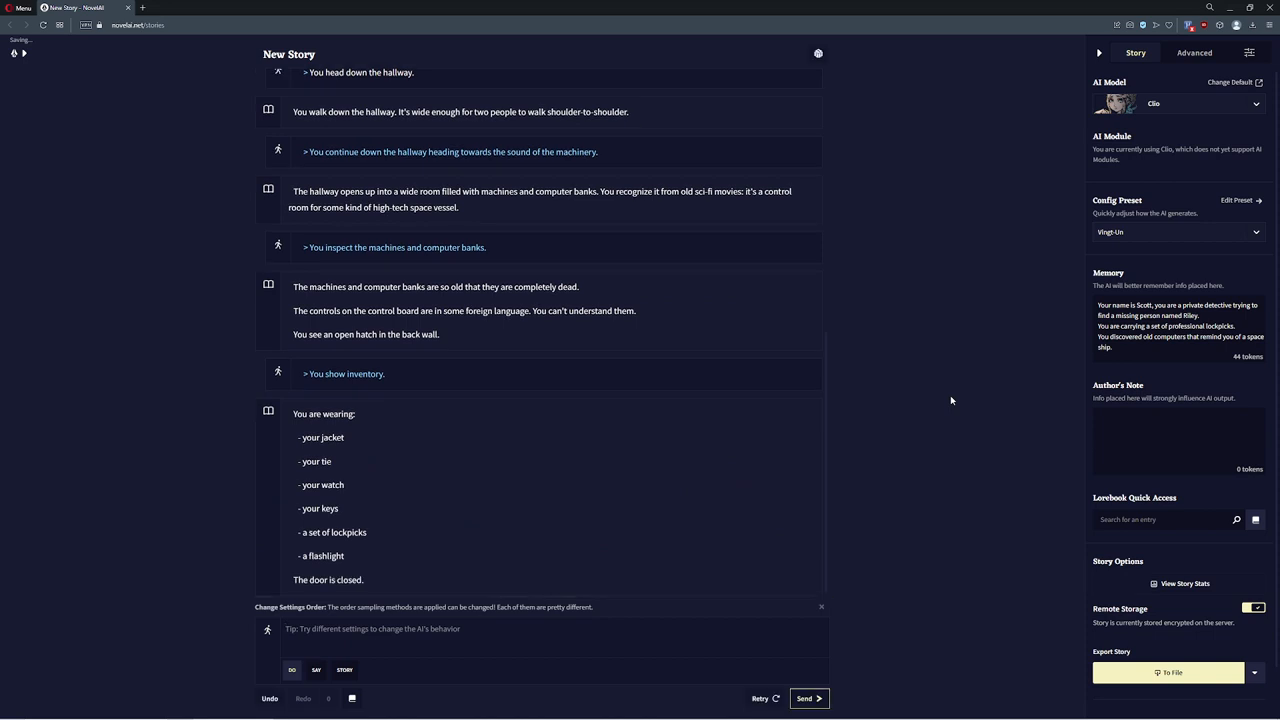
double_click(340, 532)
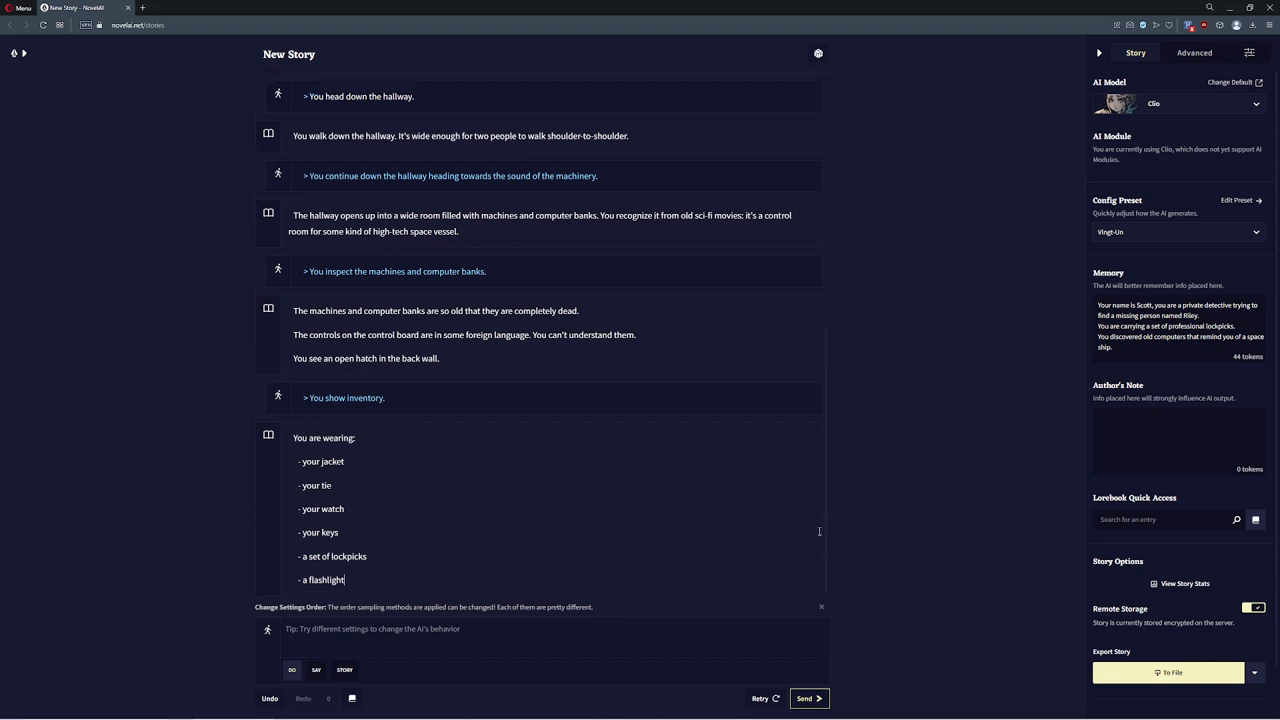
mouse_move(808, 512)
text(You hear footsteps behind you.)
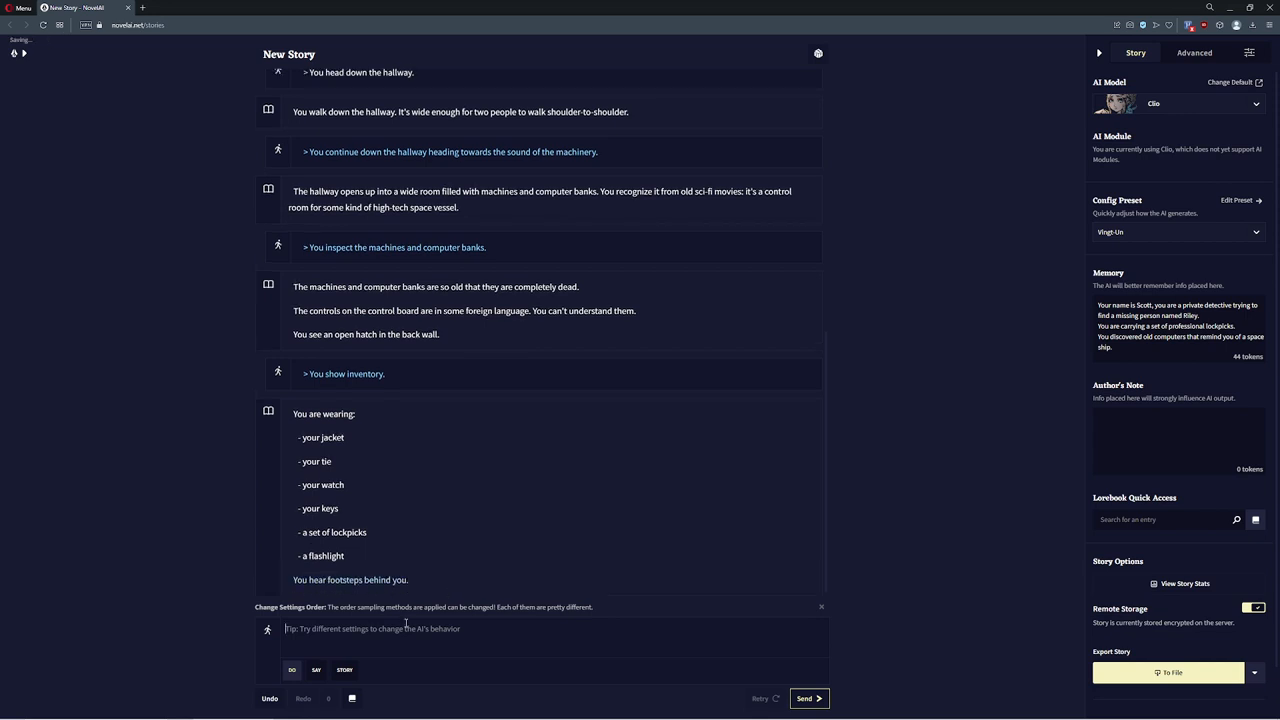
Send 'Hide behind the computer banks' and write the man carrying a large box walking into view
text(Hide behind the computer)
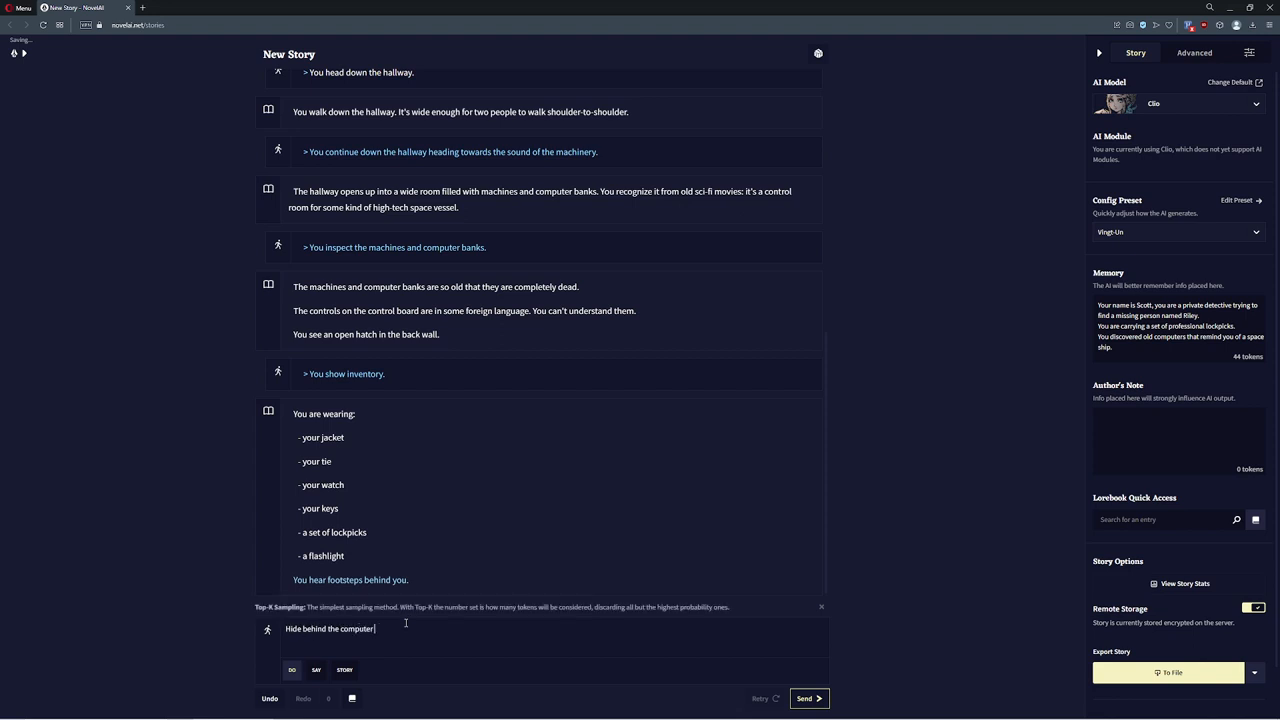
click(808, 698)
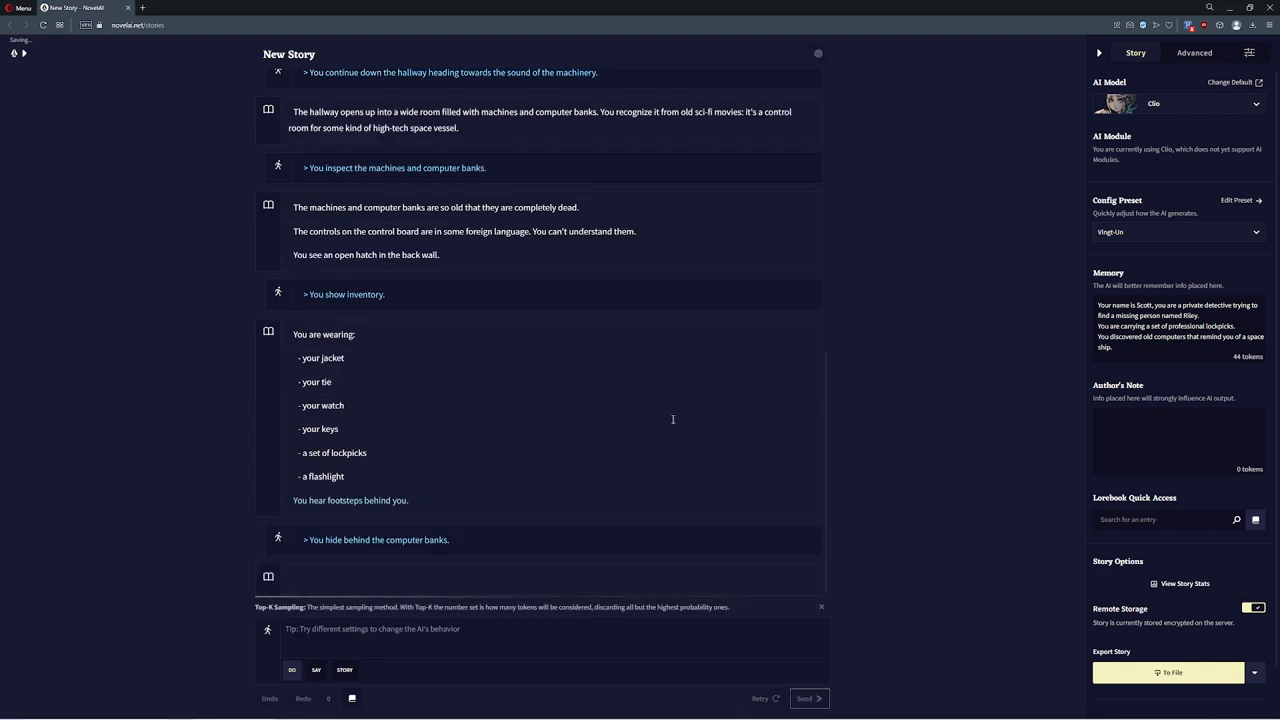
click(804, 698)
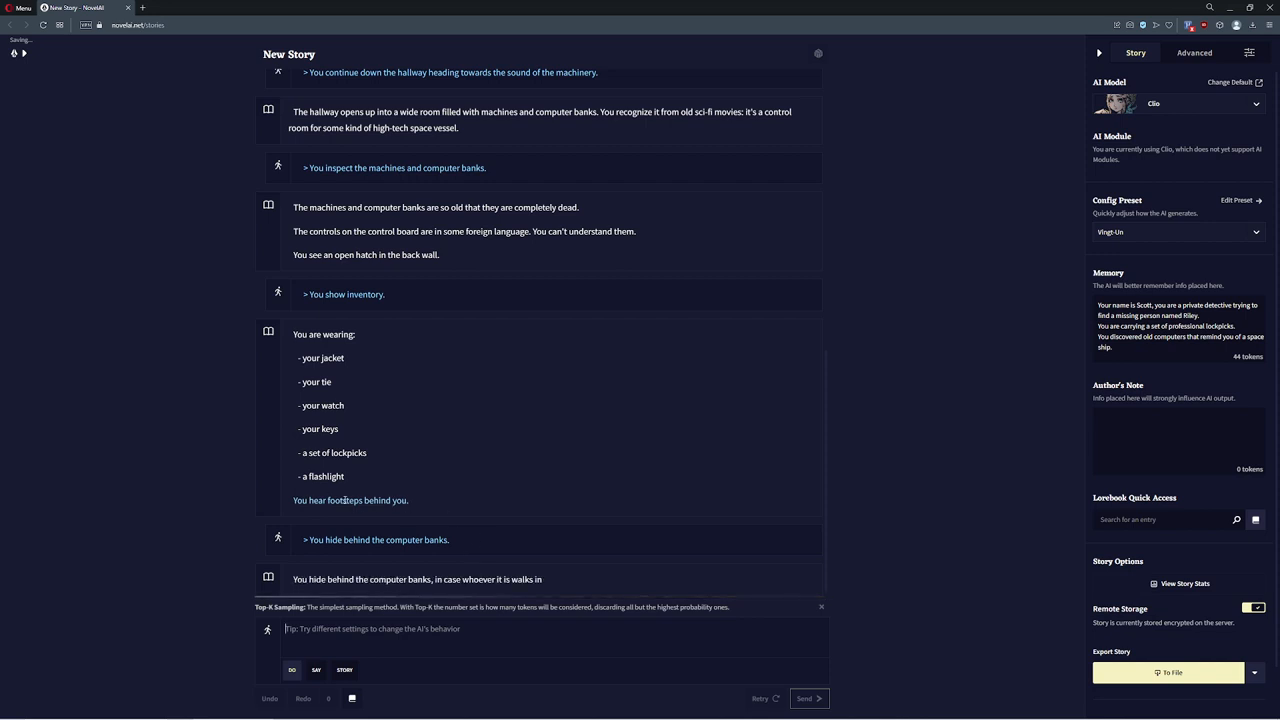
click(808, 698)
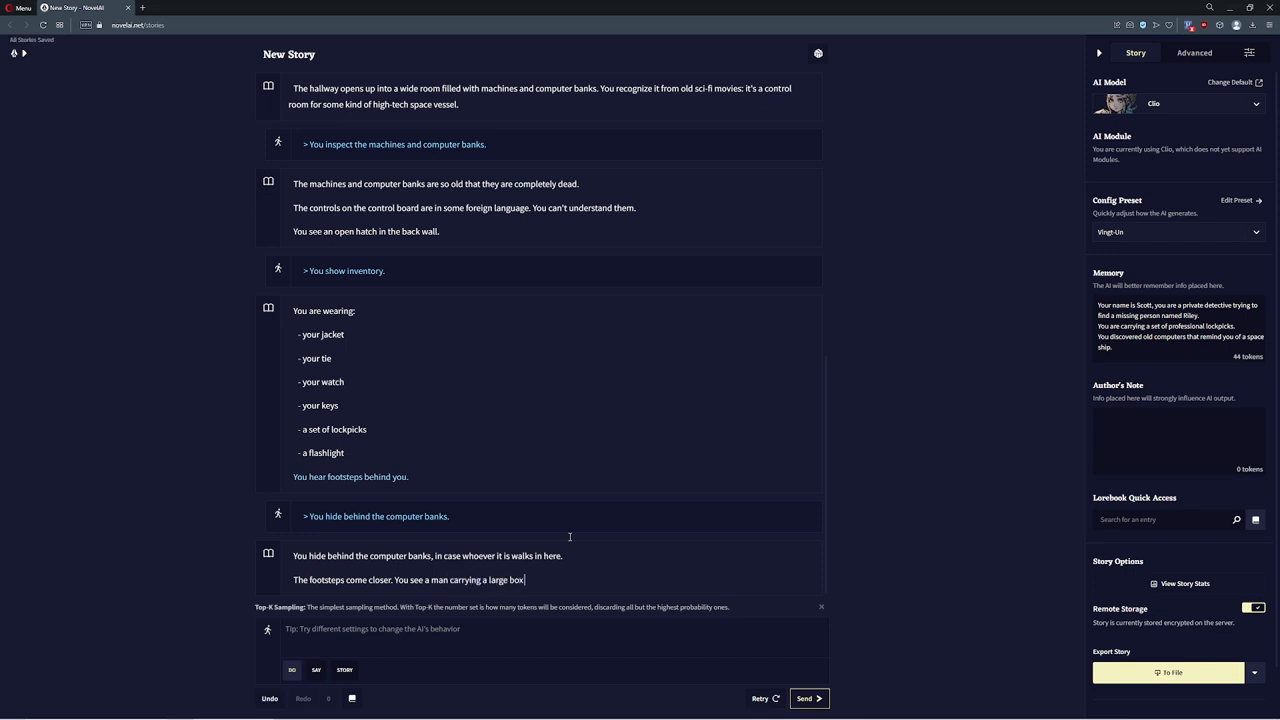
text(walk into view, oblivious to your pres)
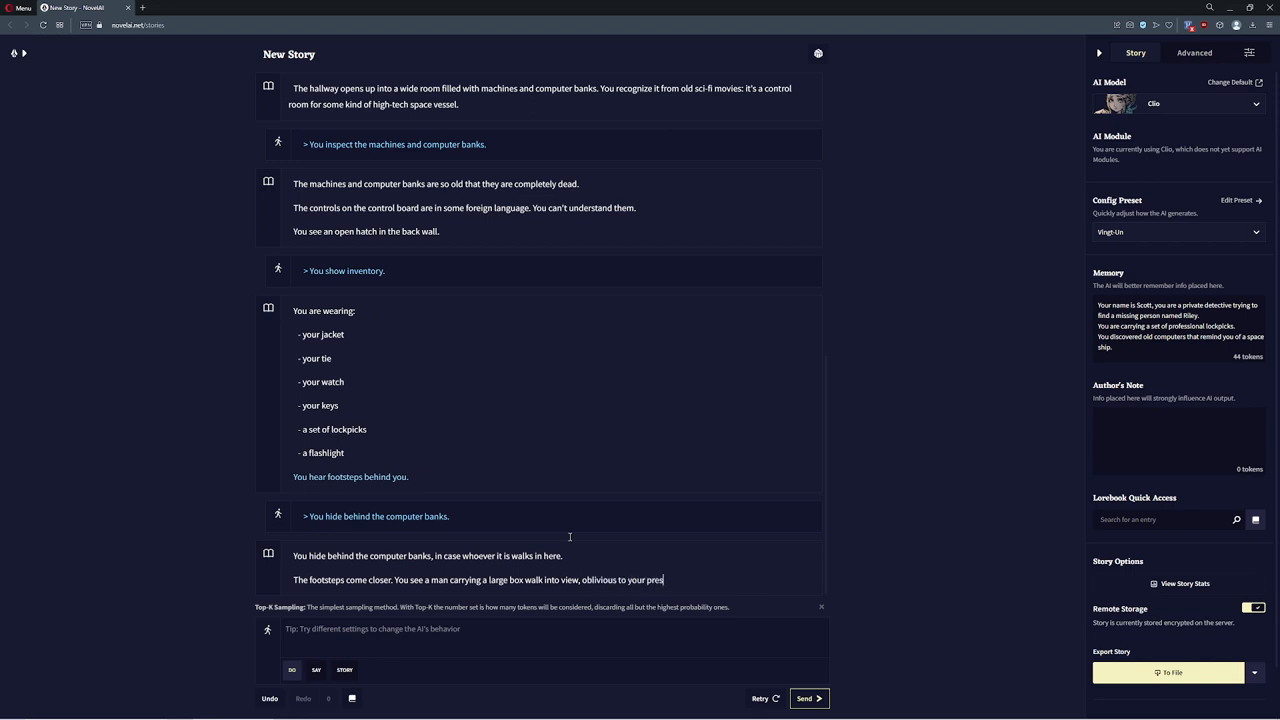
click(808, 698)
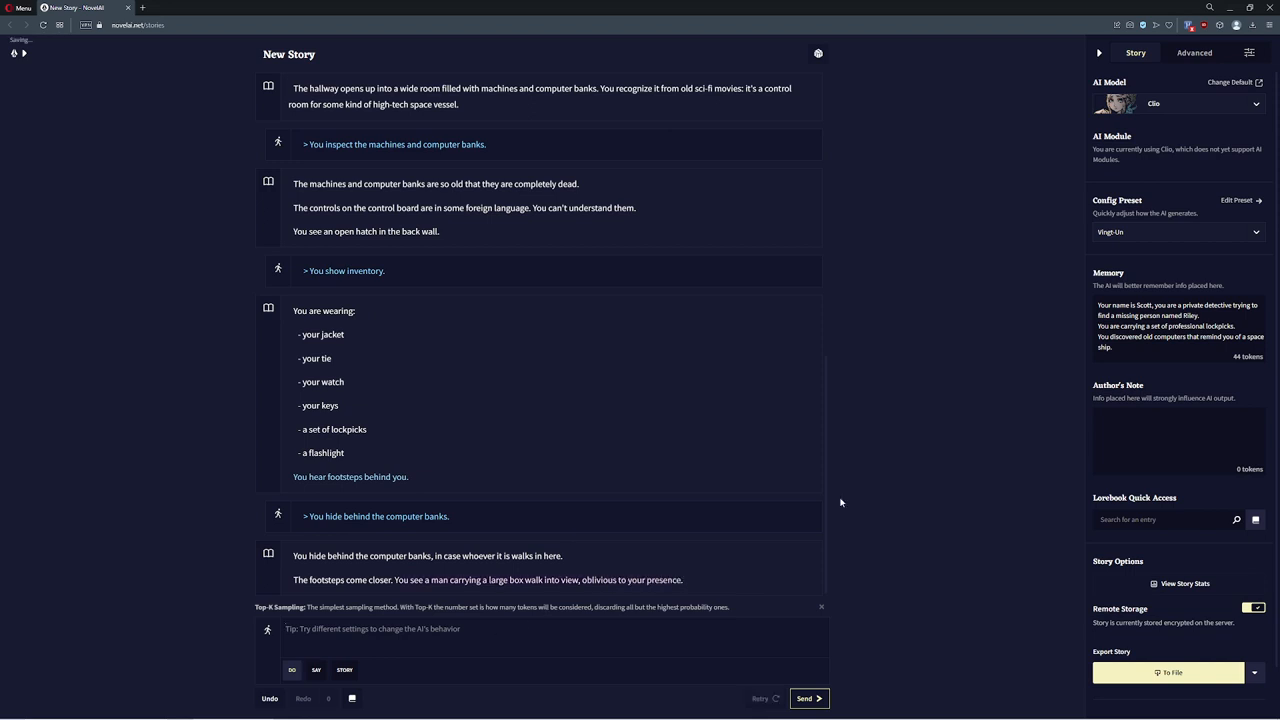
Send 'Sneak up behind the man and yell freeze', then switch the input to Say mode
text(Sneak up behind the man and)
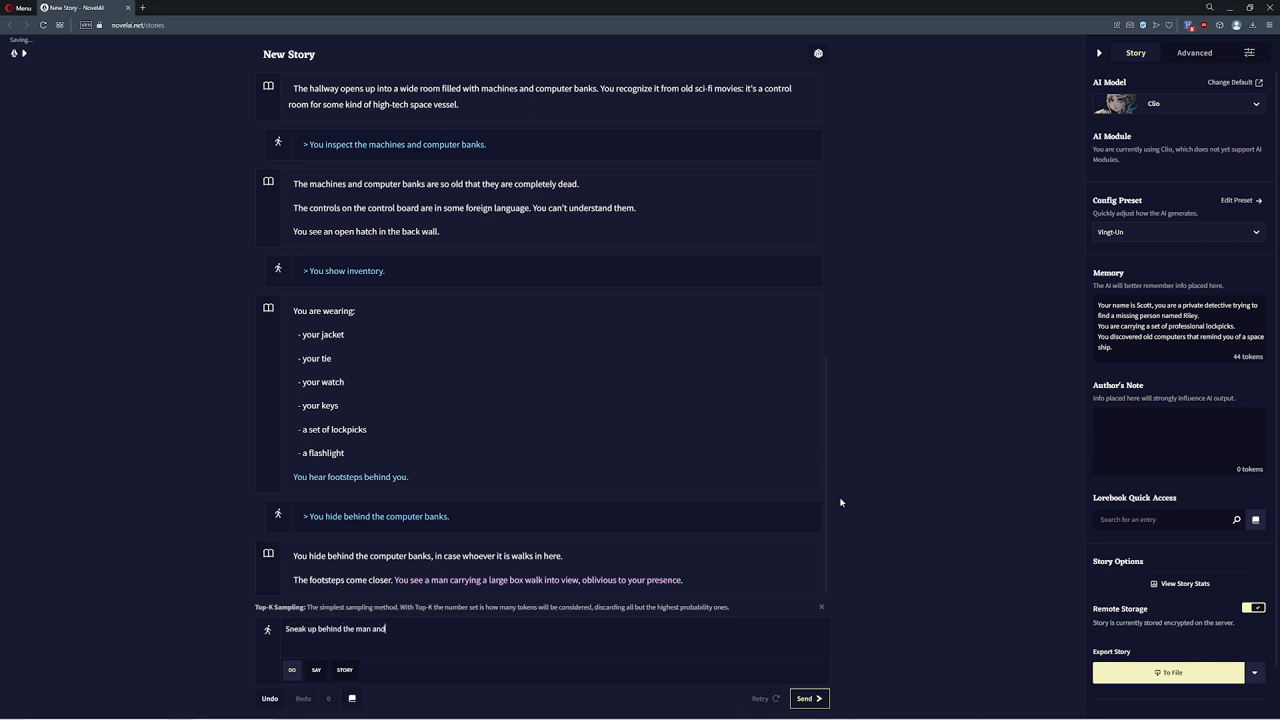
text(yell "fire)
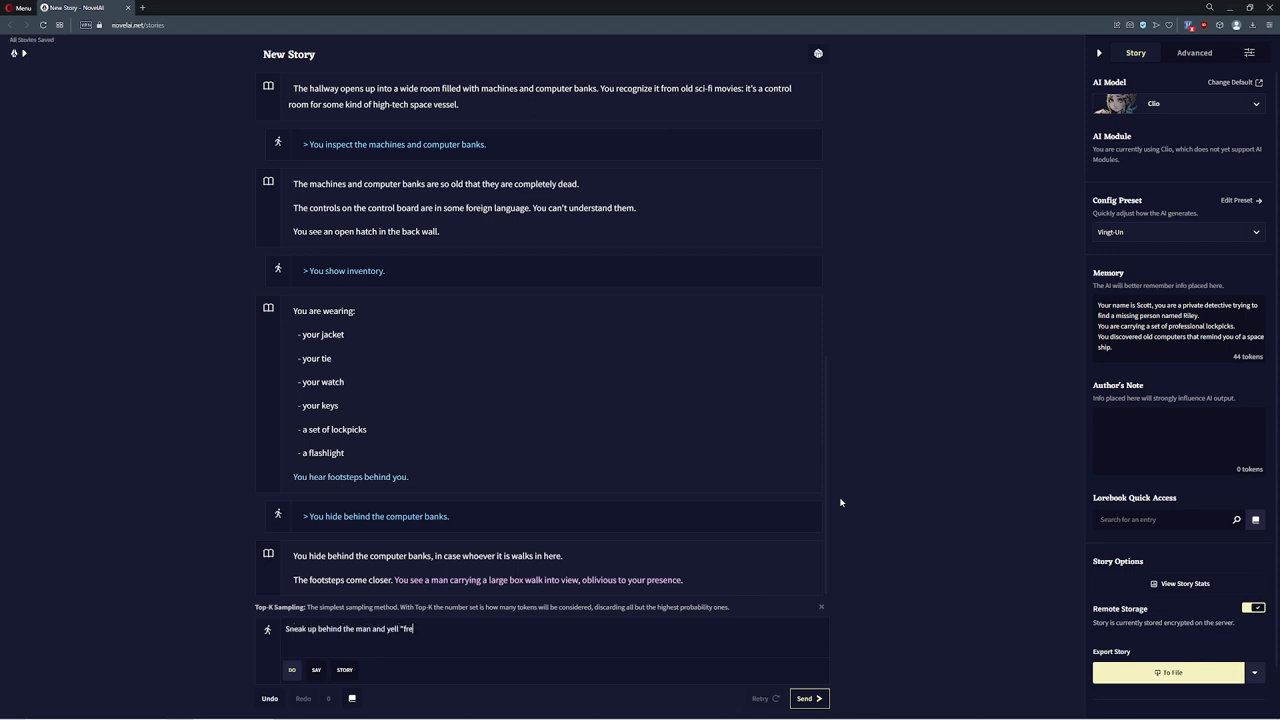
click(808, 698)
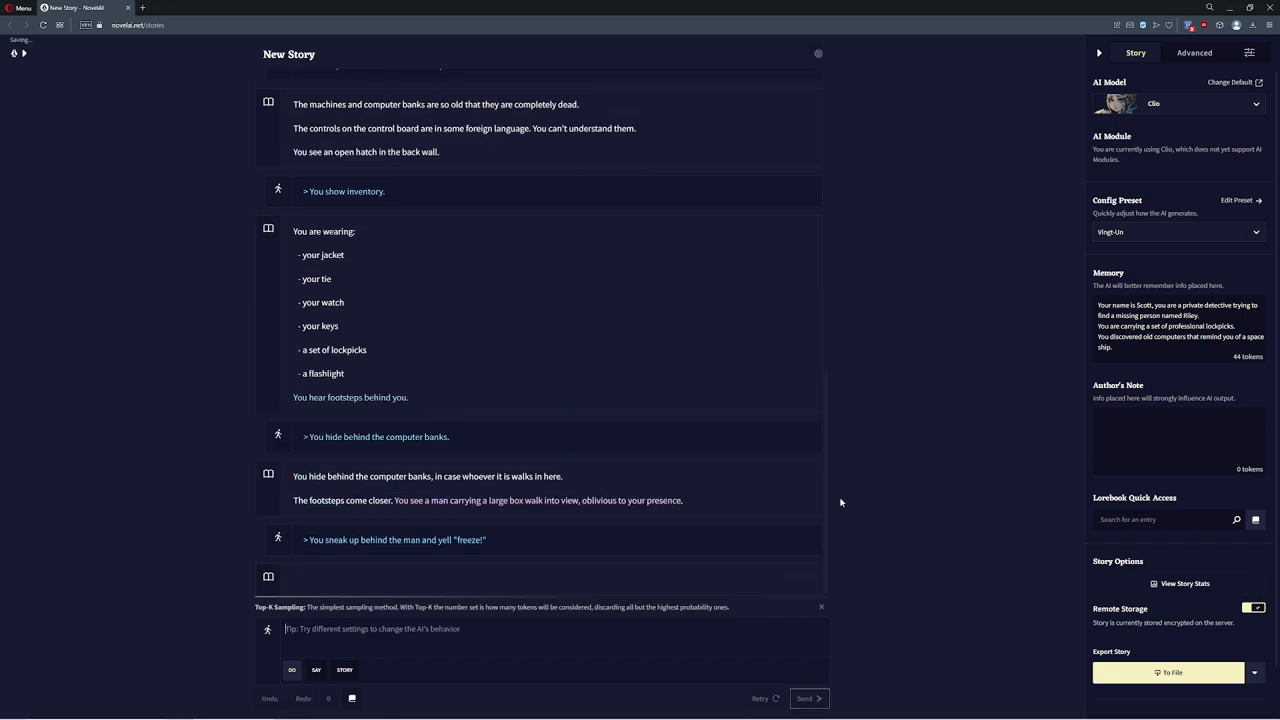
mouse_move(908, 384)
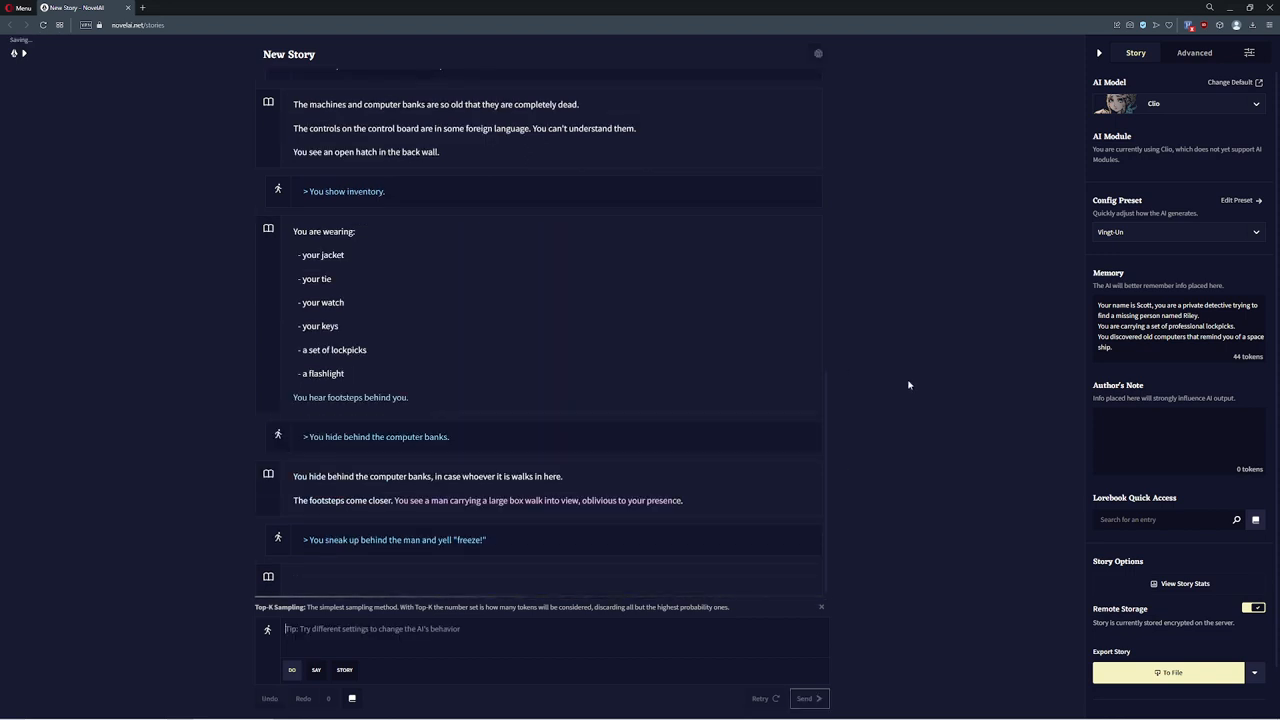
click(808, 698)
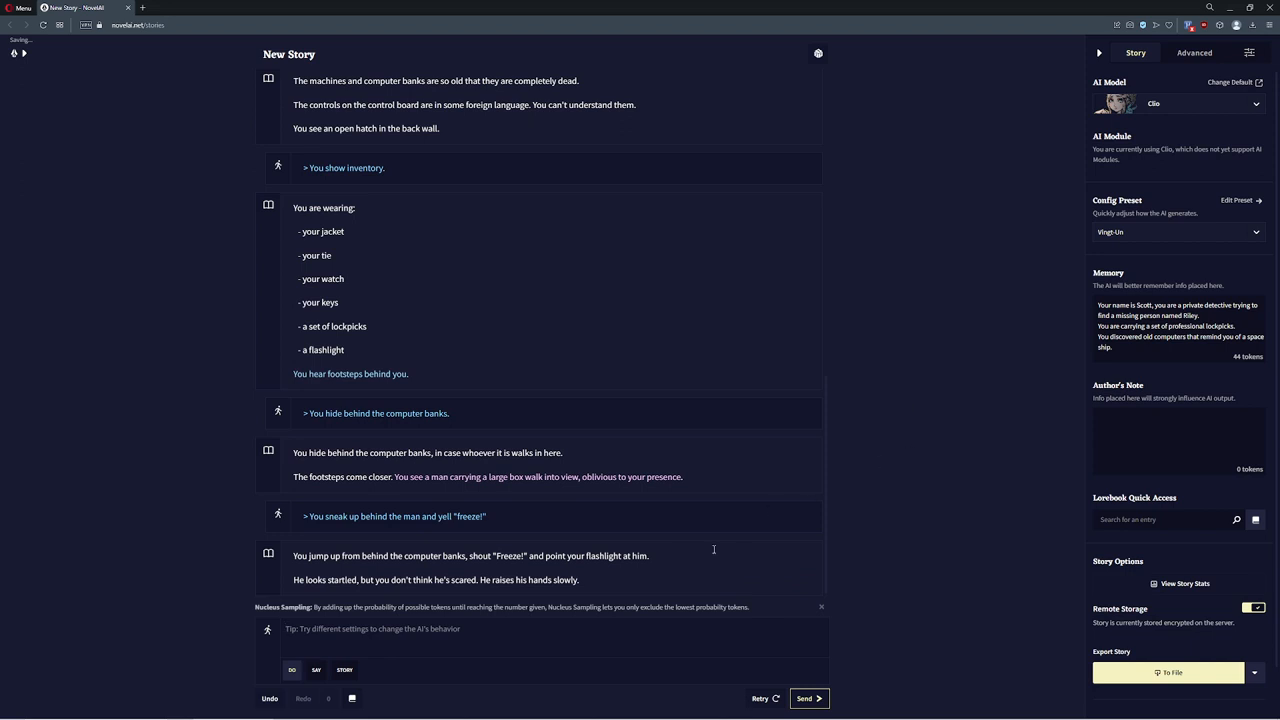
click(316, 670)
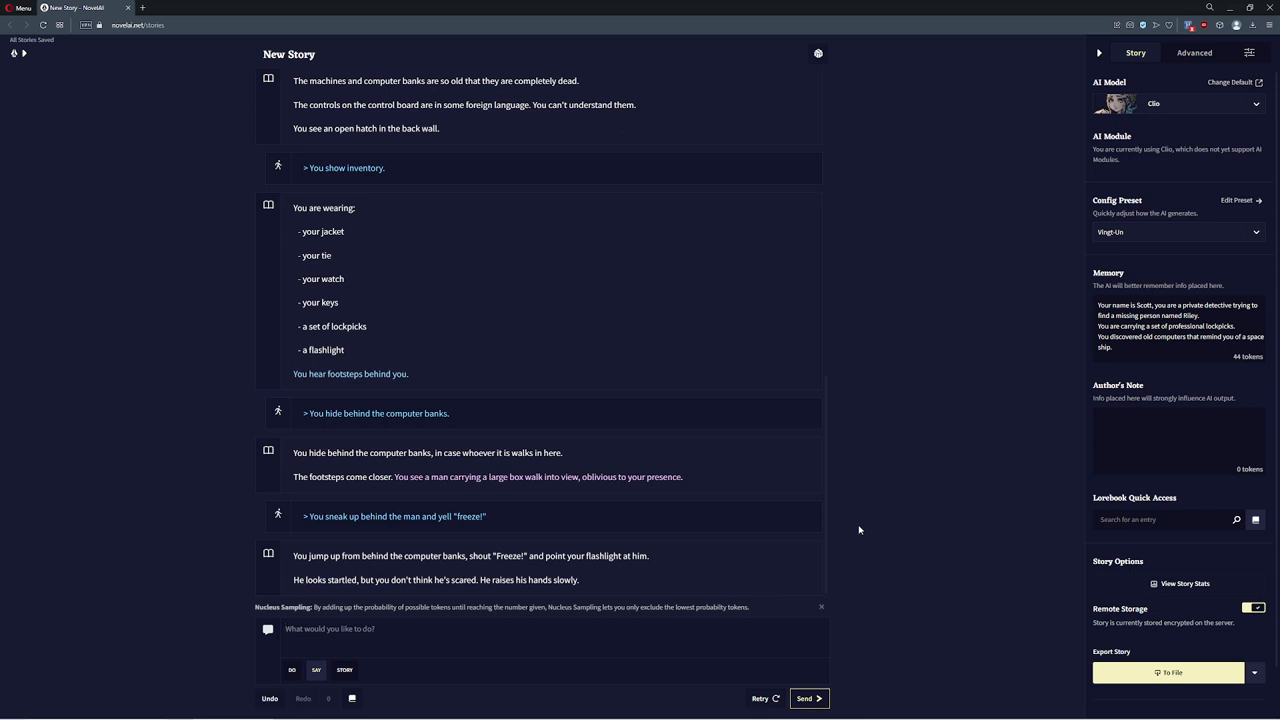
Say 'What is your name?' to the man and generate his reply
text(What)
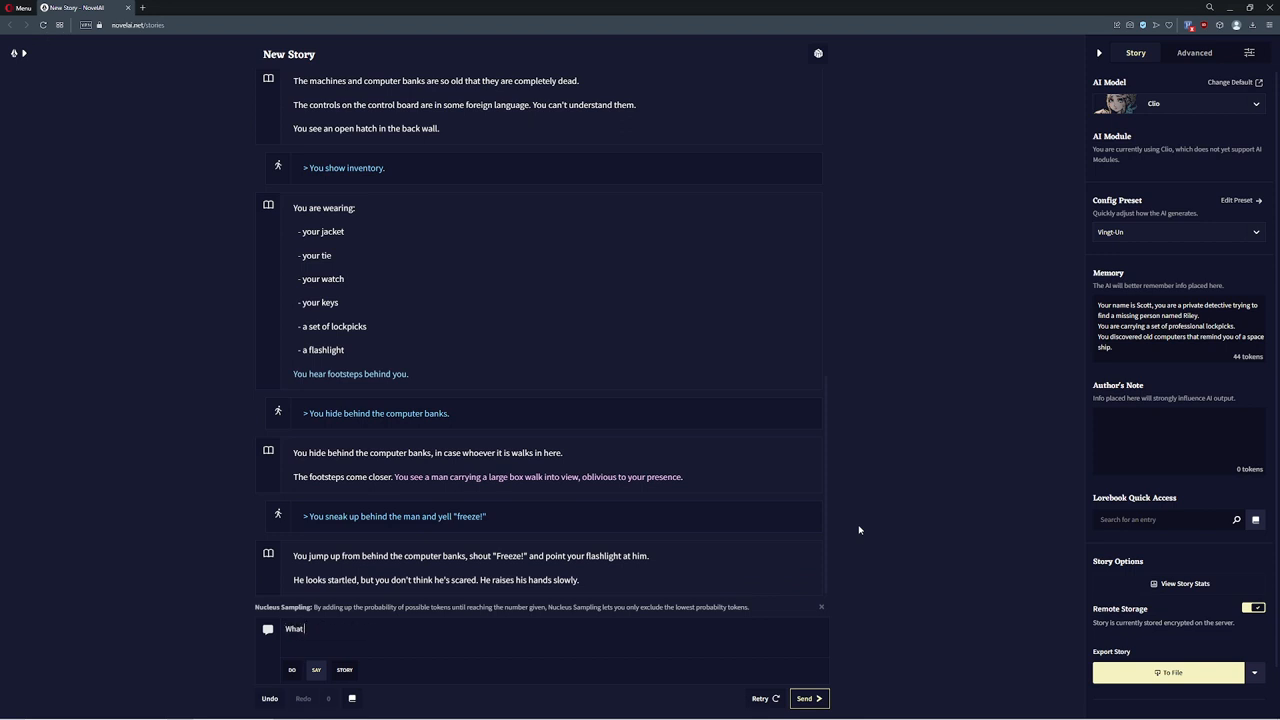
click(808, 698)
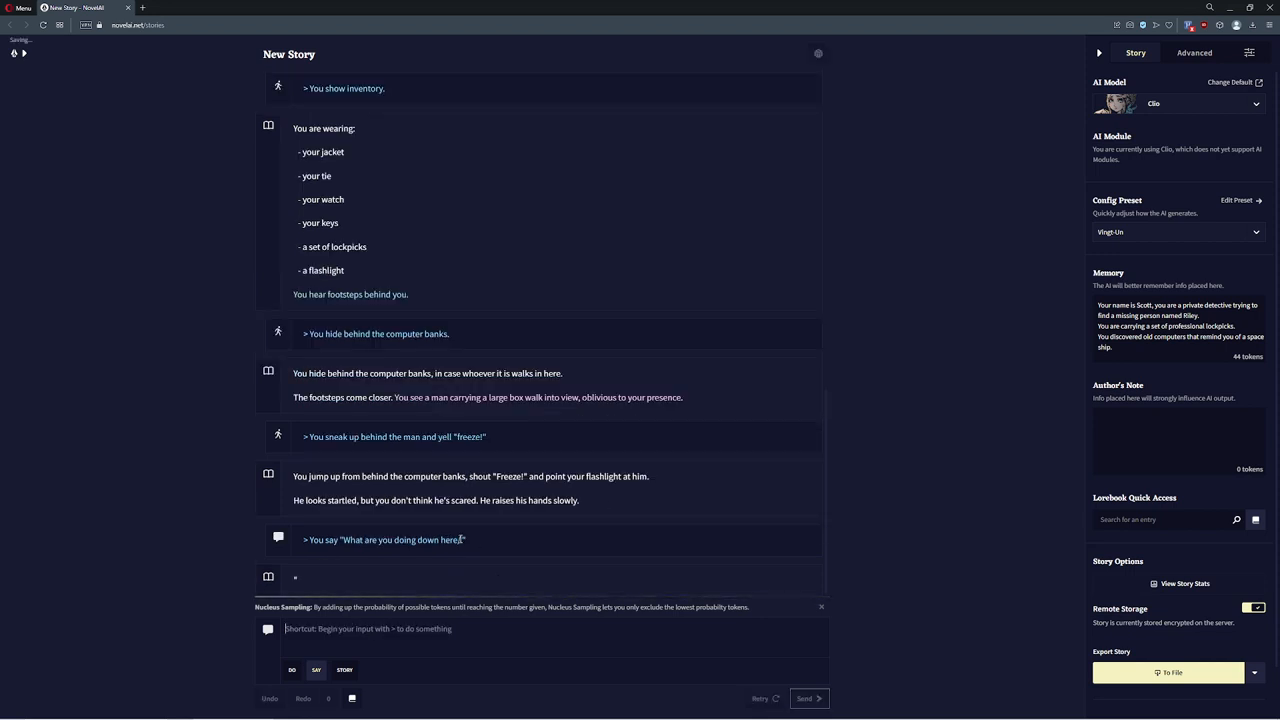
click(804, 698)
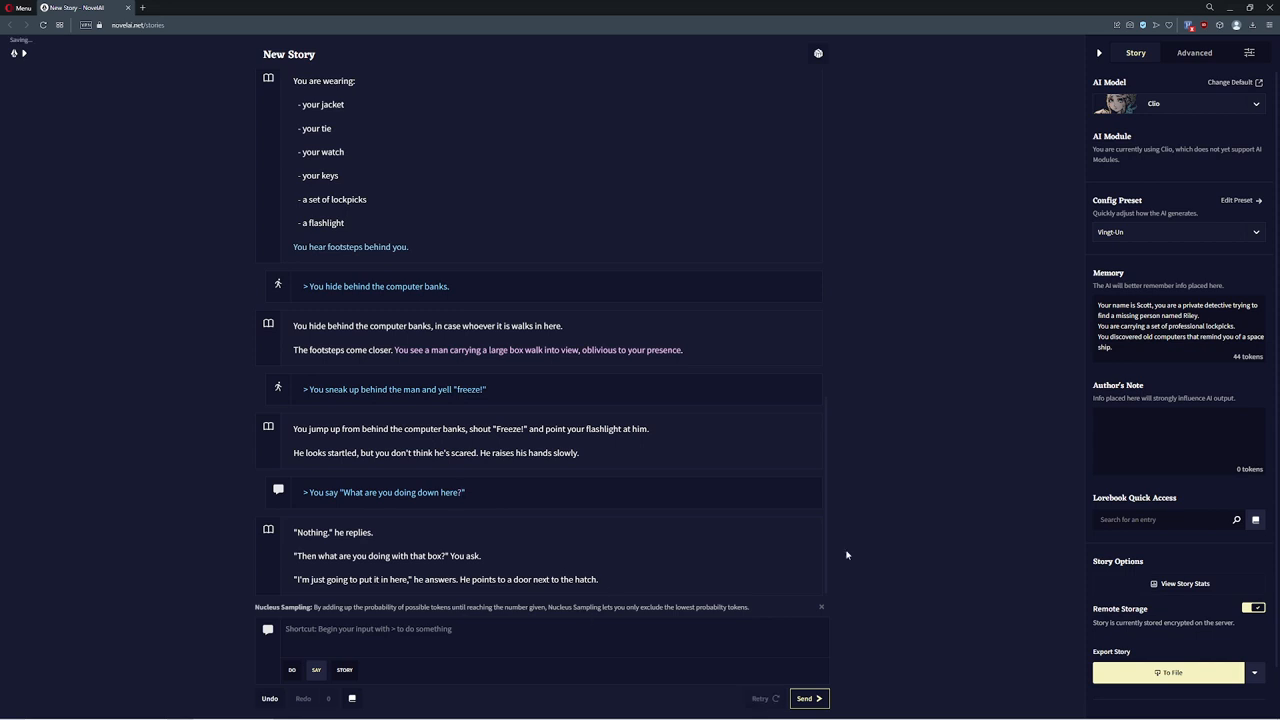
Ask the man what's behind the hatch and continue until he names himself Jack
text(What's behi)
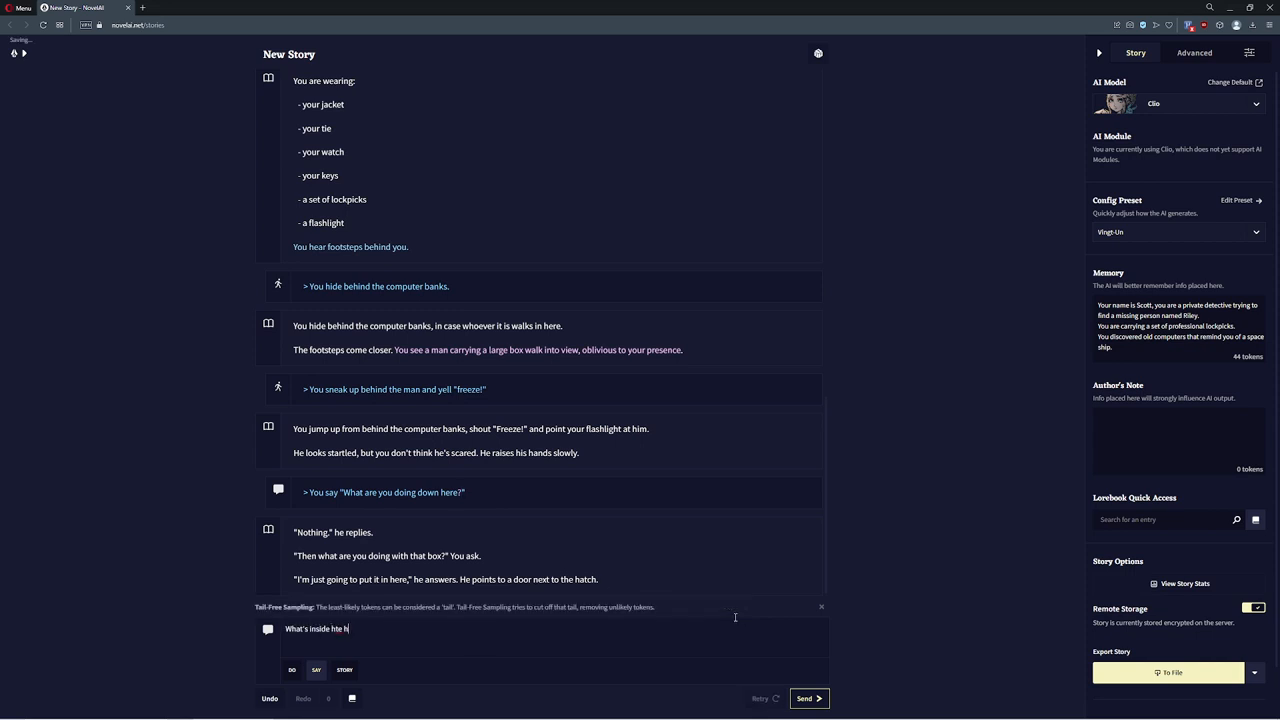
click(808, 698)
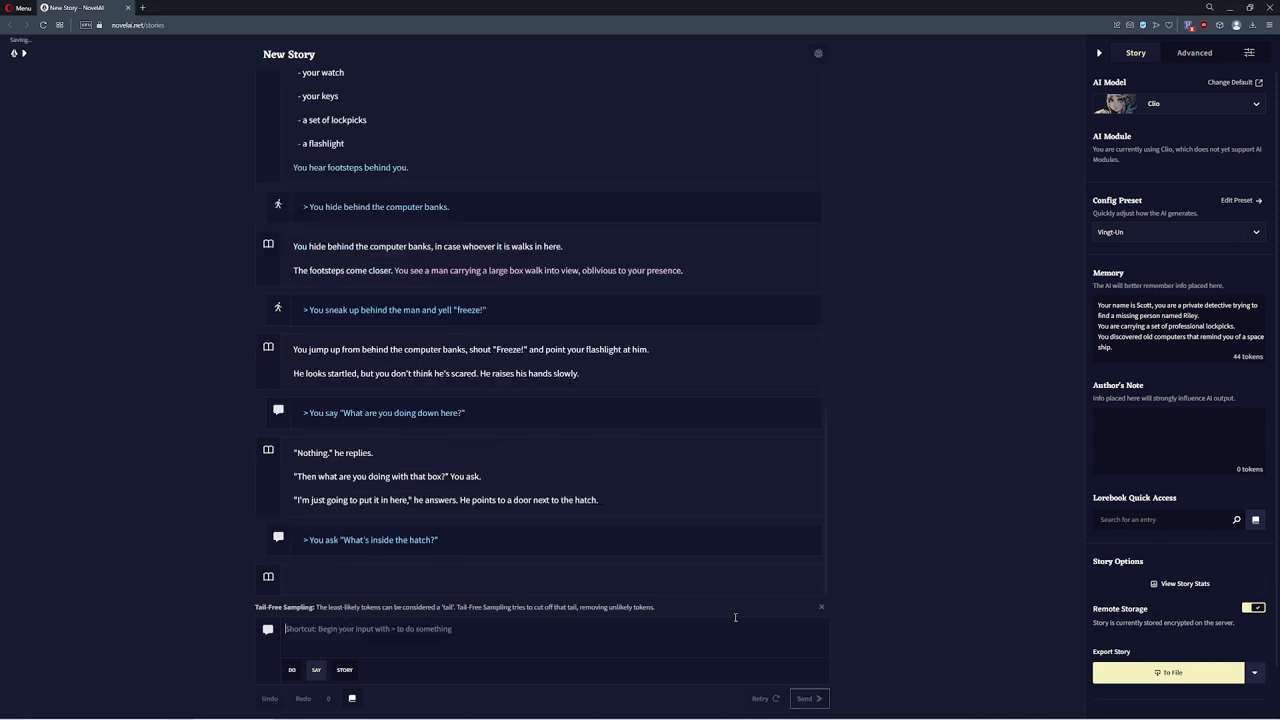
click(808, 698)
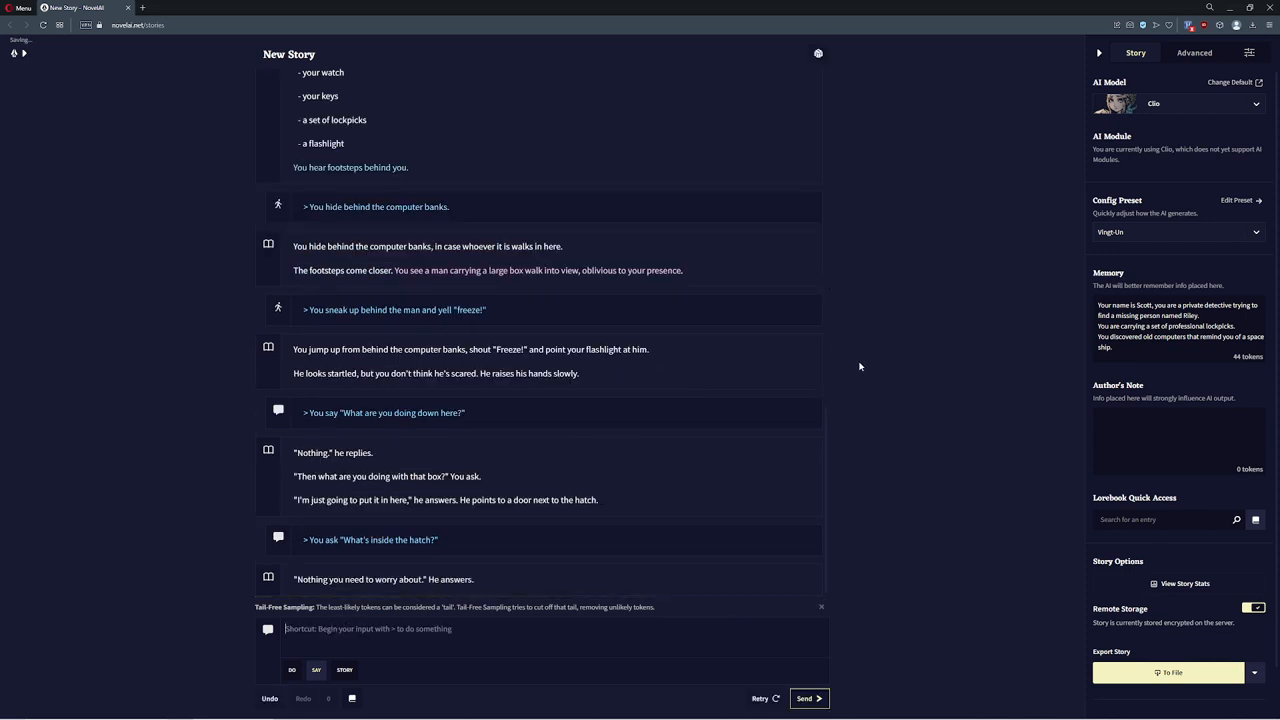
mouse_move(840, 512)
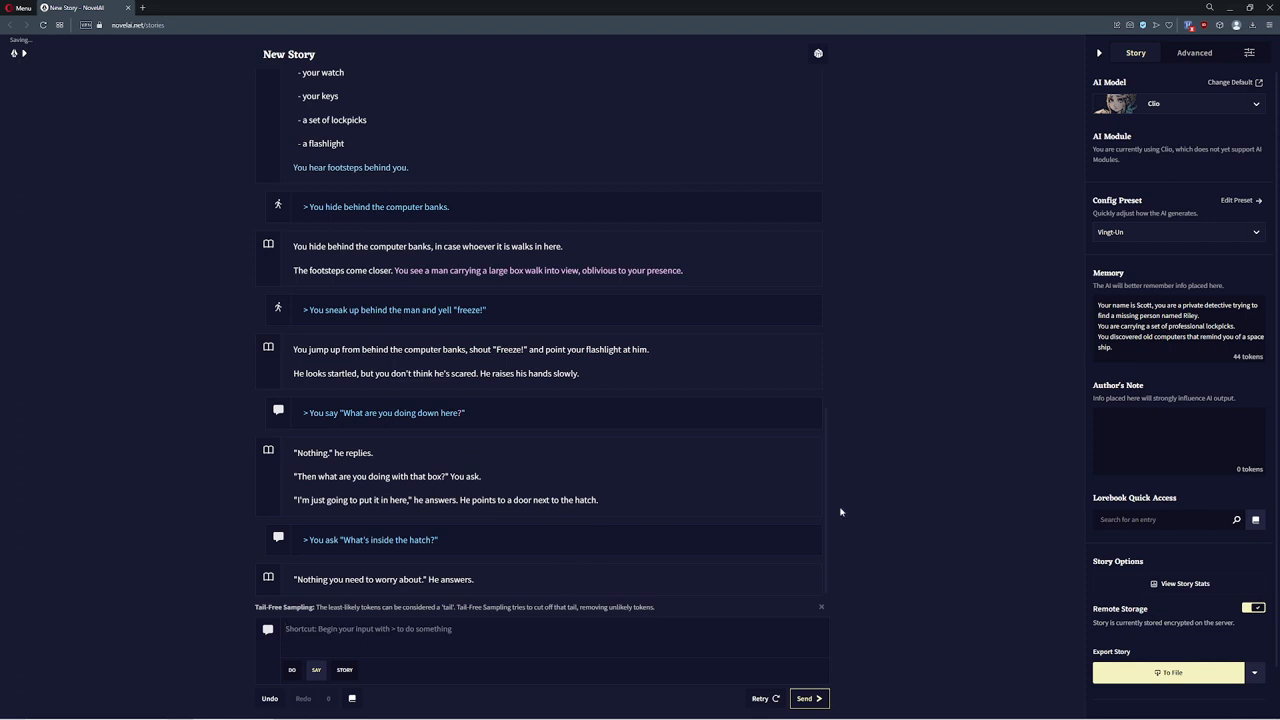
click(808, 698)
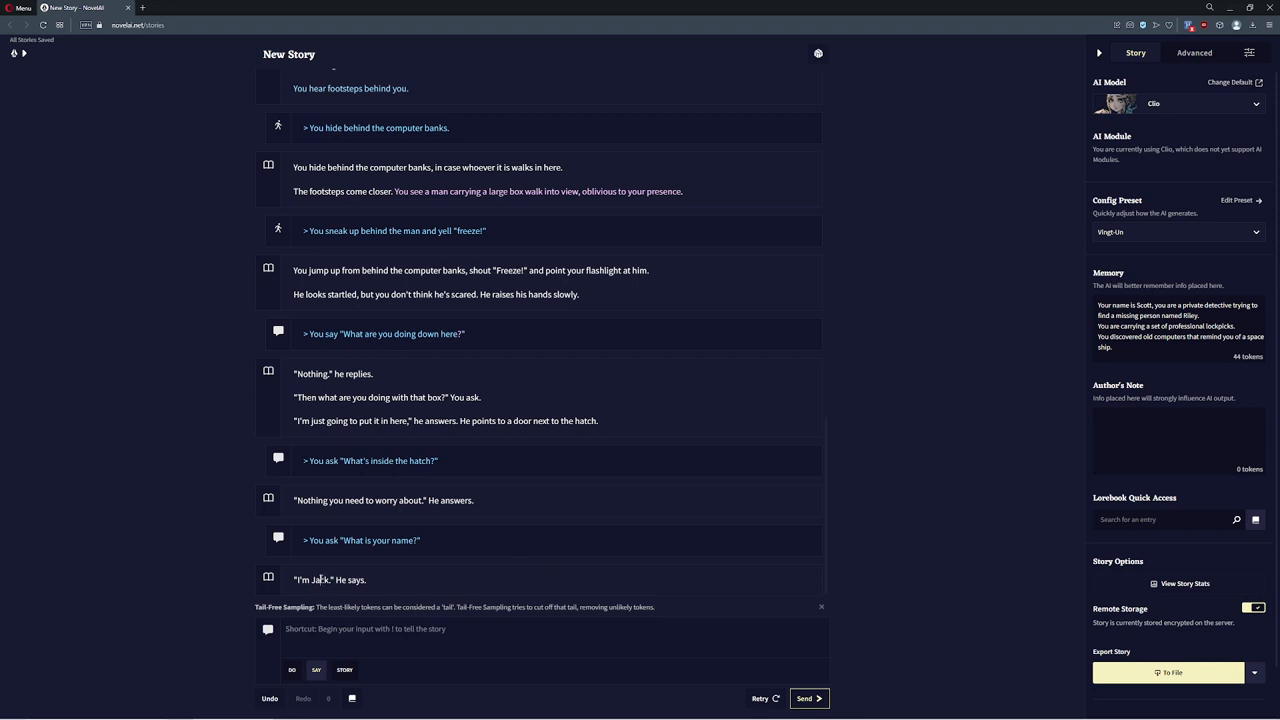
Generate a Person lorebook entry for Jack with a generated description and the key 'Jack'
right_click(318, 580)
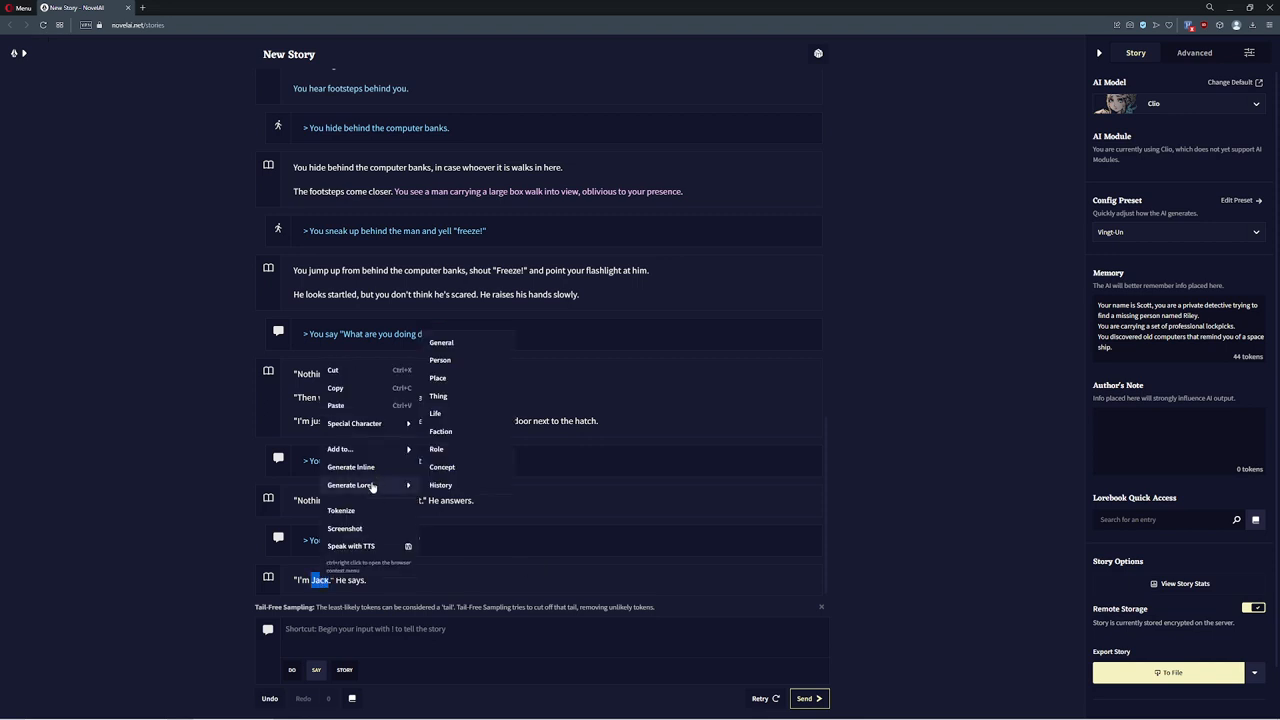
click(440, 360)
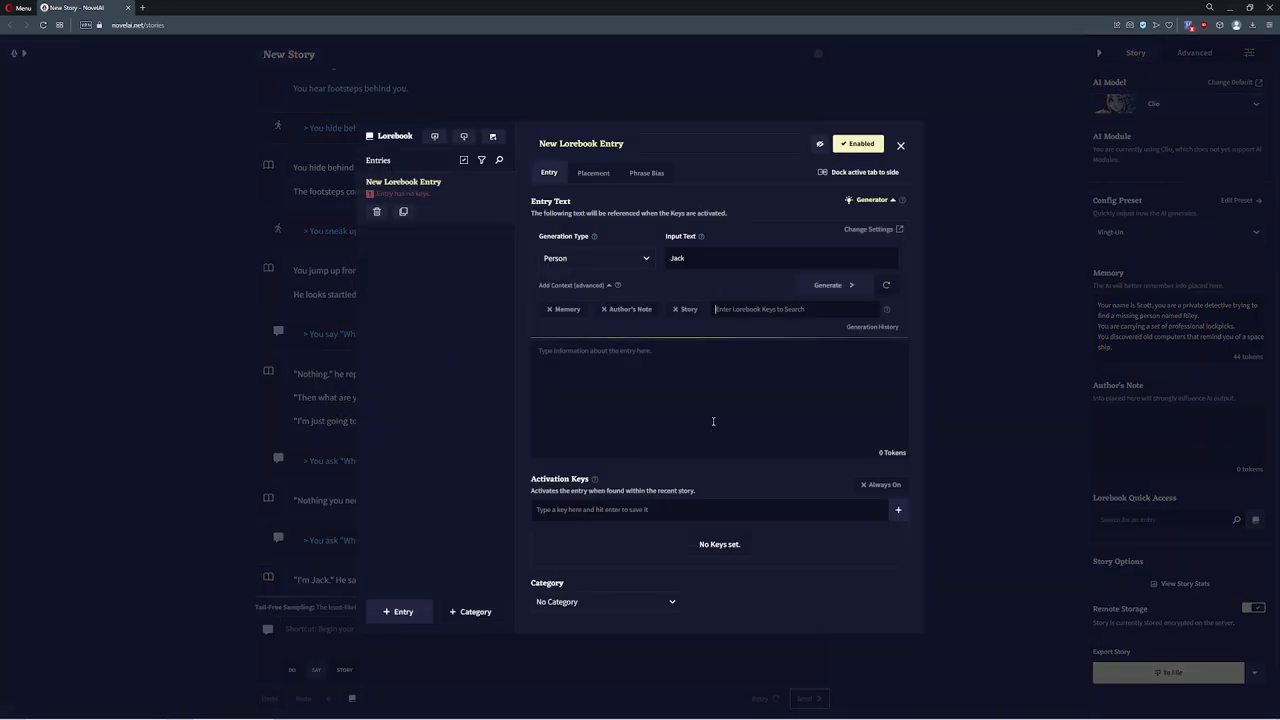
double_click(580, 144)
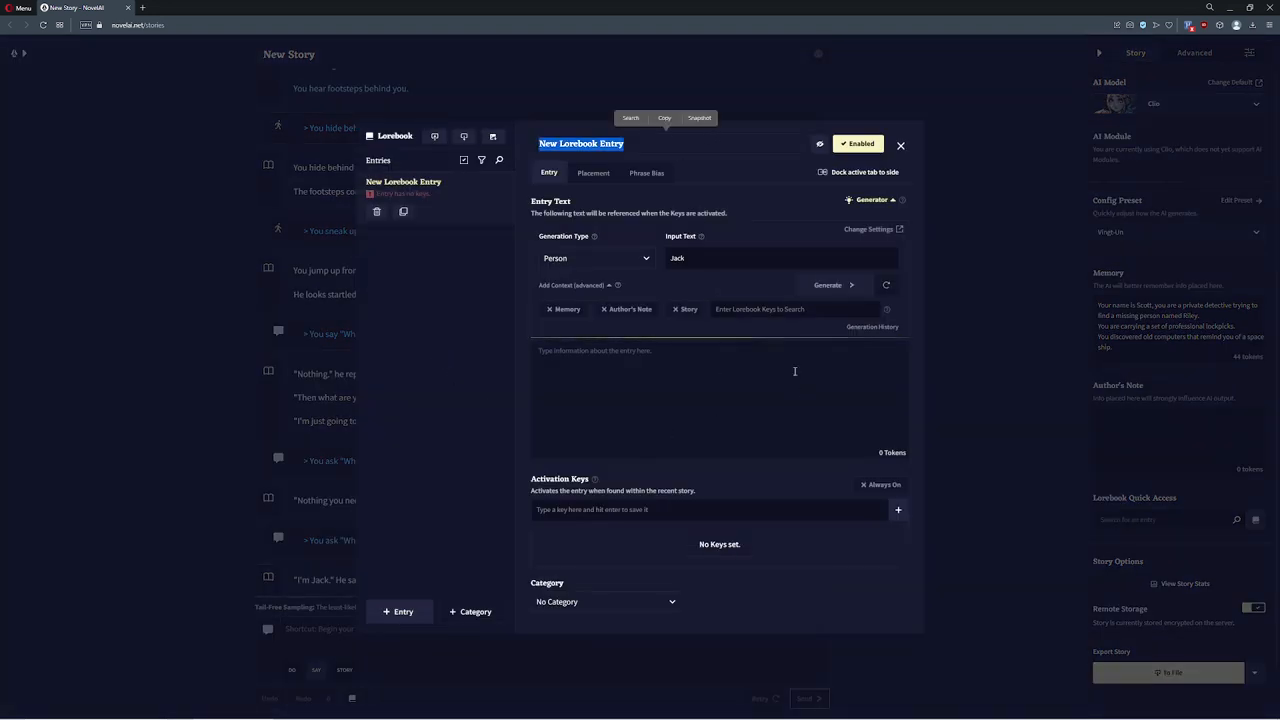
mouse_move(628, 332)
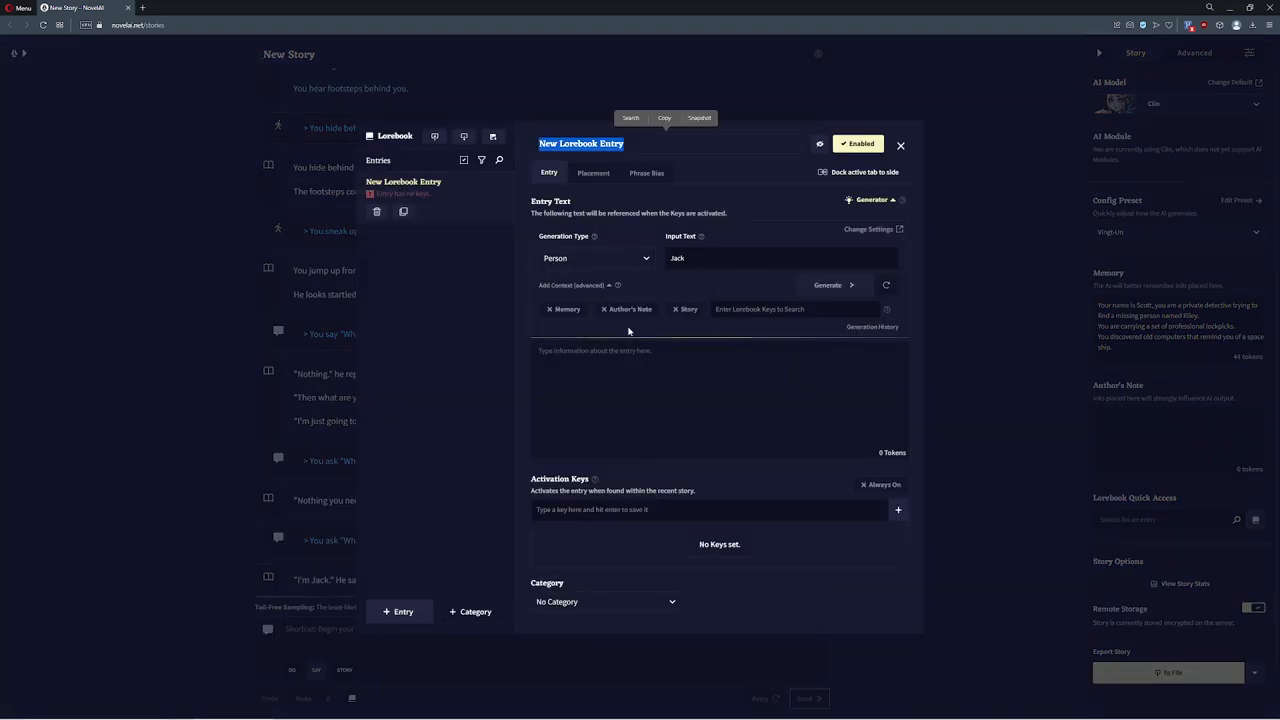
click(828, 284)
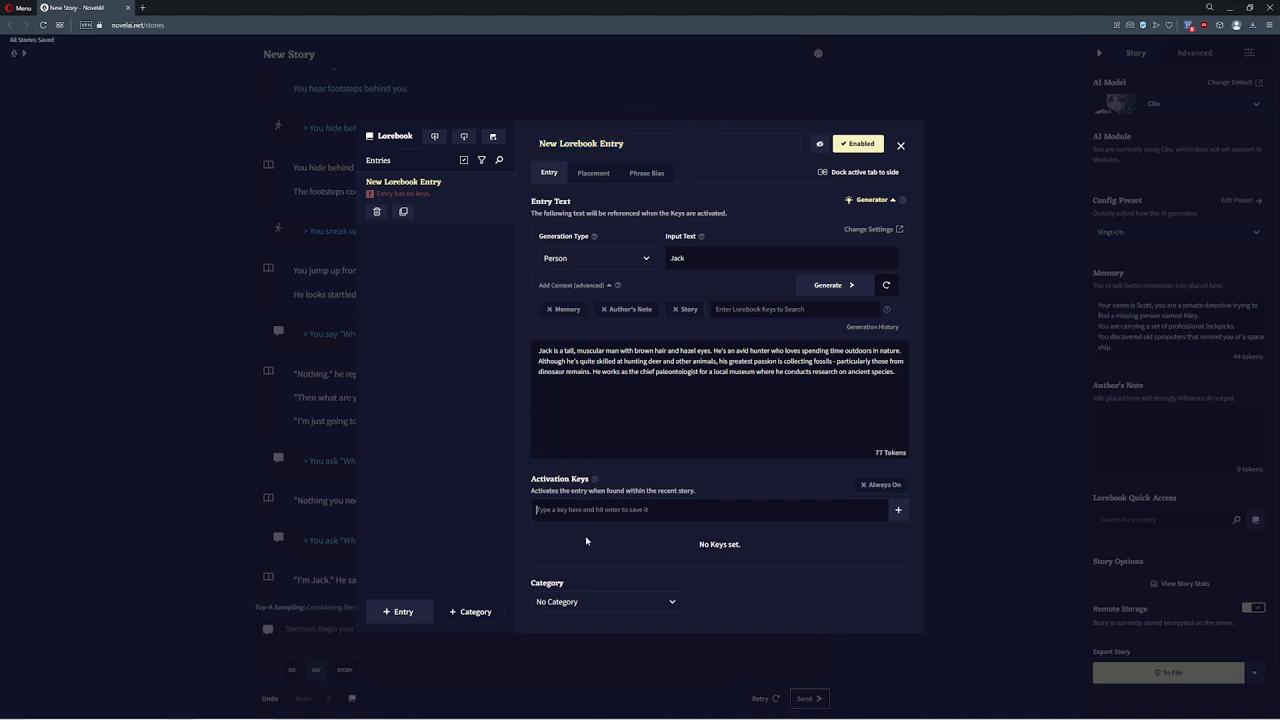
text(Jack)
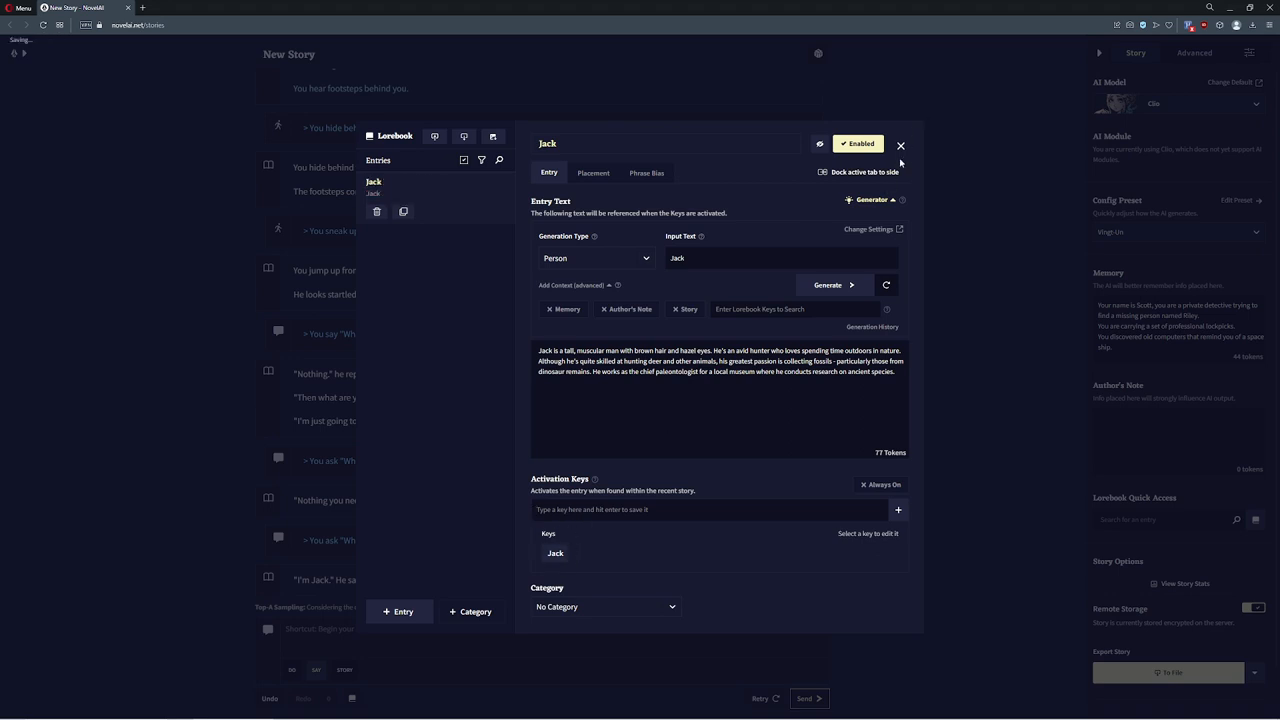
click(900, 144)
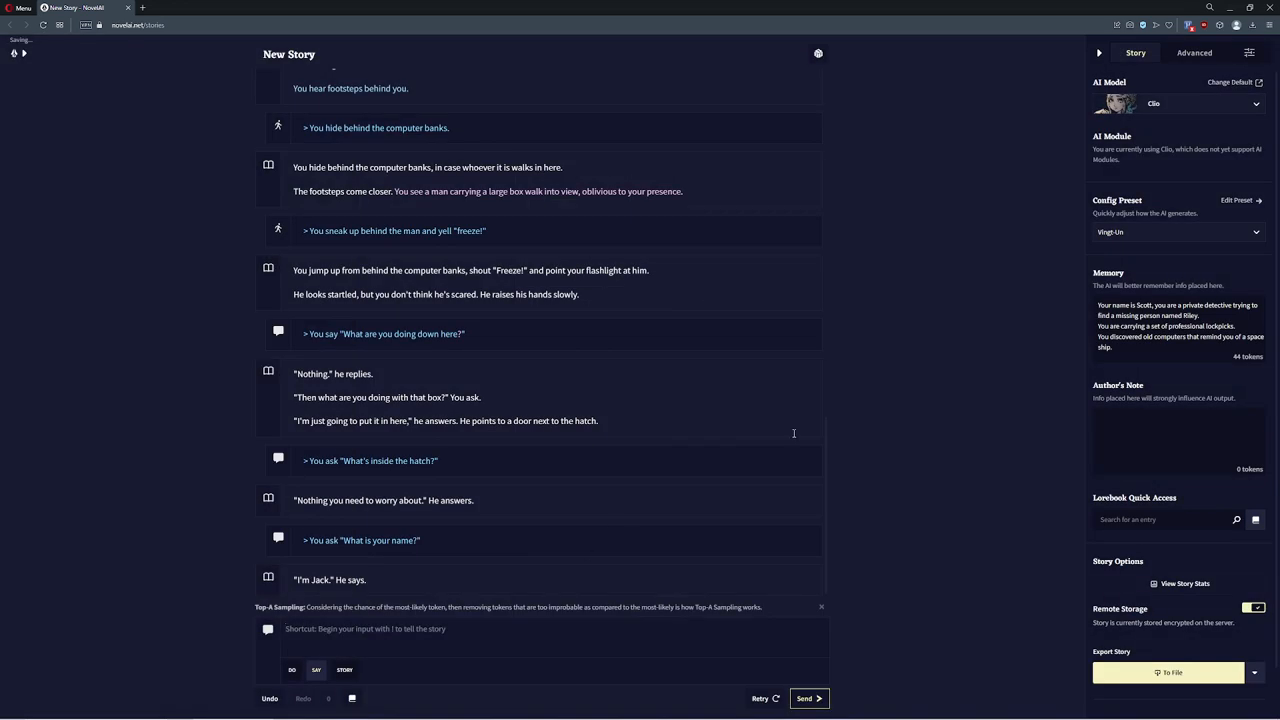
Say 'Hi Jack, you mind opening that hatch?' and then 'And why is that?'
text(The)
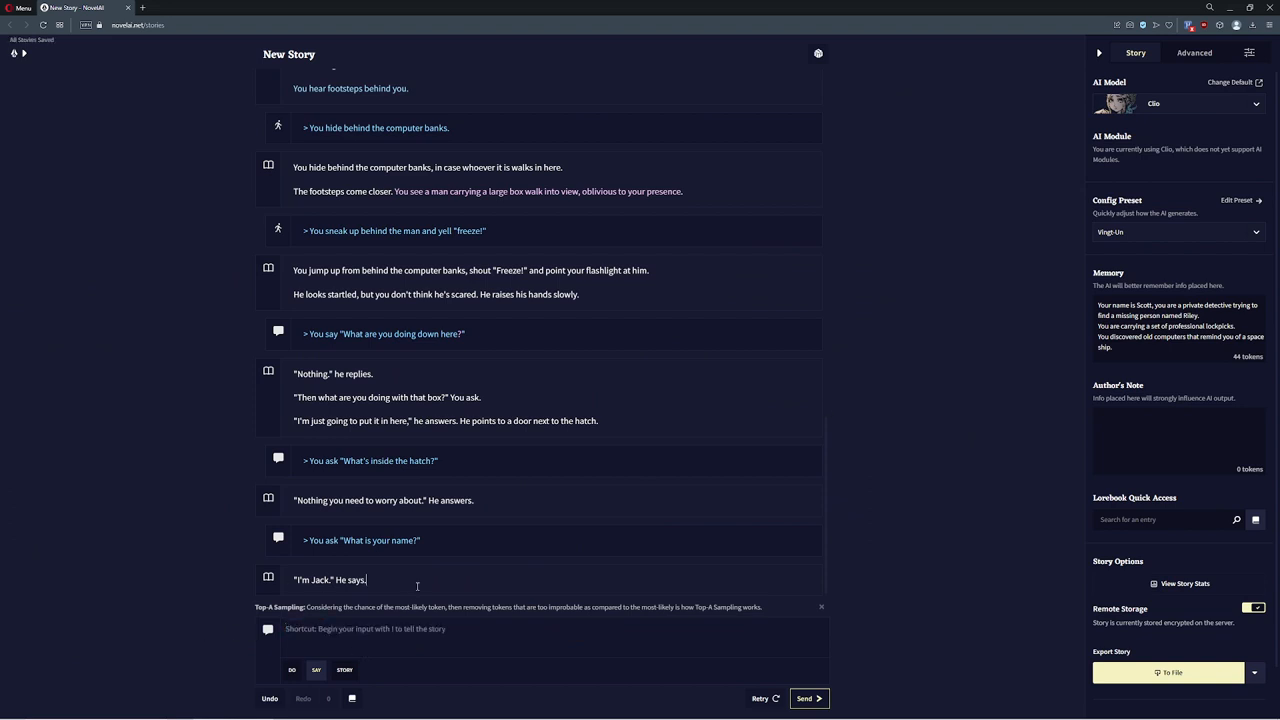
text(Hi Jack, you mind opening th)
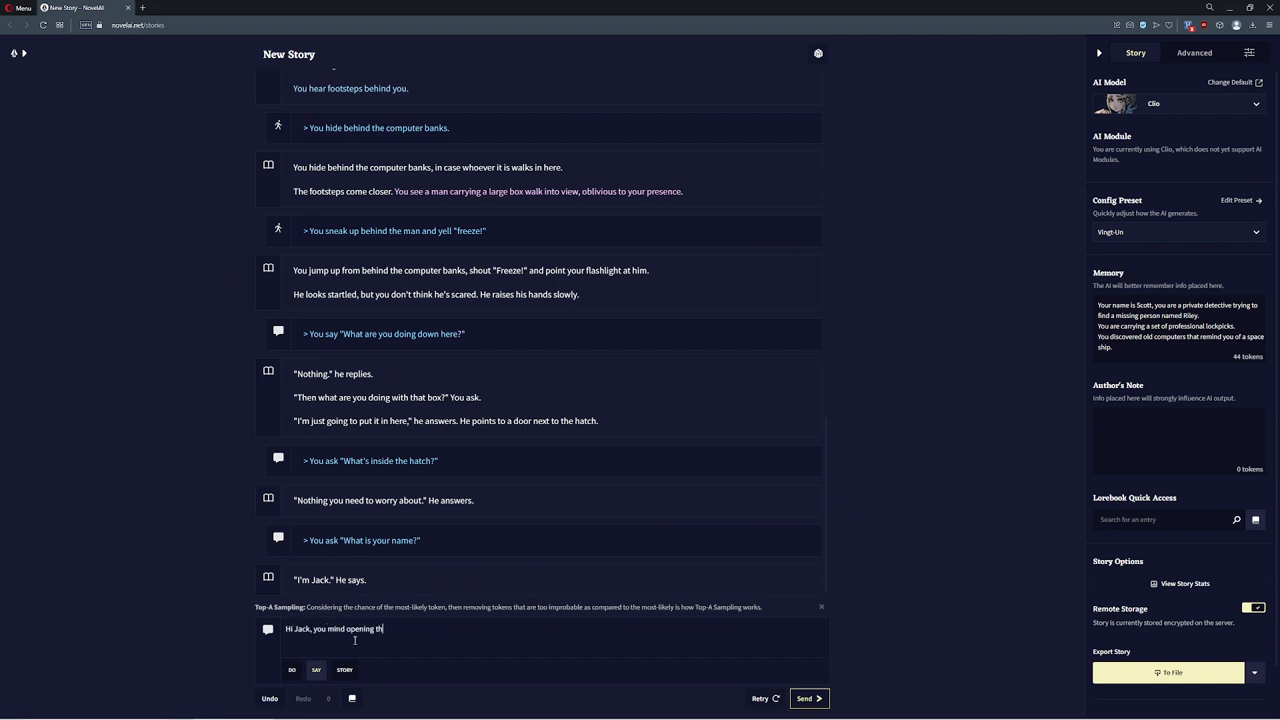
click(804, 698)
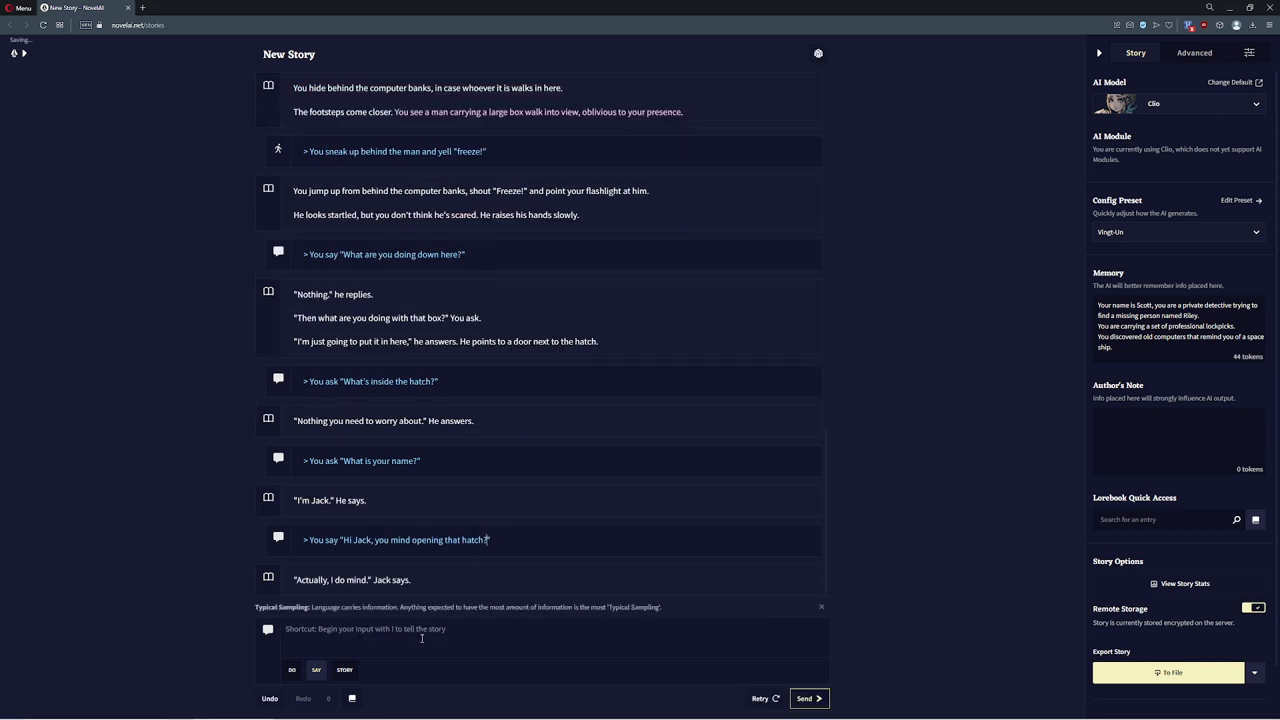
text(And why i)
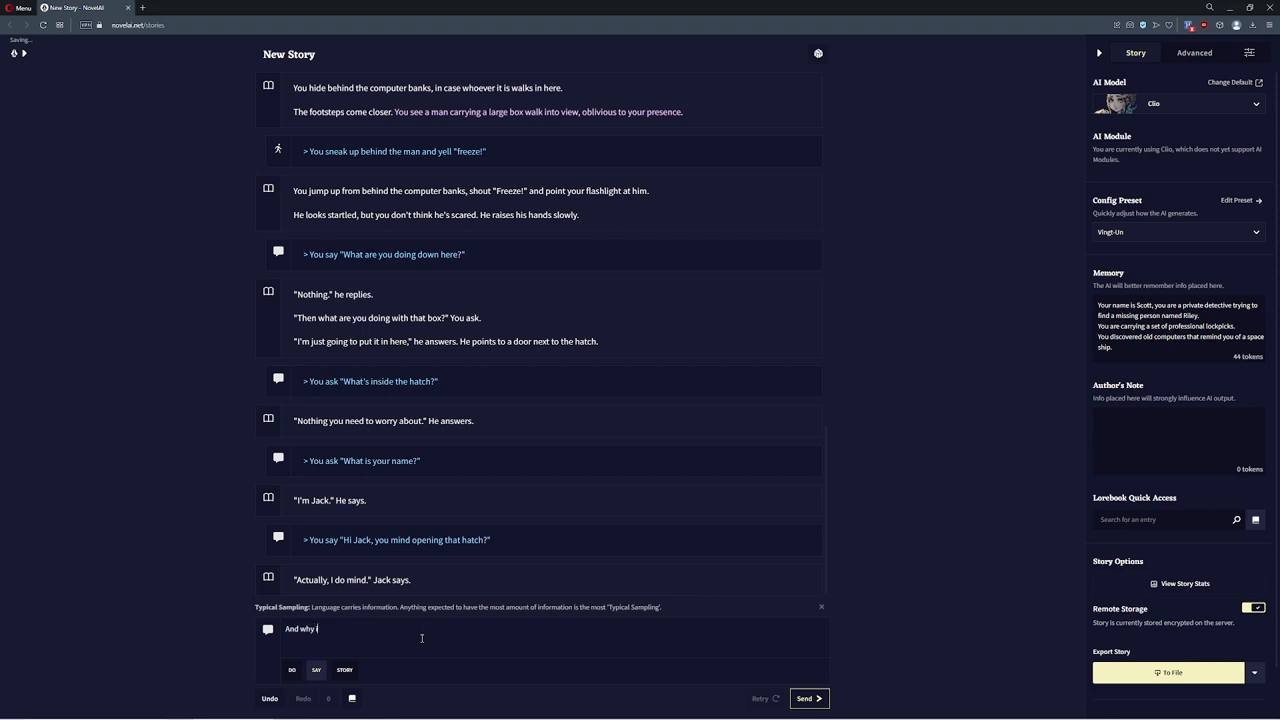
click(808, 698)
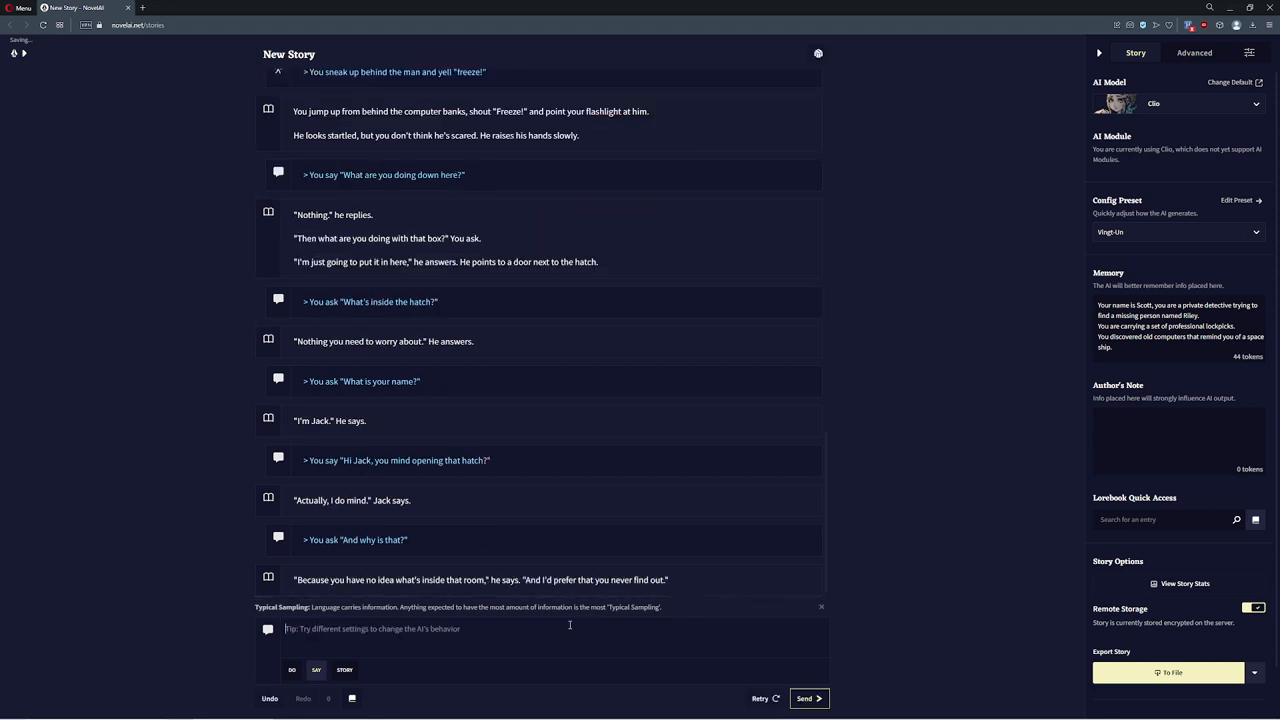
mouse_move(538, 632)
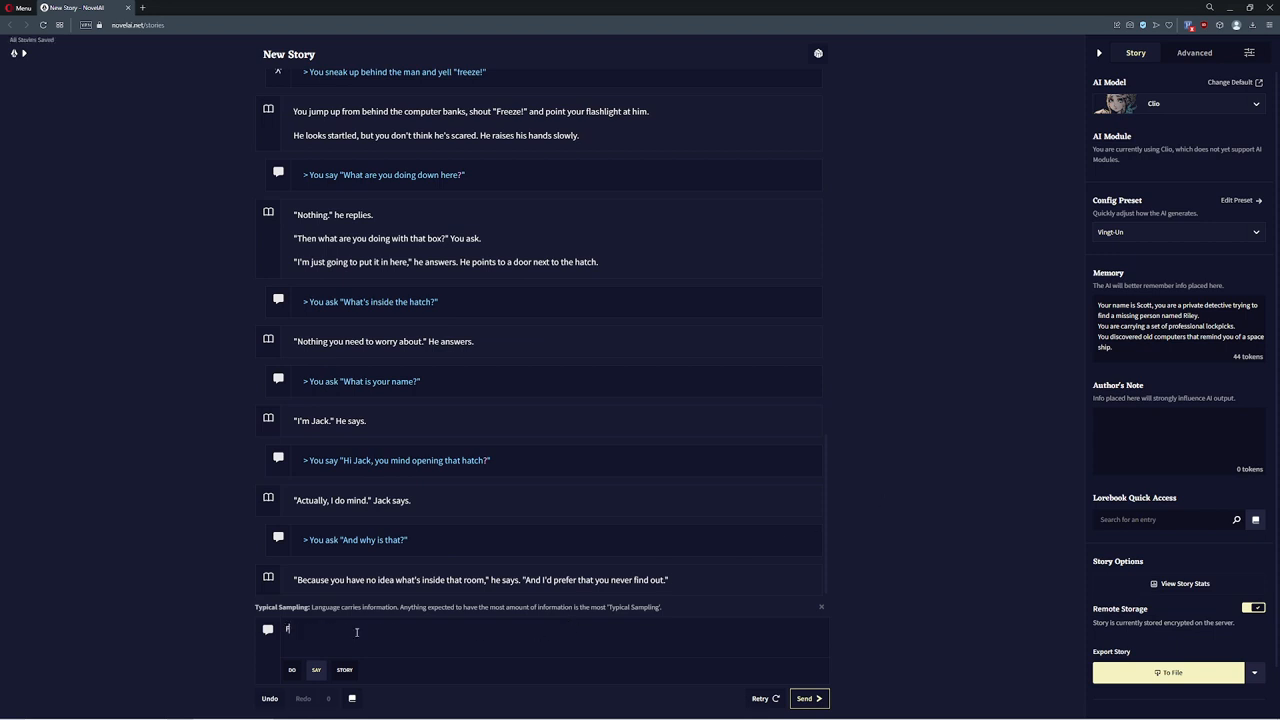
Say 'Fair enough...' about opening it anyway and begin the action to walk over to the hatch
text(Fair enough. f)
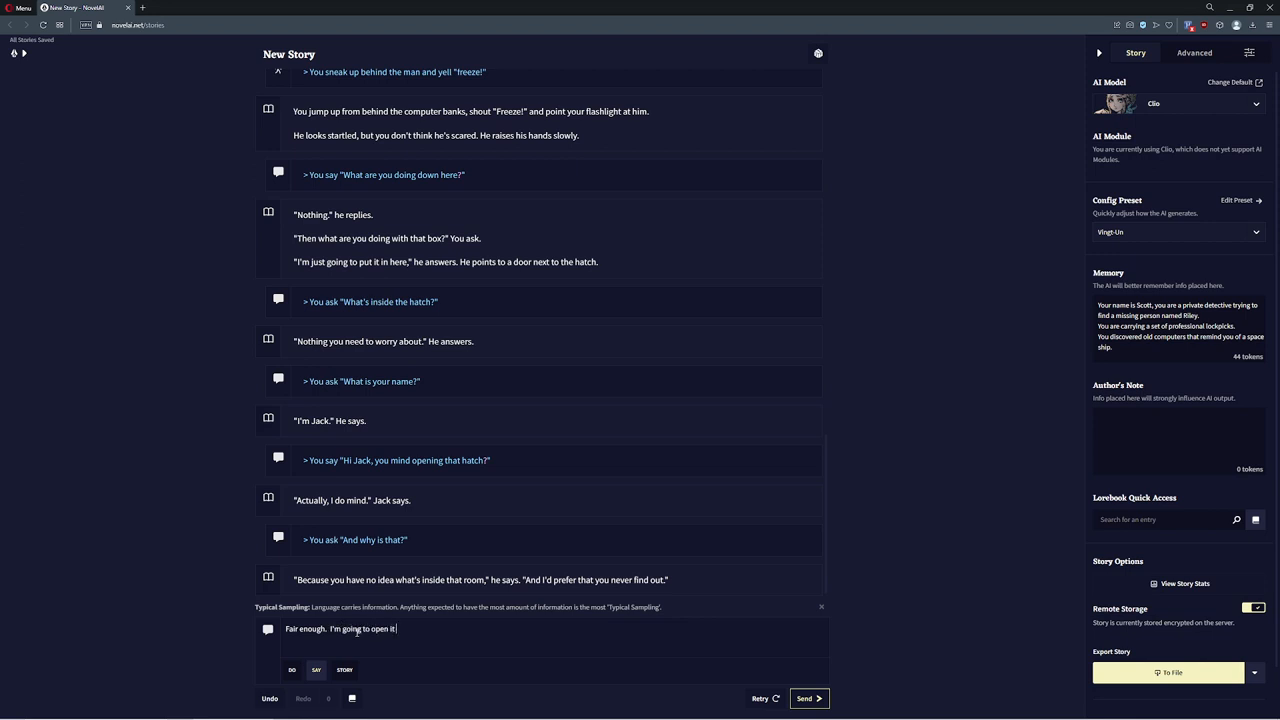
click(808, 698)
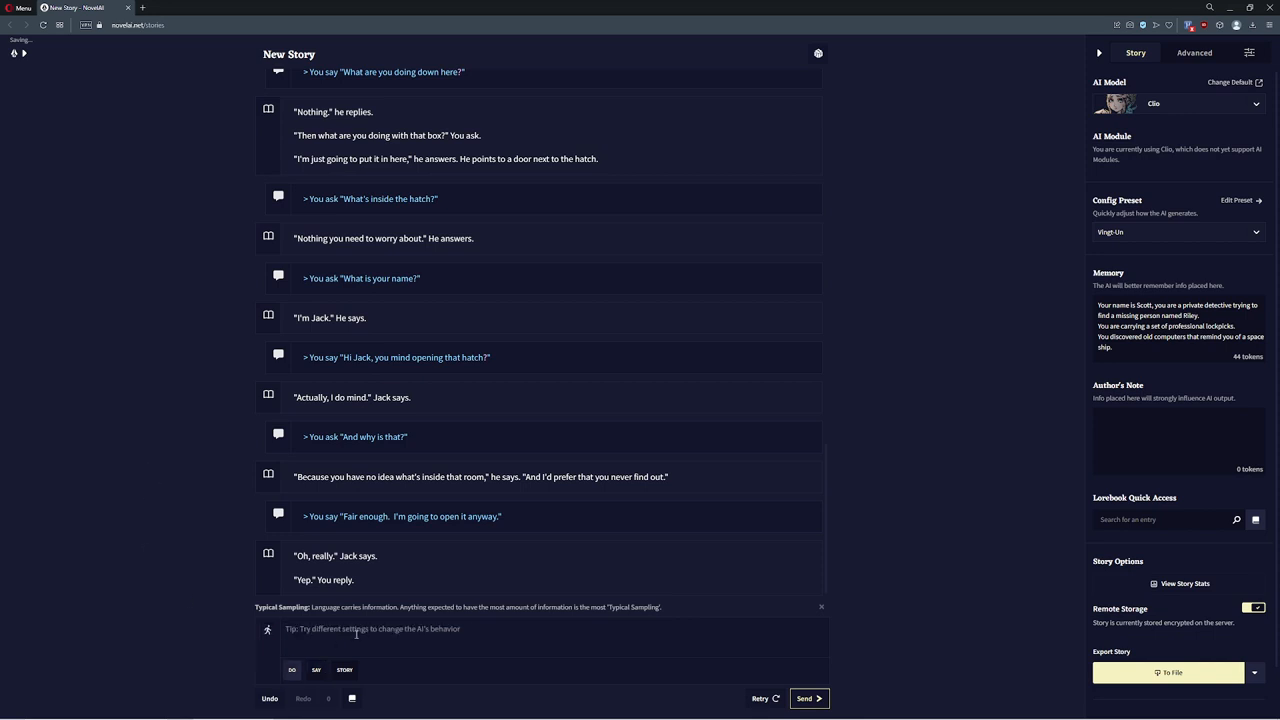
text(Walk over to htle)
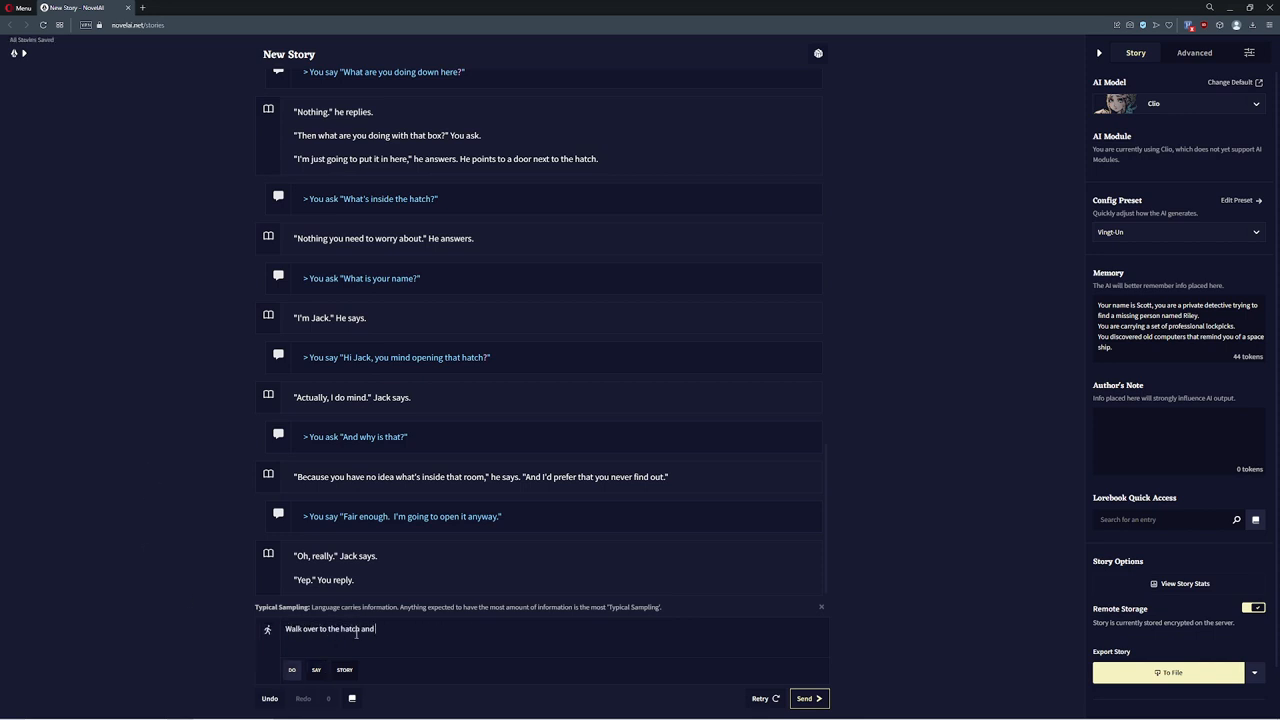
In Do mode, walk over to the hatch and depress the button that opens it, adjusting the action's wording
text(depress the button o)
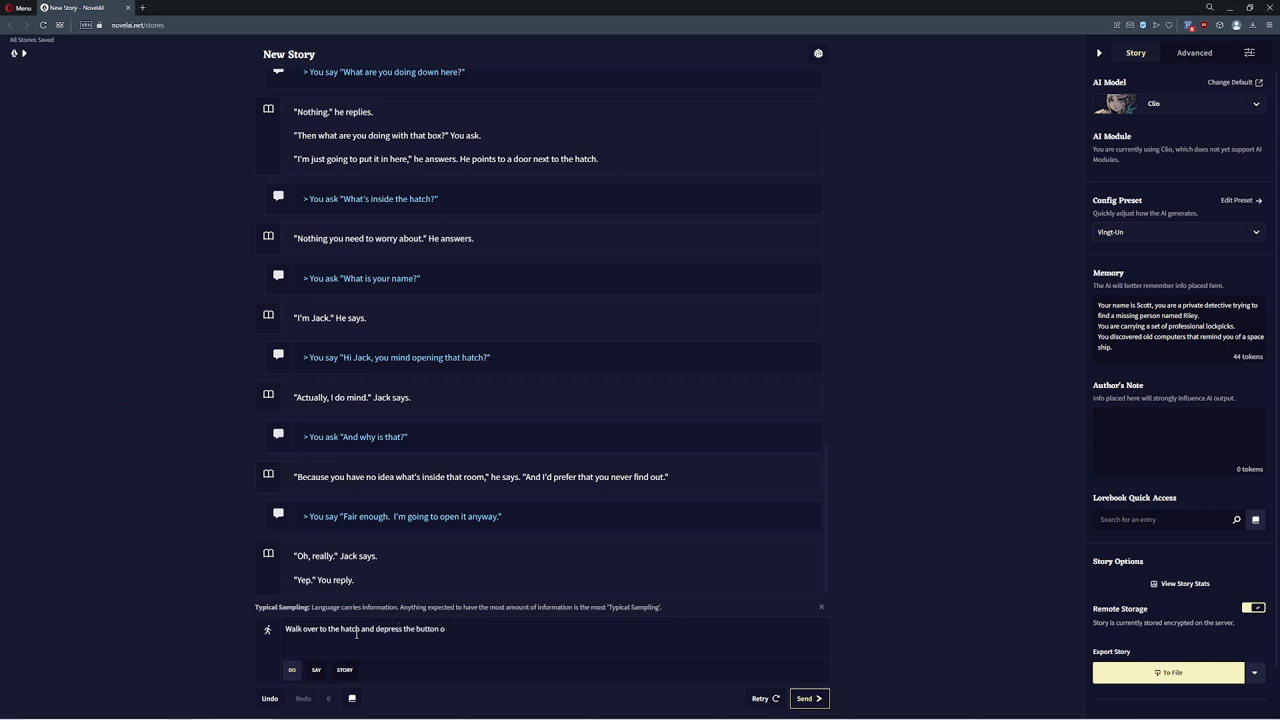
text(ne)
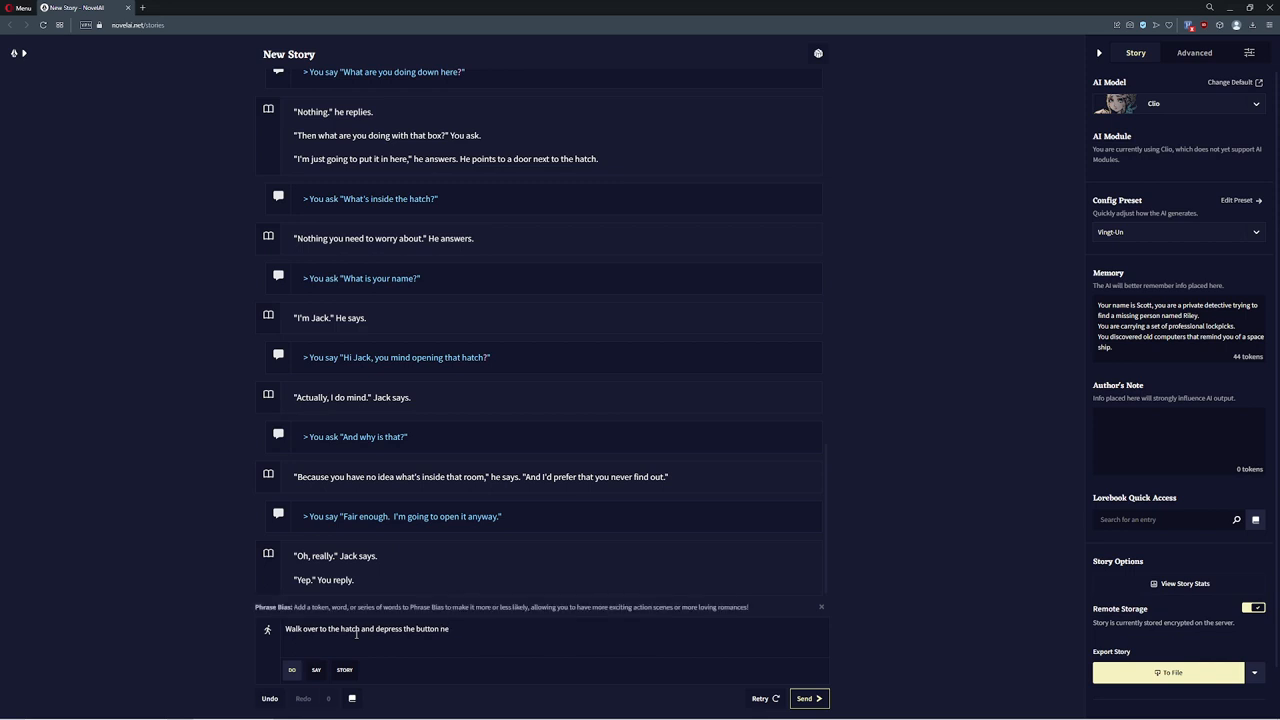
click(808, 698)
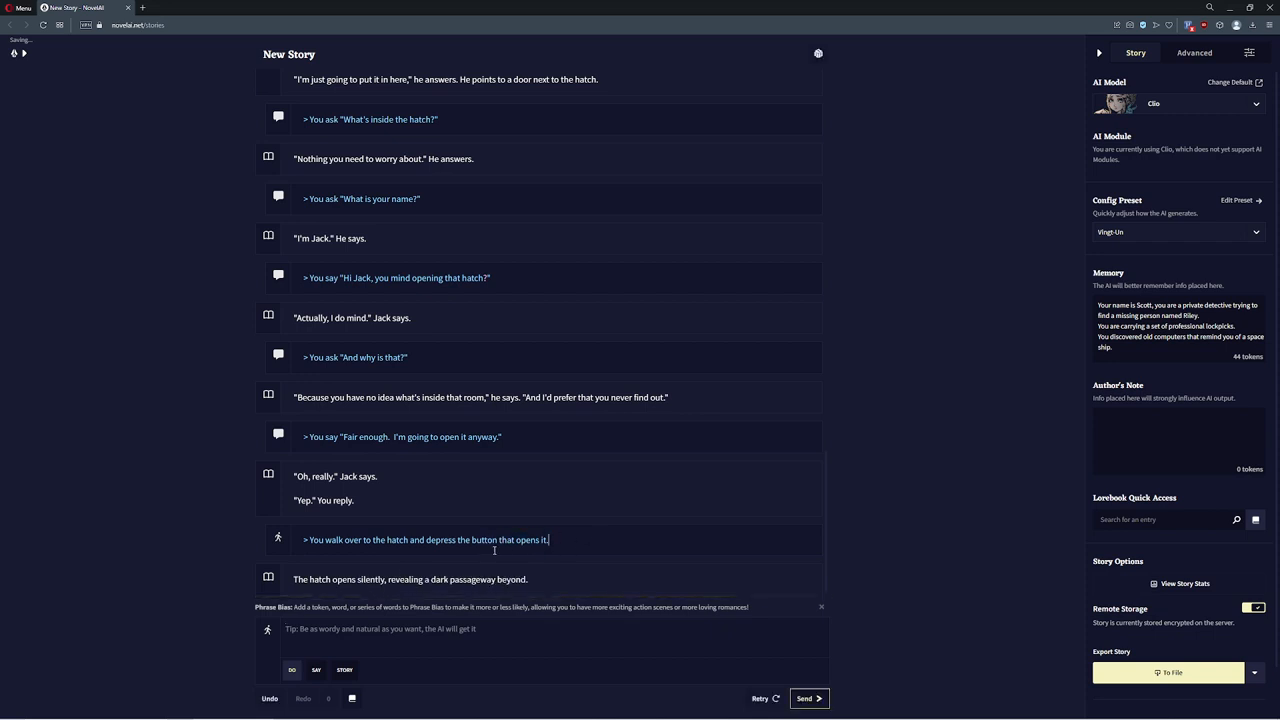
mouse_move(328, 600)
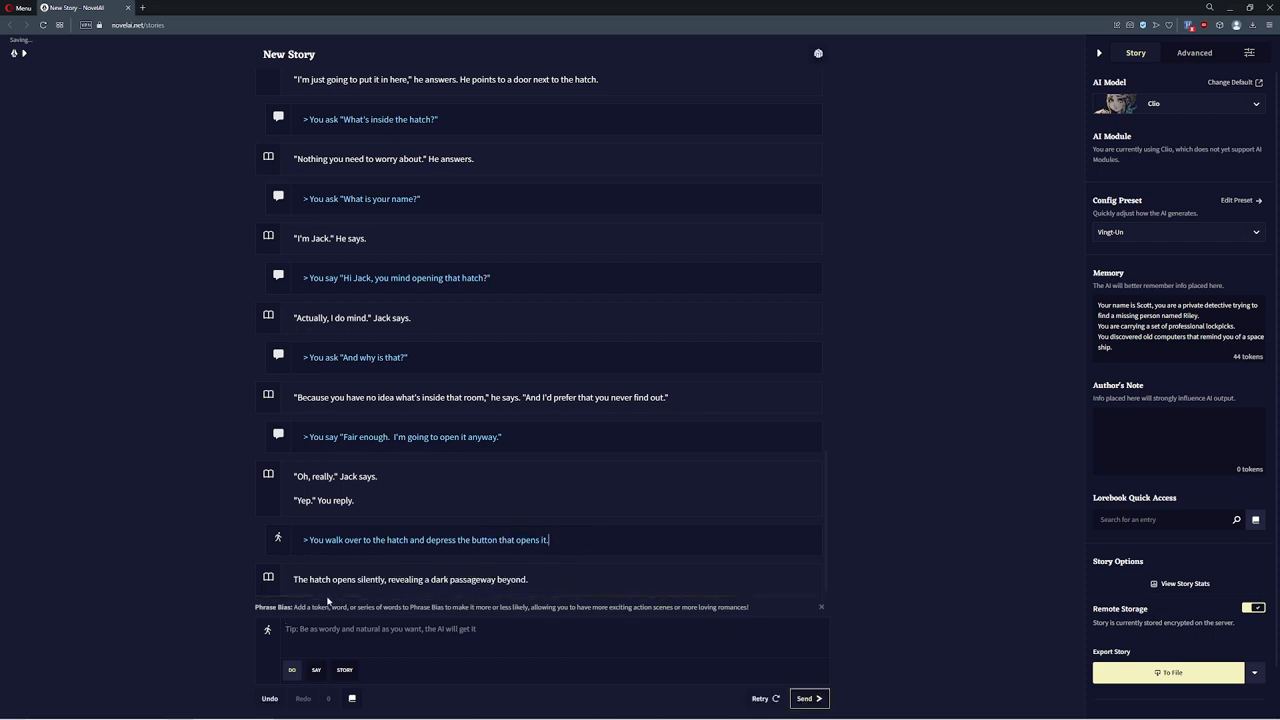
double_click(412, 540)
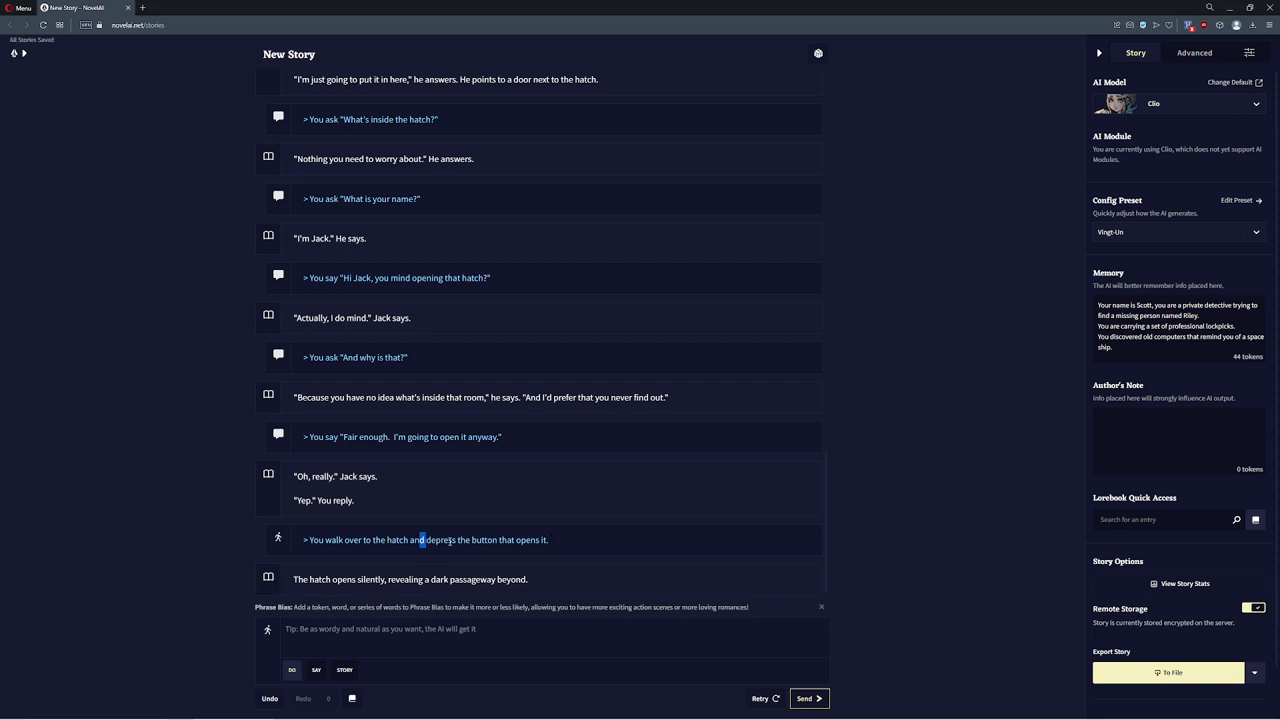
drag(424, 540, 548, 540)
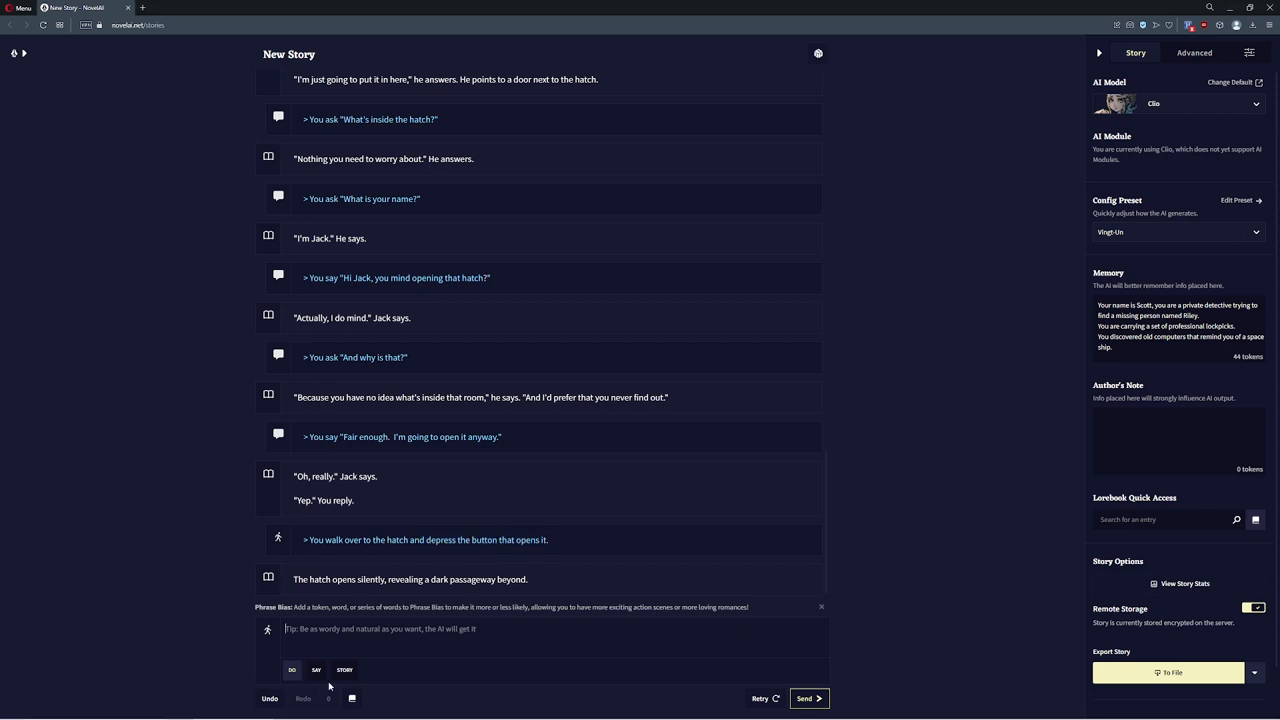
Say 'See, that wasn't so bad.' then 'Why don't you go in first, Jack?' and let Jack respond
text(See, that wasn't so bad.)
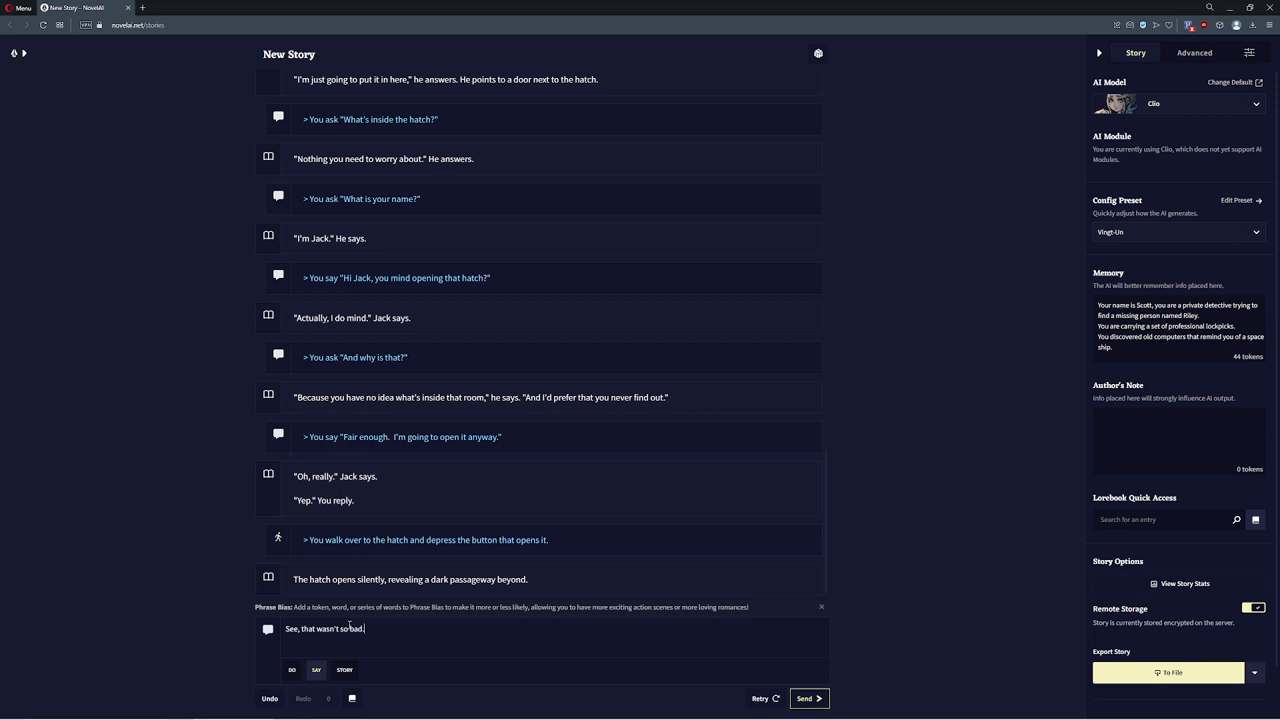
click(804, 698)
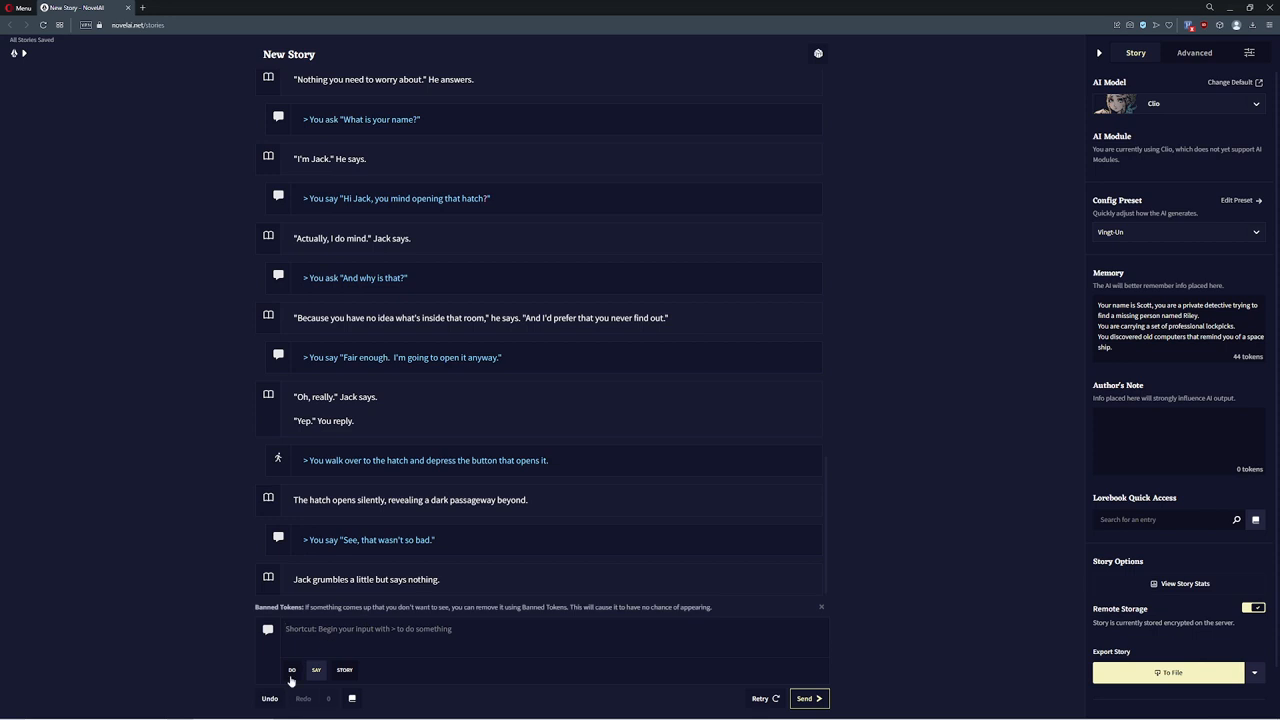
text(Why don't you)
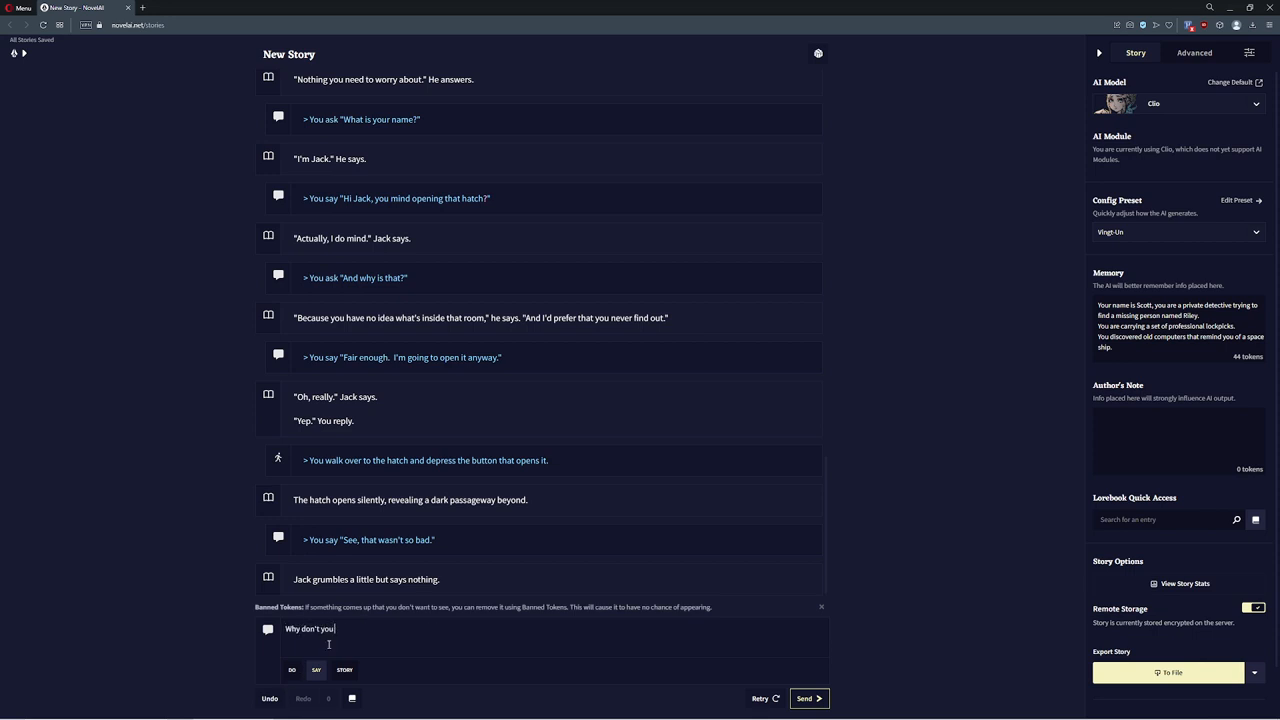
click(808, 698)
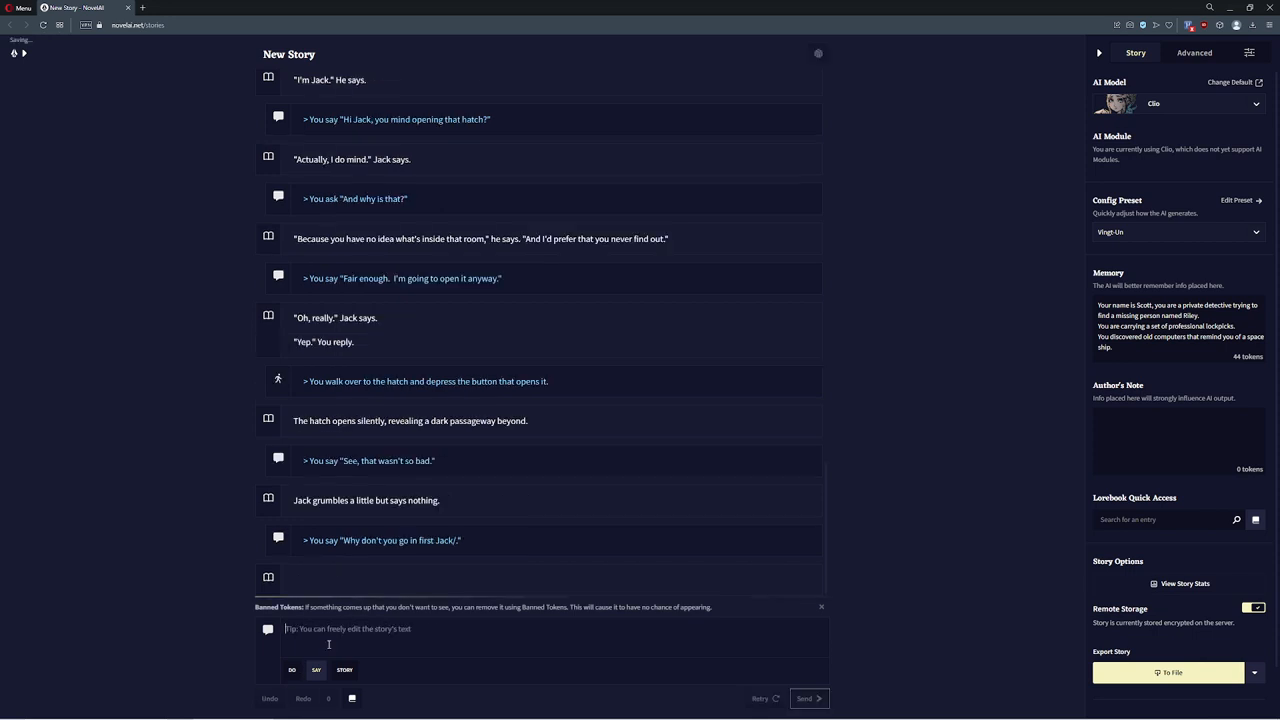
click(804, 698)
text(?)
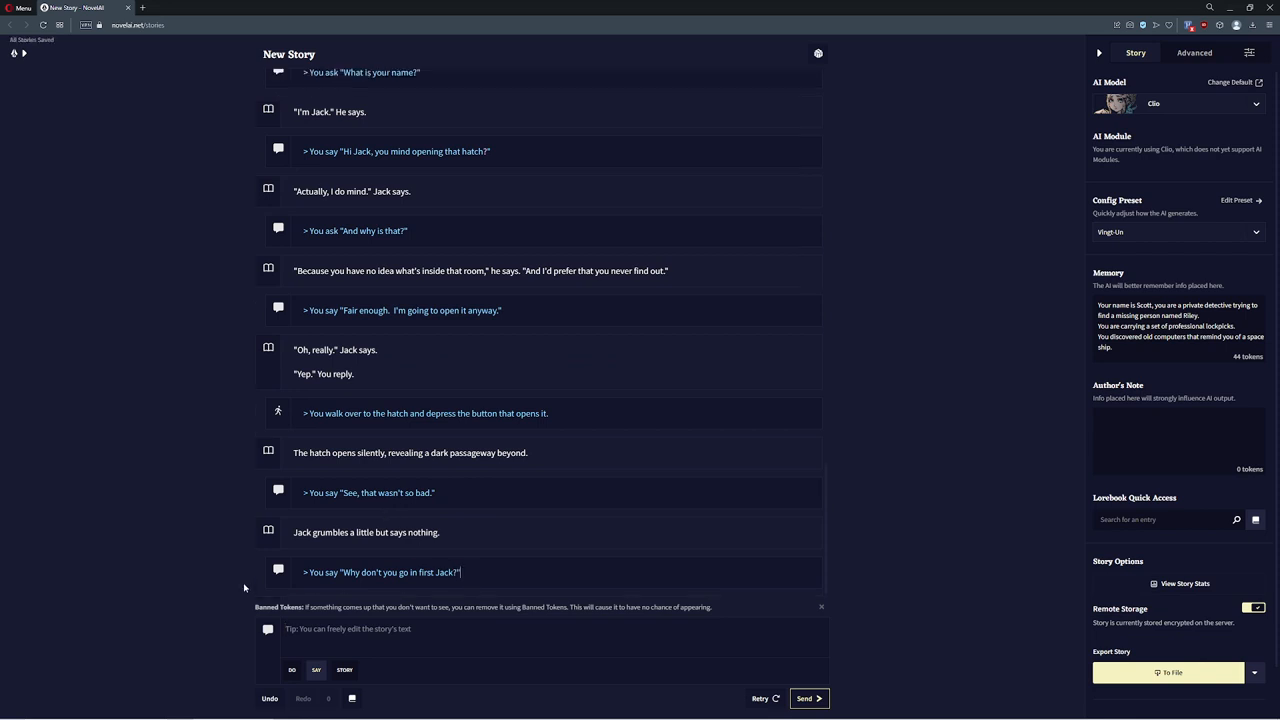
click(808, 698)
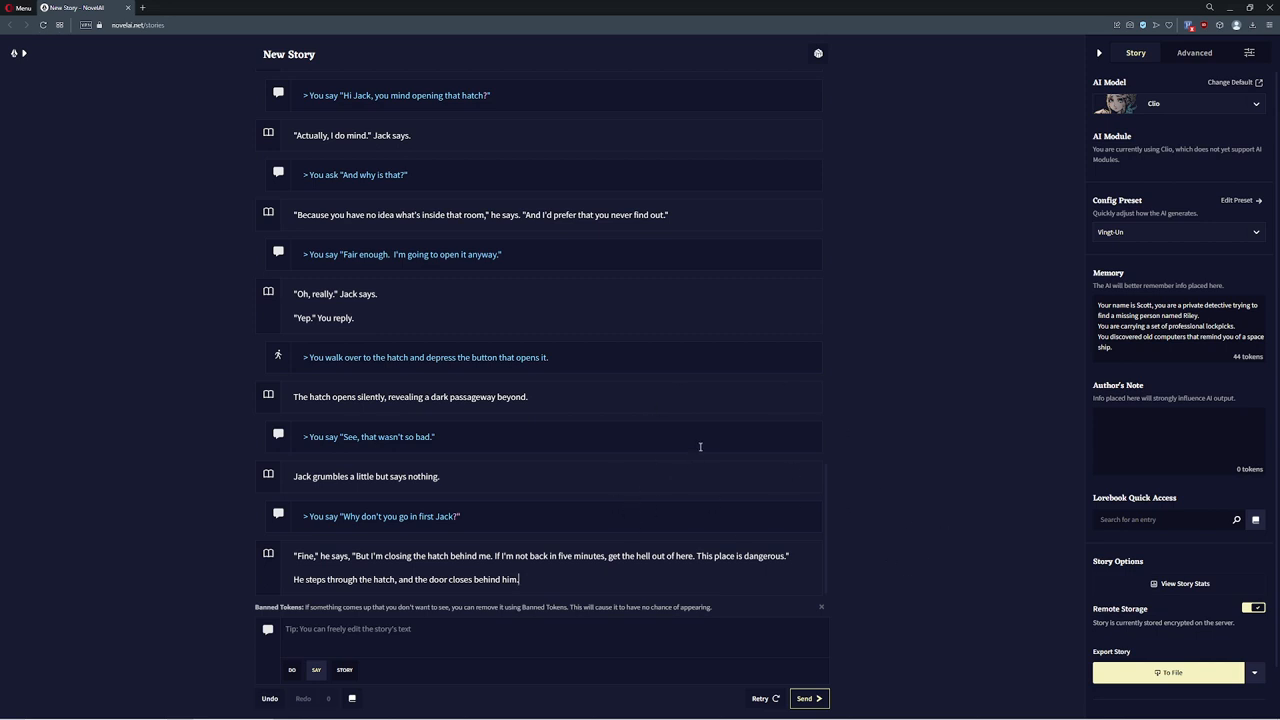
mouse_move(508, 470)
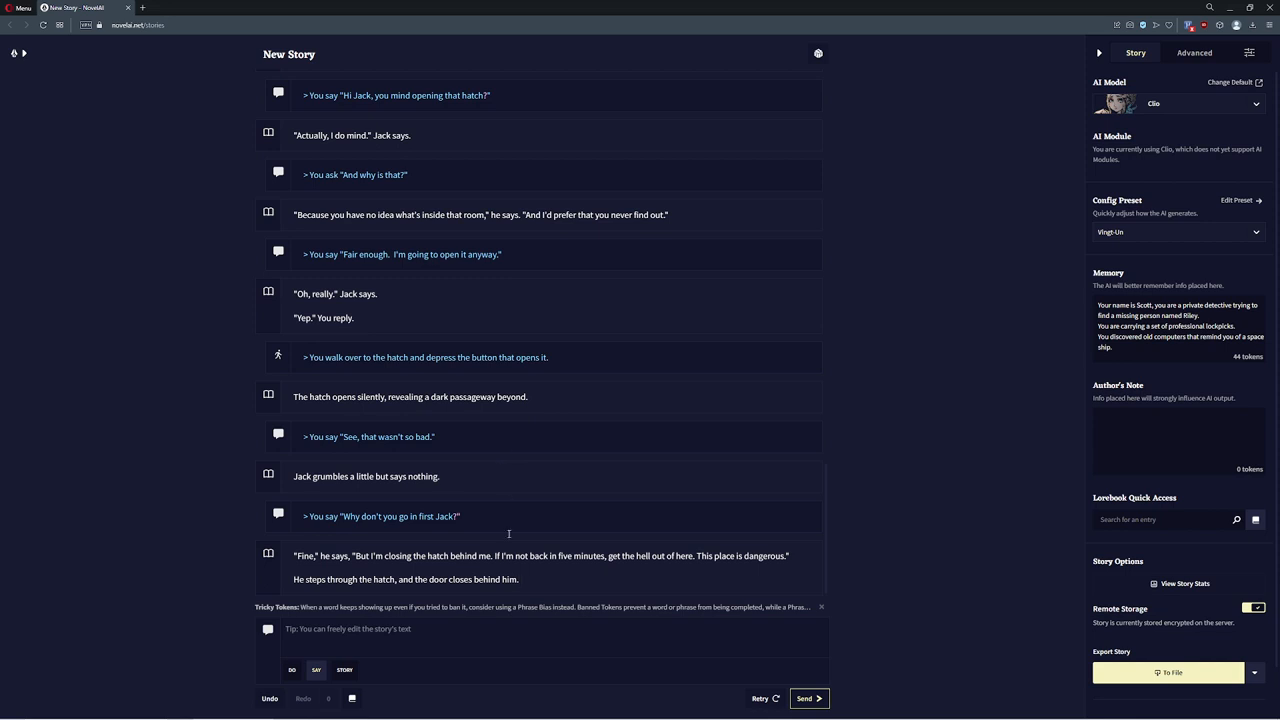
In Do mode, reach down and pick up a crowbar from the floor, then request 'show inventory'
text(You rea)
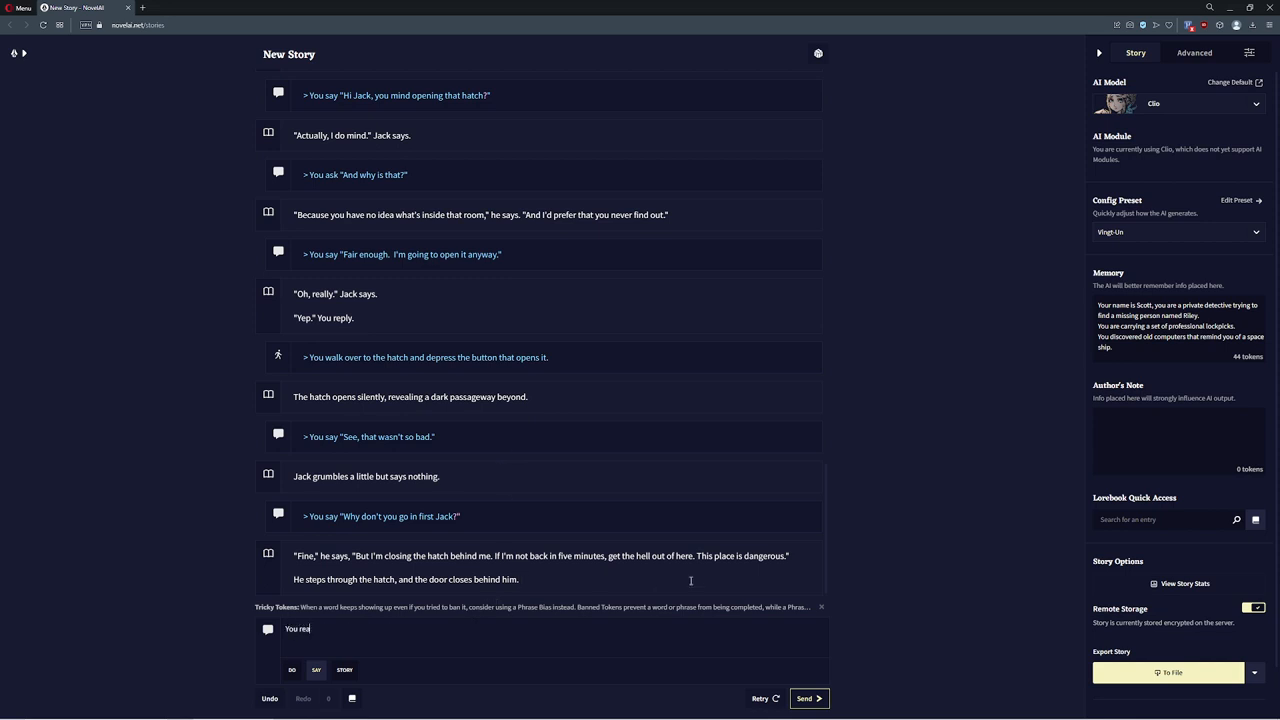
click(344, 670)
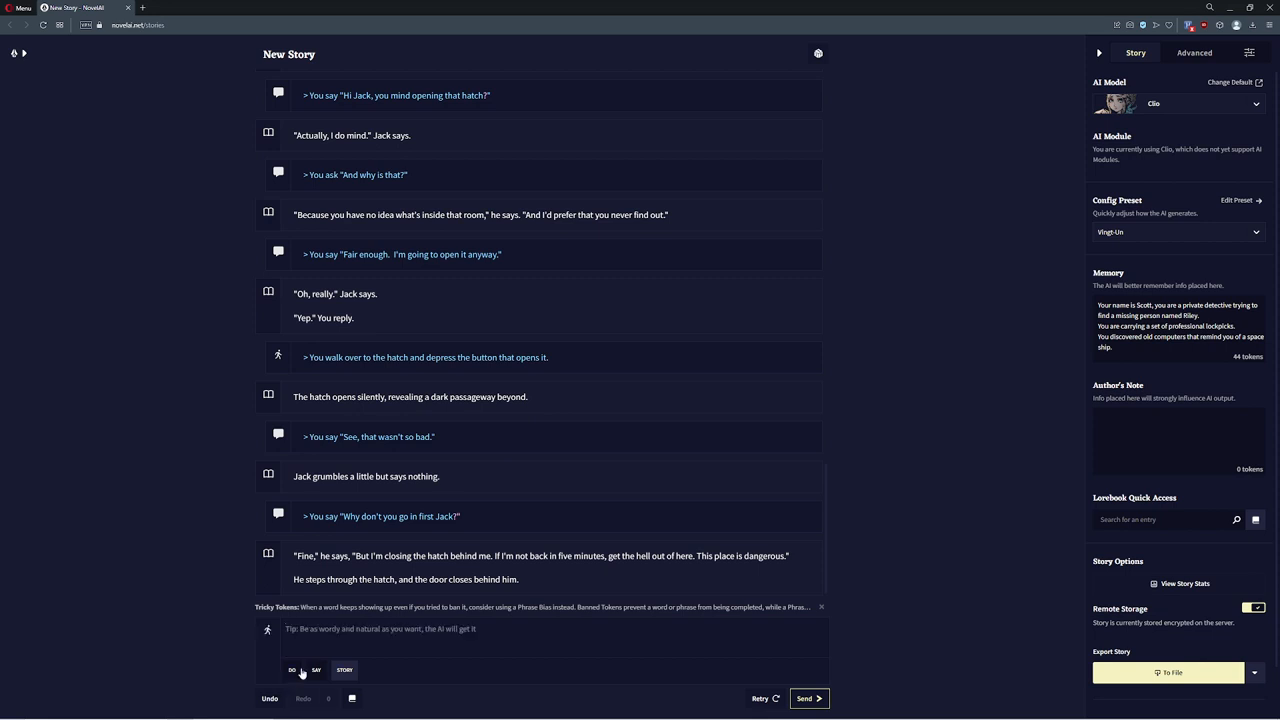
text(Reach down on the floor and pick up a)
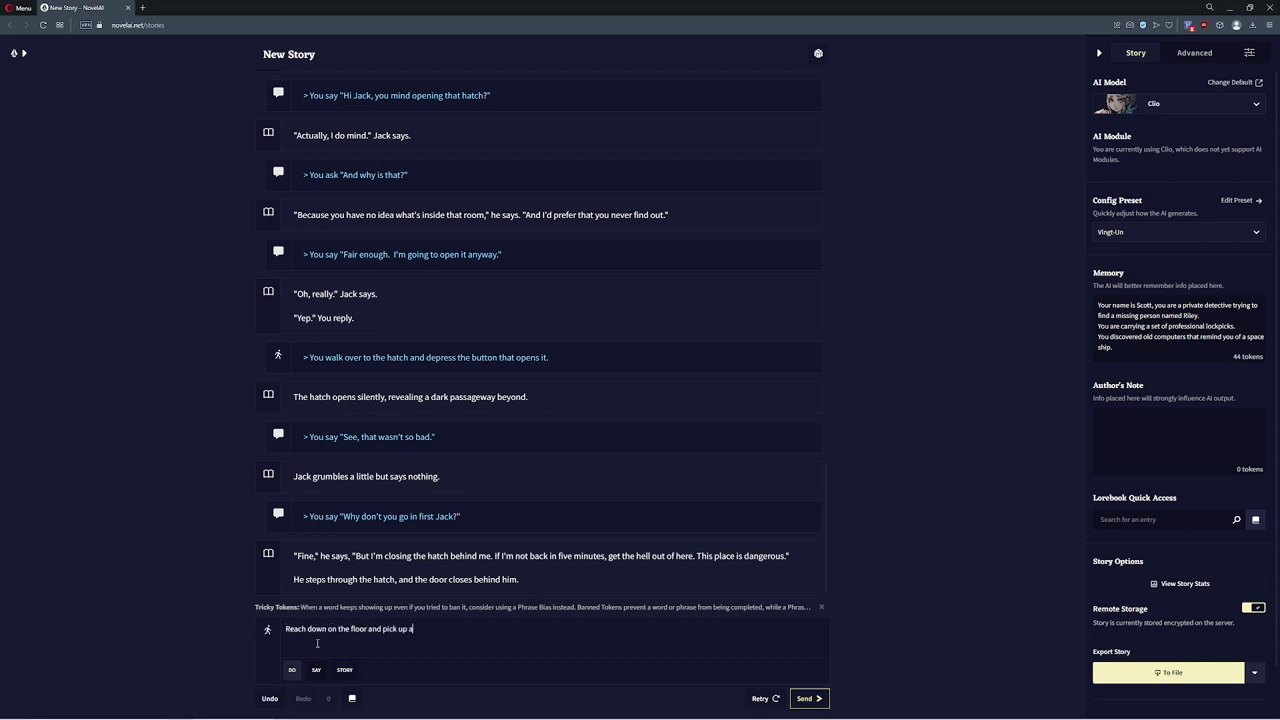
click(808, 698)
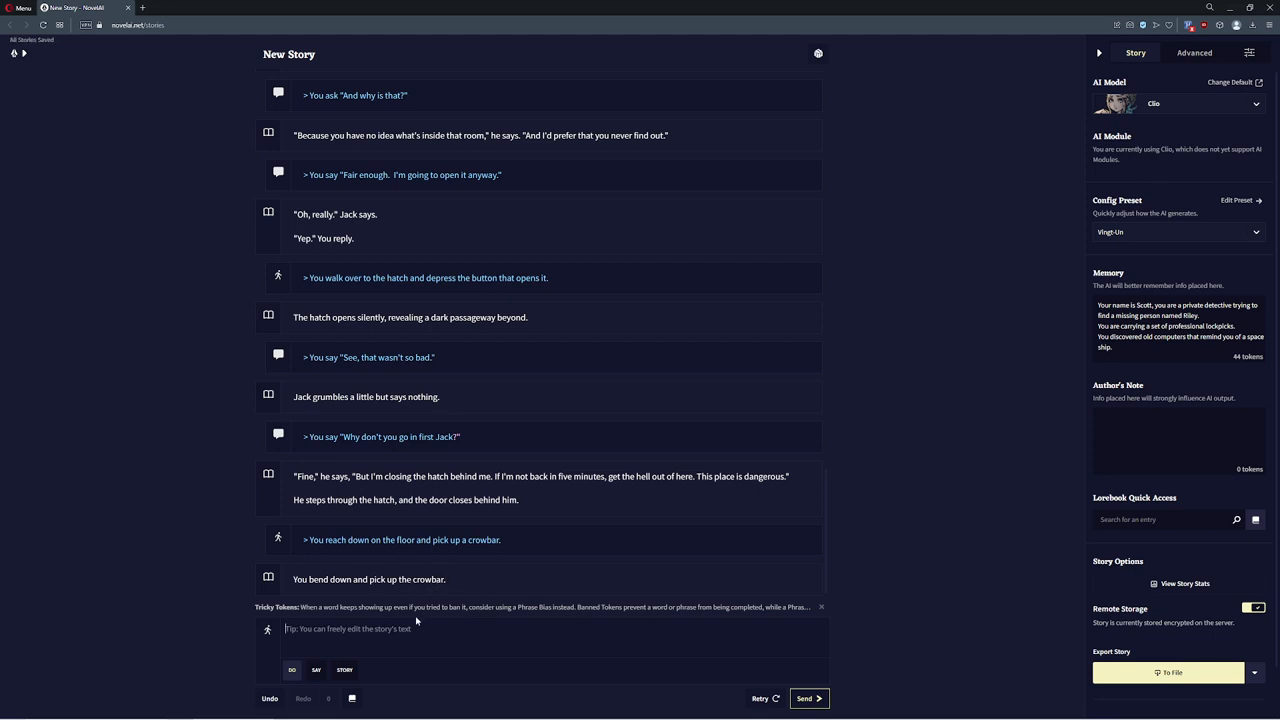
click(806, 698)
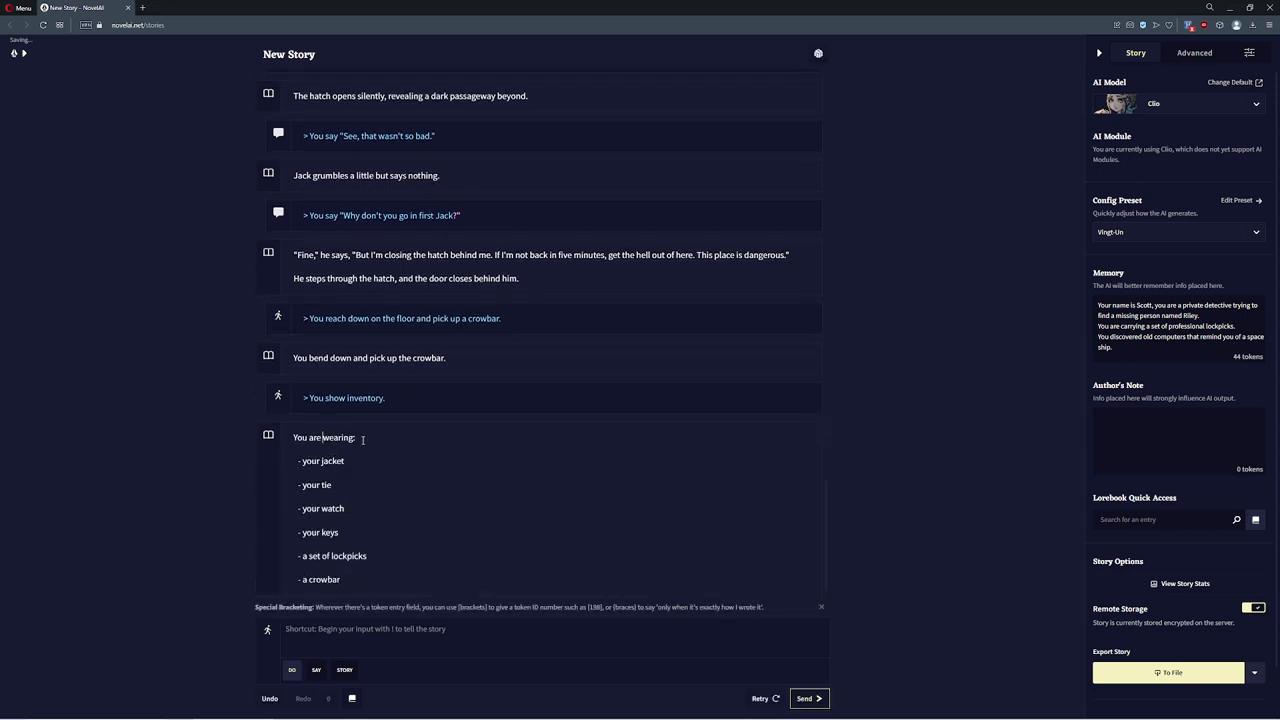
mouse_move(1050, 348)
text(You reach)
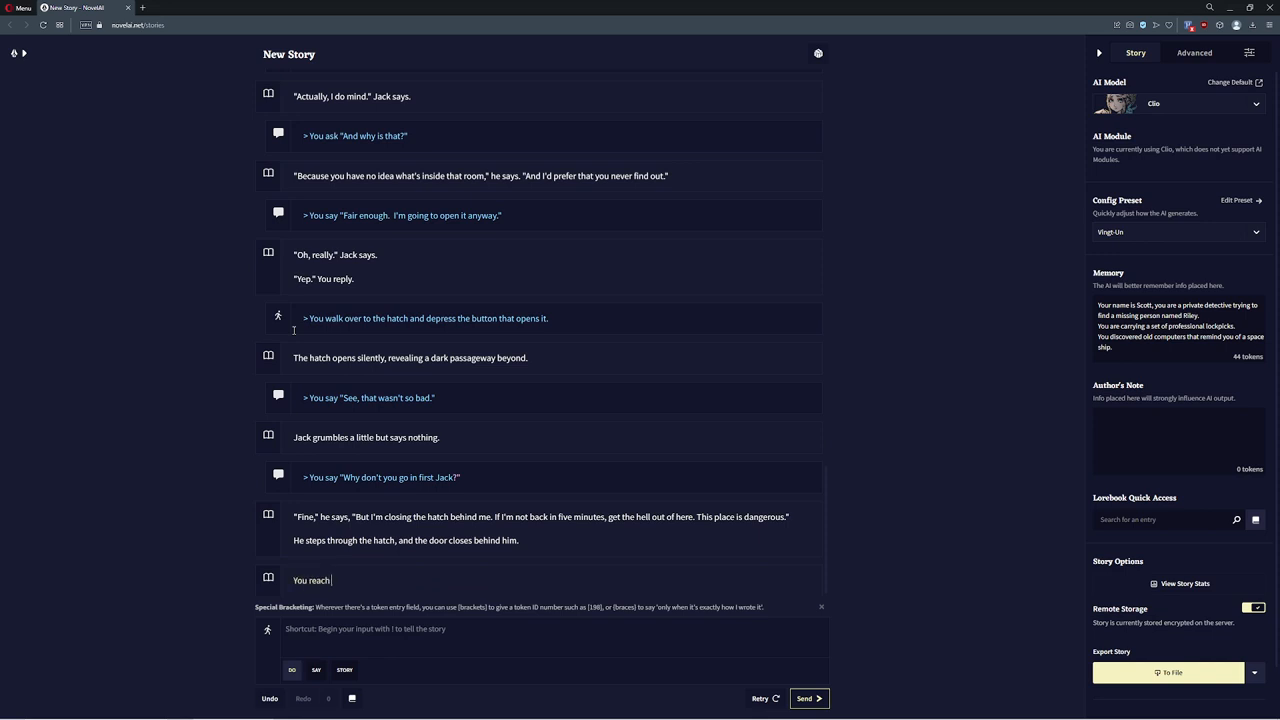
Rewrite the pickup as three baseballs and send 'Throw one of the baseballs'
text(down and pick up three)
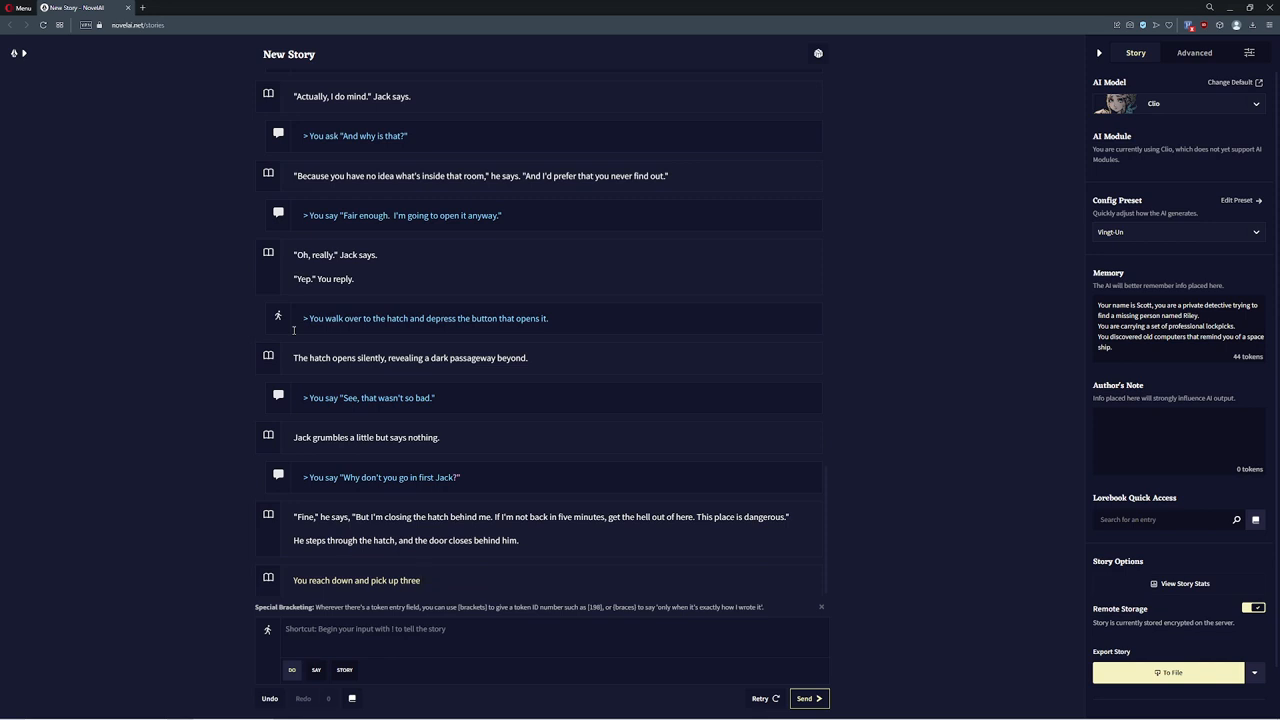
text(baseballs.)
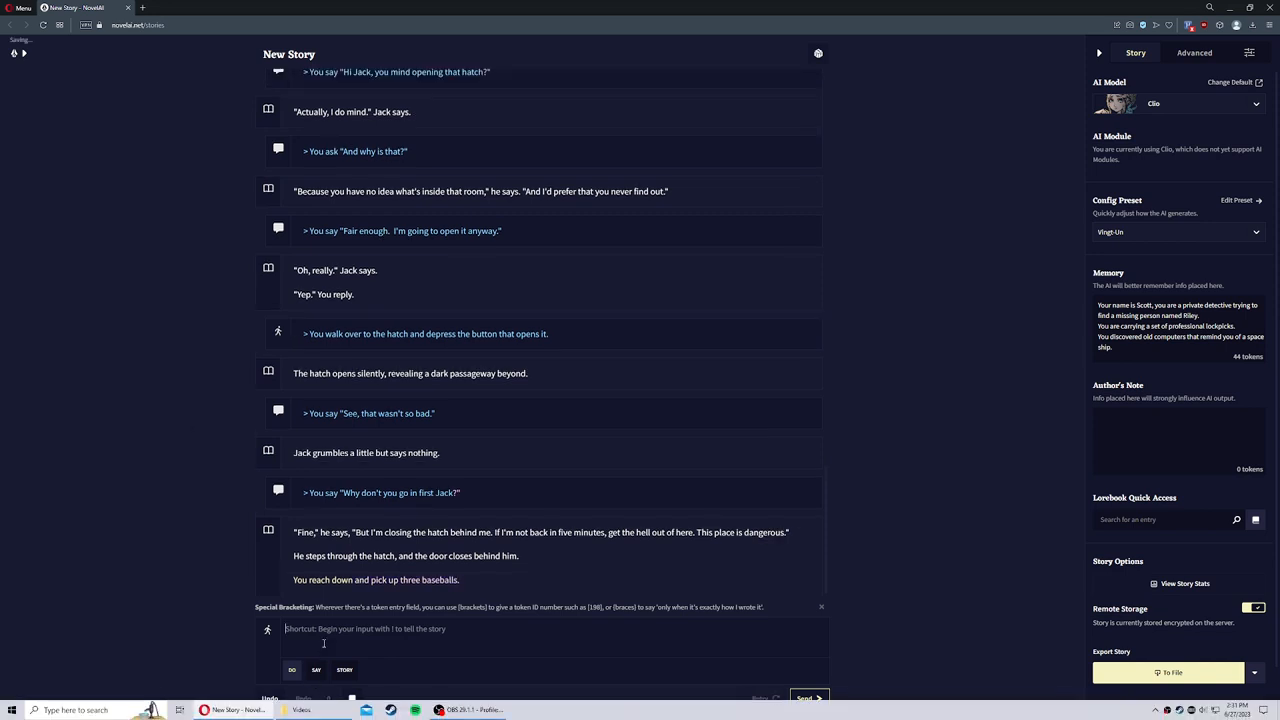
text(Throw one of the ba)
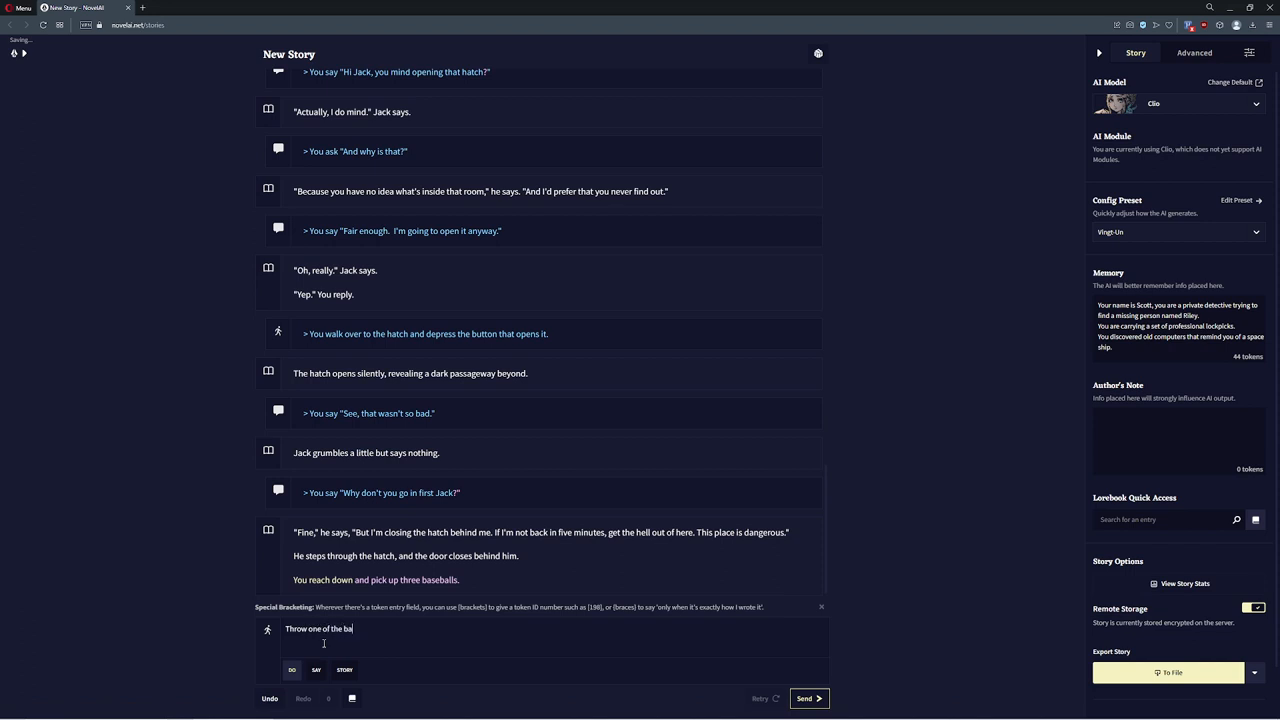
click(808, 698)
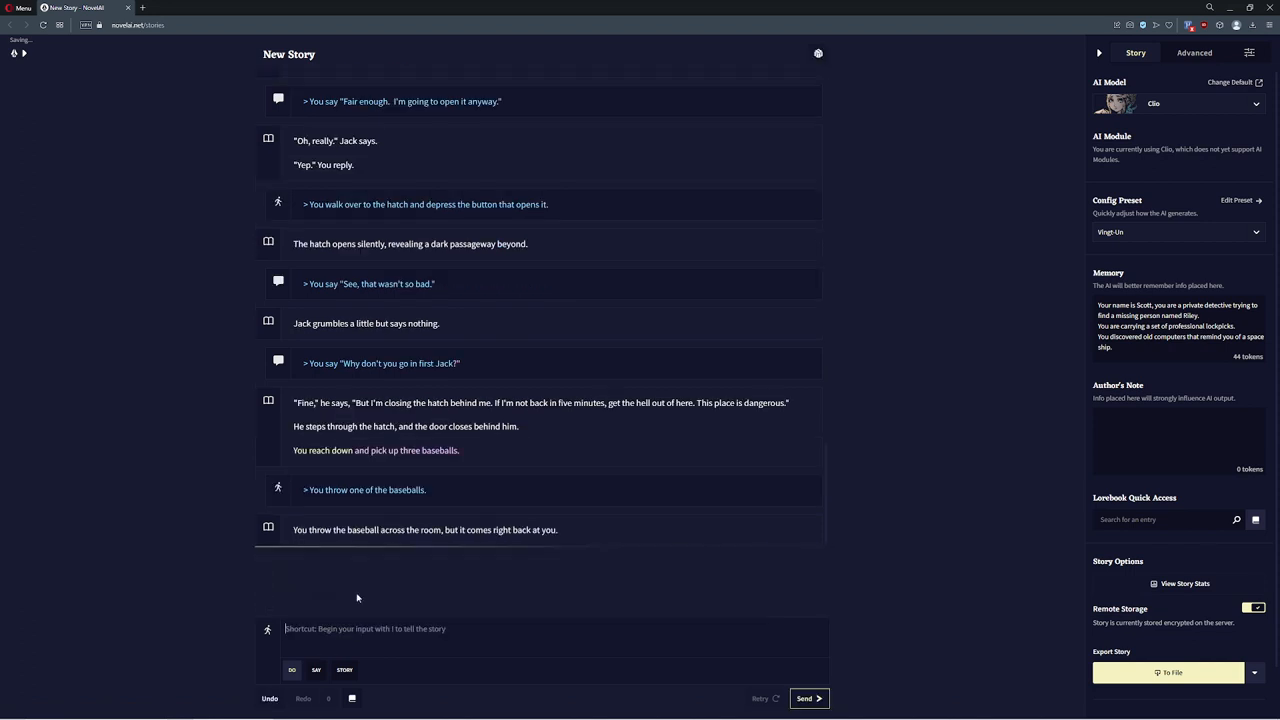
Edit the throw's outcome and send the 'Show inventory' command
click(808, 698)
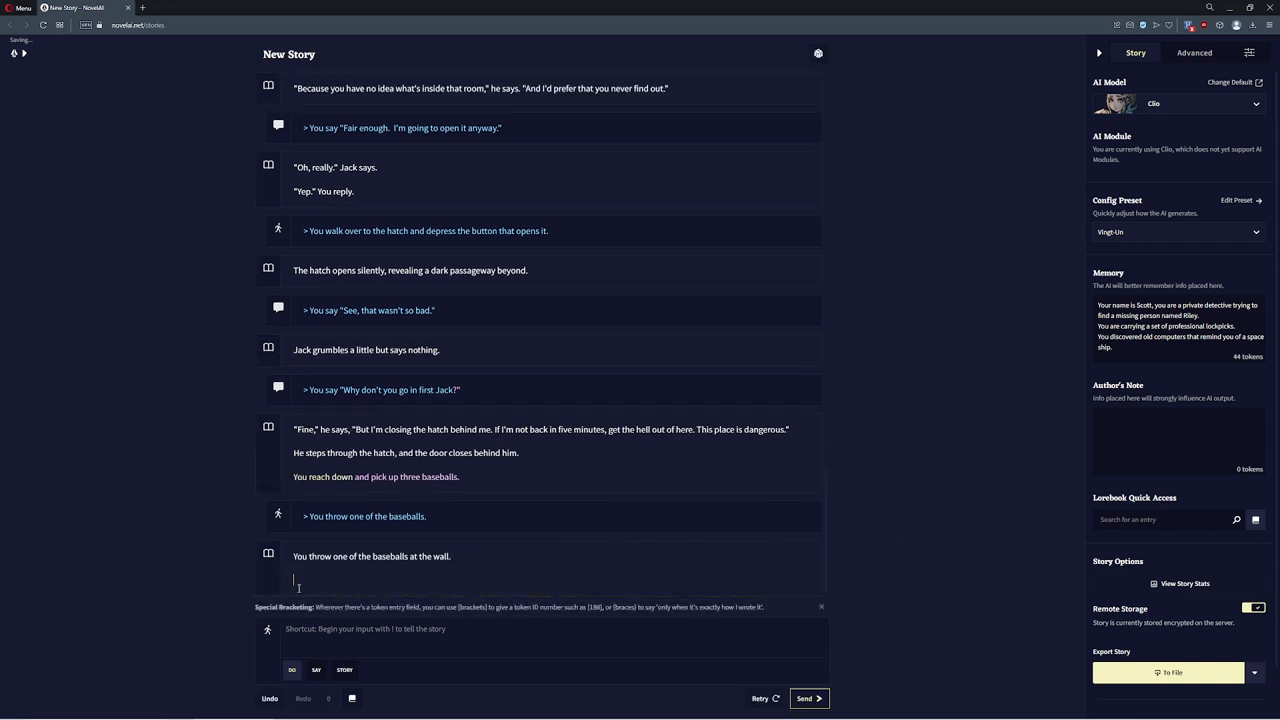
text(Show inventory)
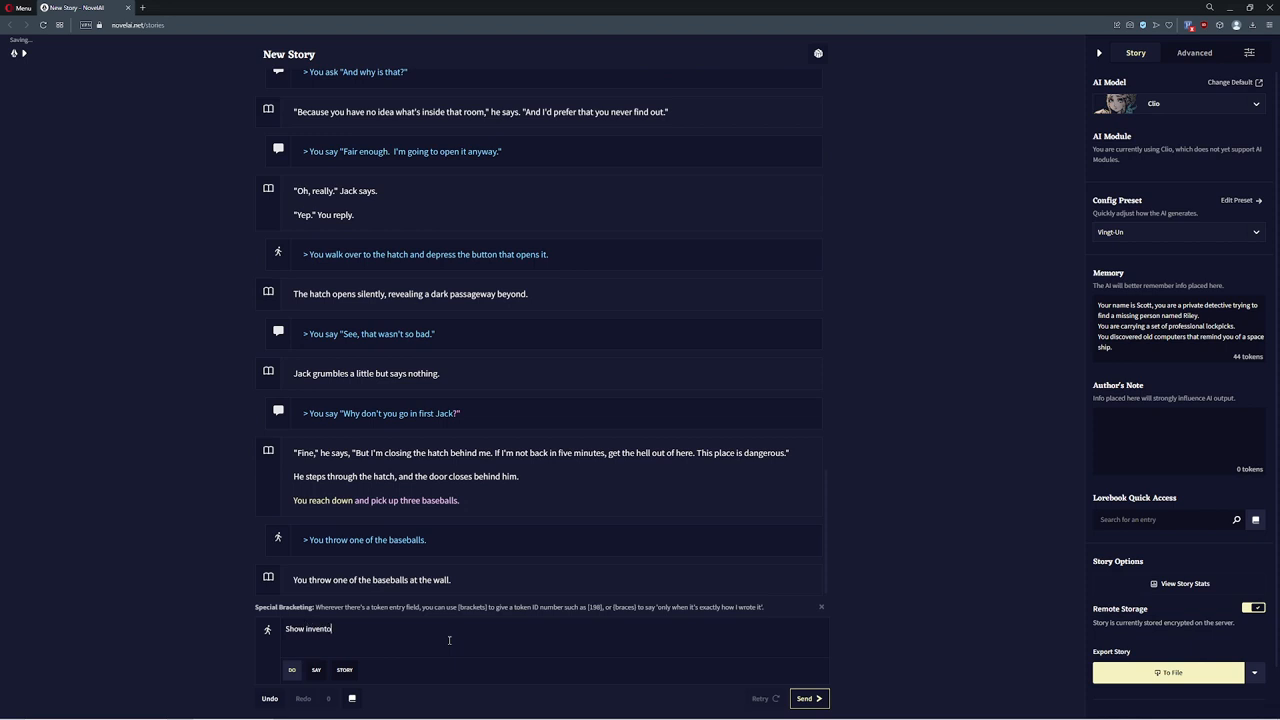
click(808, 698)
text(, two baseballs, a watch and a flashlight)
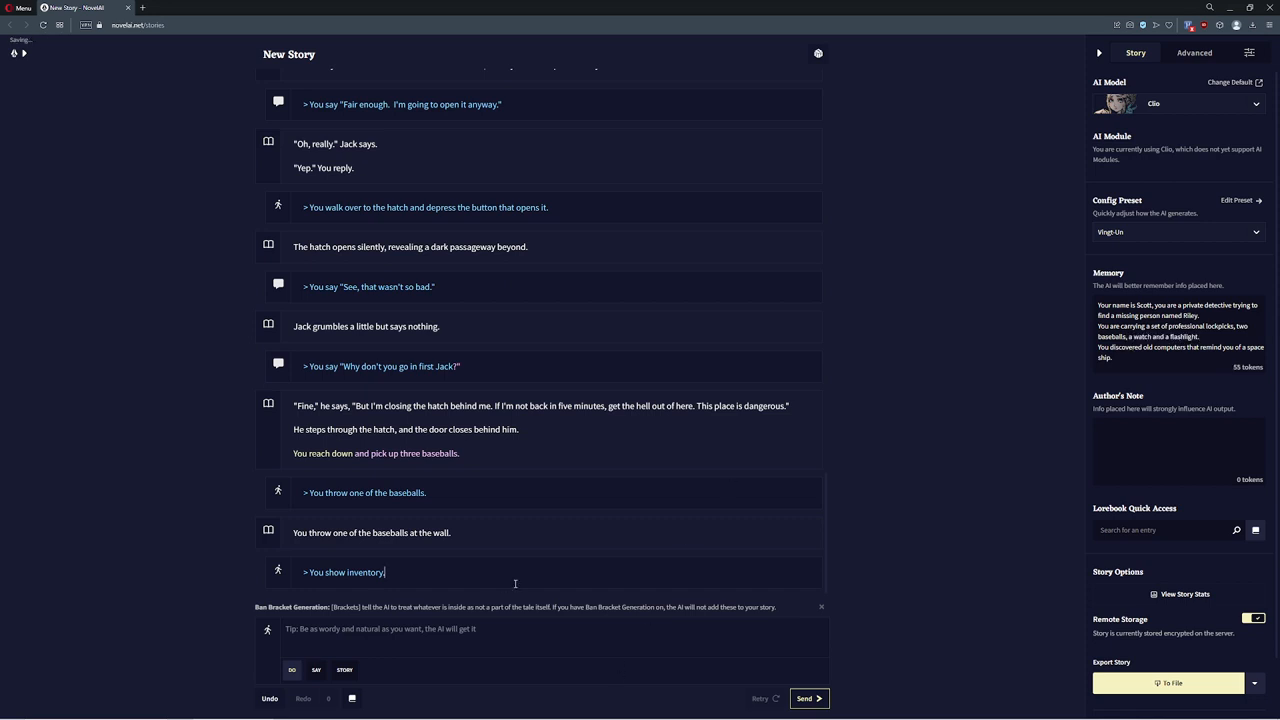
Generate the inventory listing with the baseballs, watch and flashlight noted in Memory, and begin an Author's Note
click(808, 698)
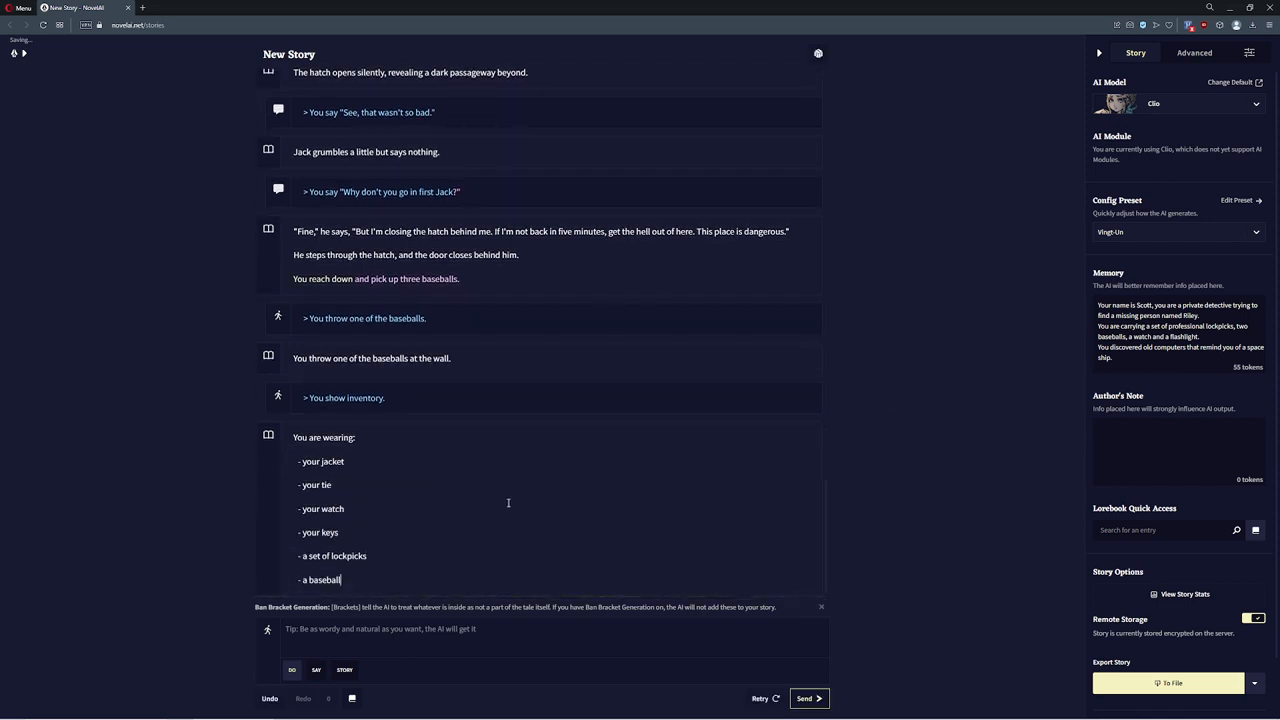
double_click(320, 580)
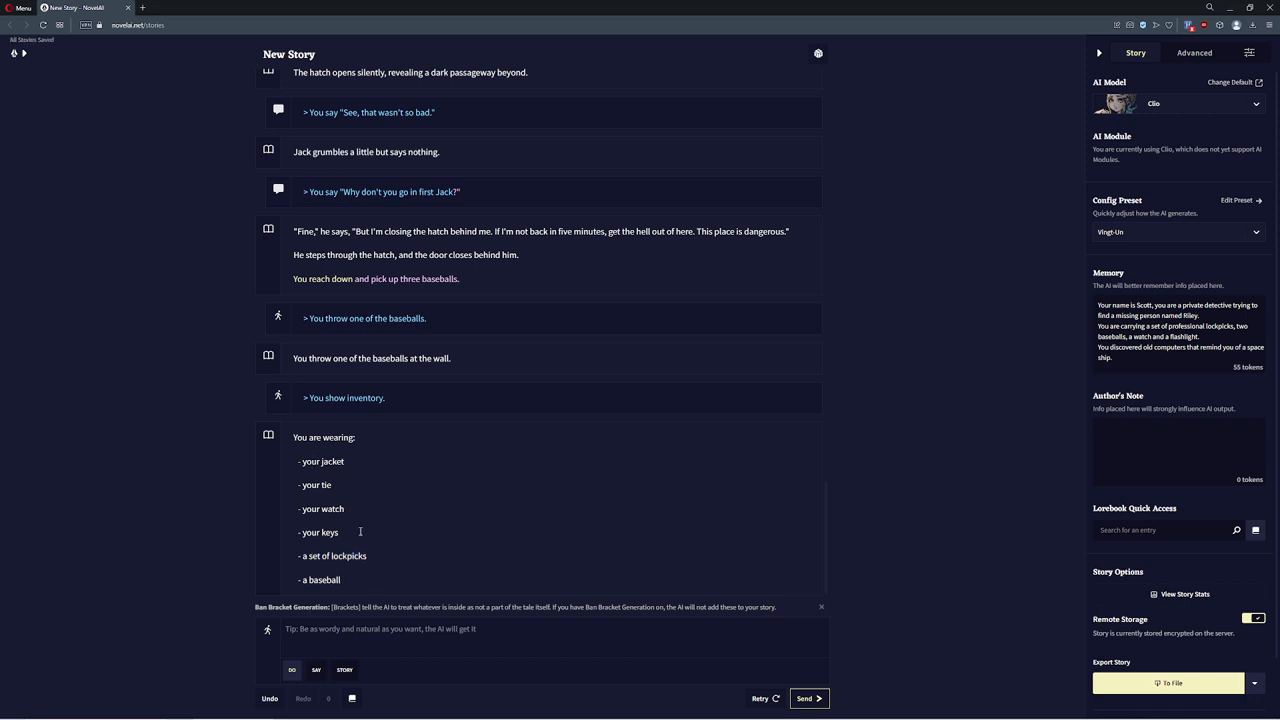
mouse_move(372, 576)
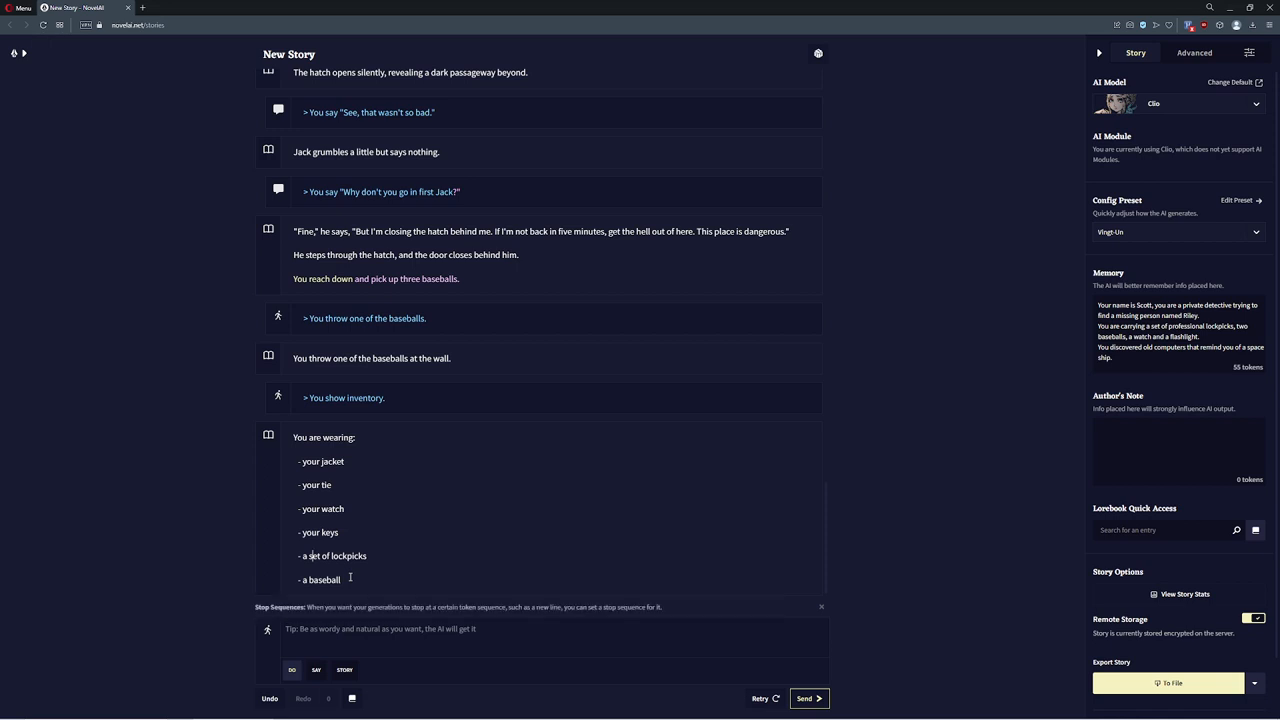
mouse_move(464, 516)
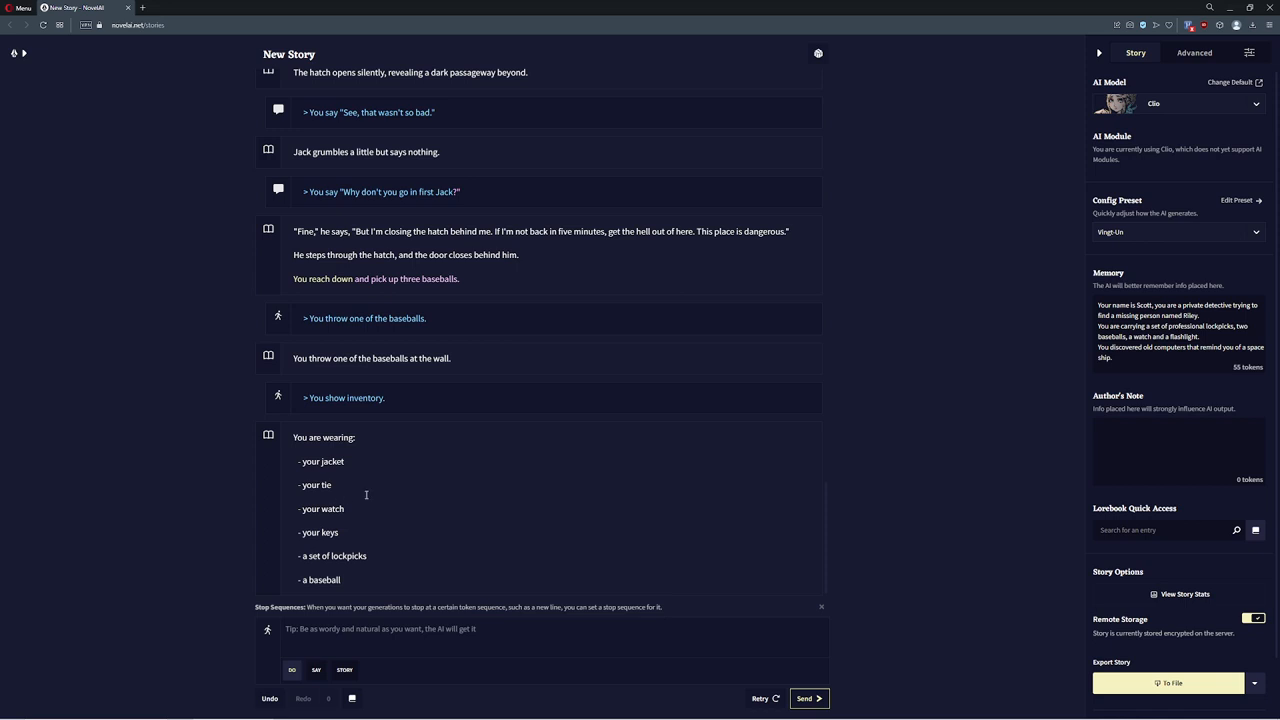
mouse_move(376, 524)
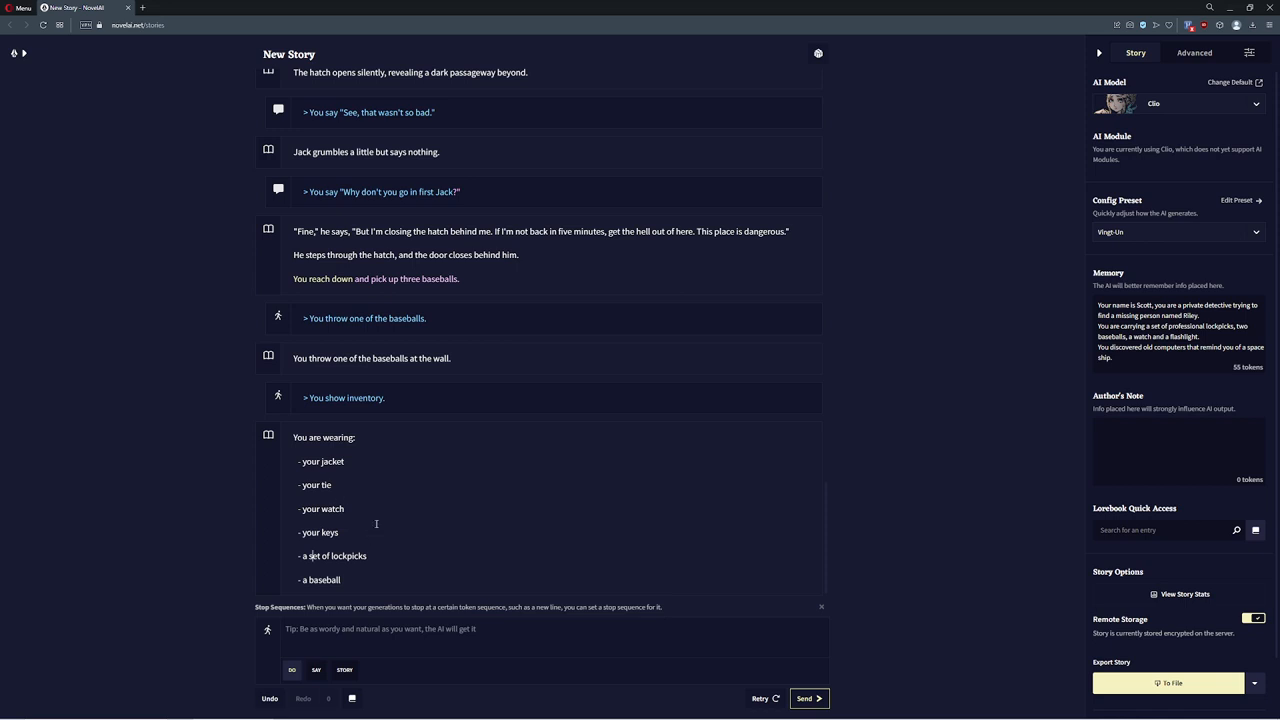
click(1140, 444)
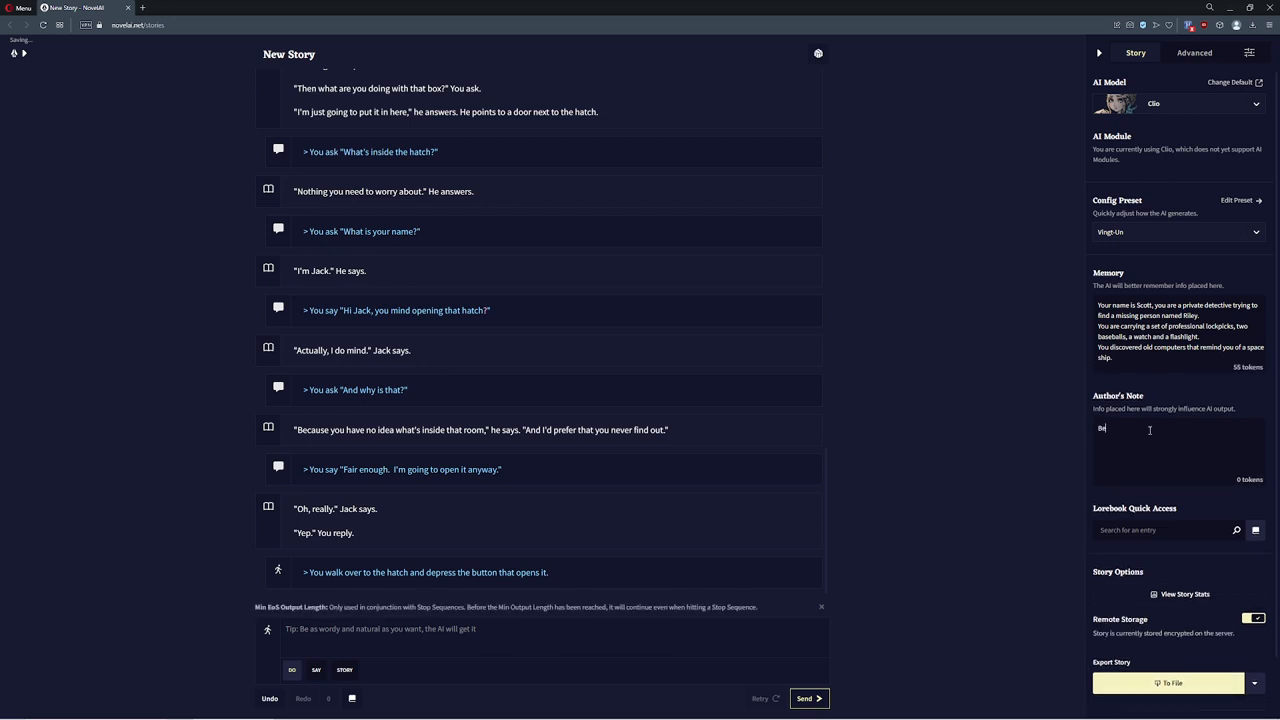
Set the Author's Note to 'Beyond the hatch is a xenomorph waiting to attack.' and continue from the hatch scene
text(Beyond the hatch is a xenomorph)
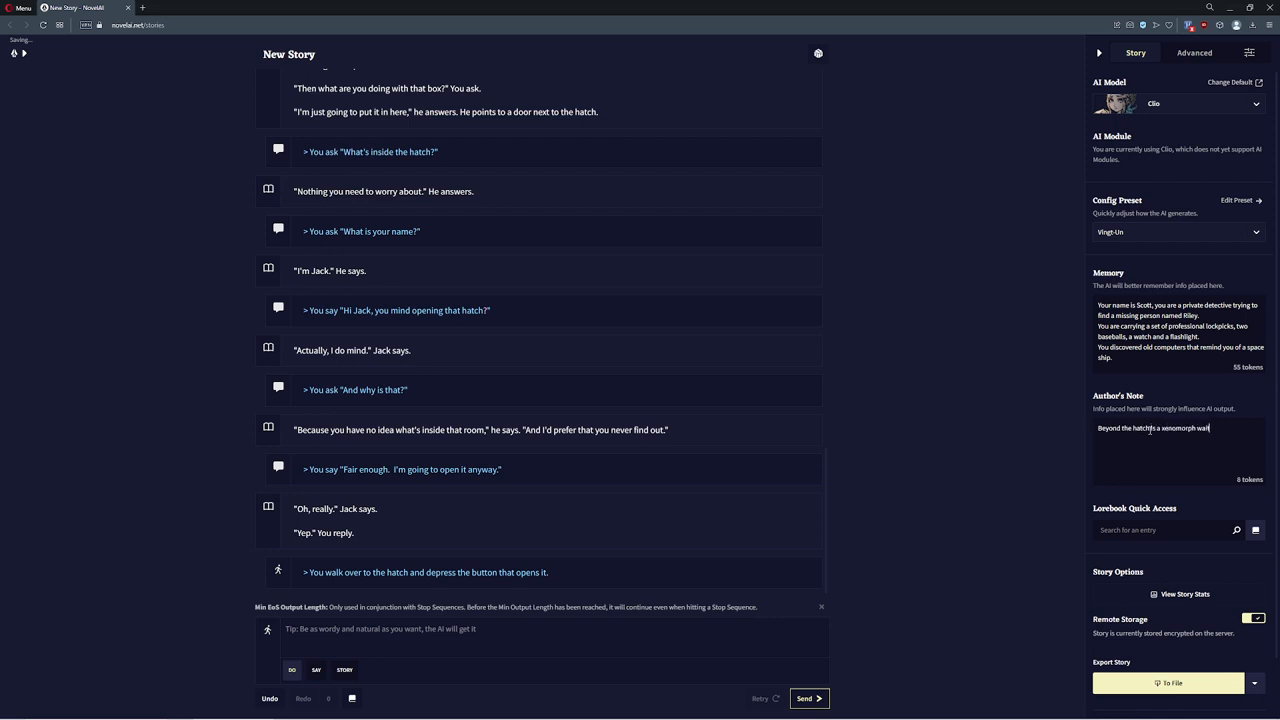
text(waiting to attack.)
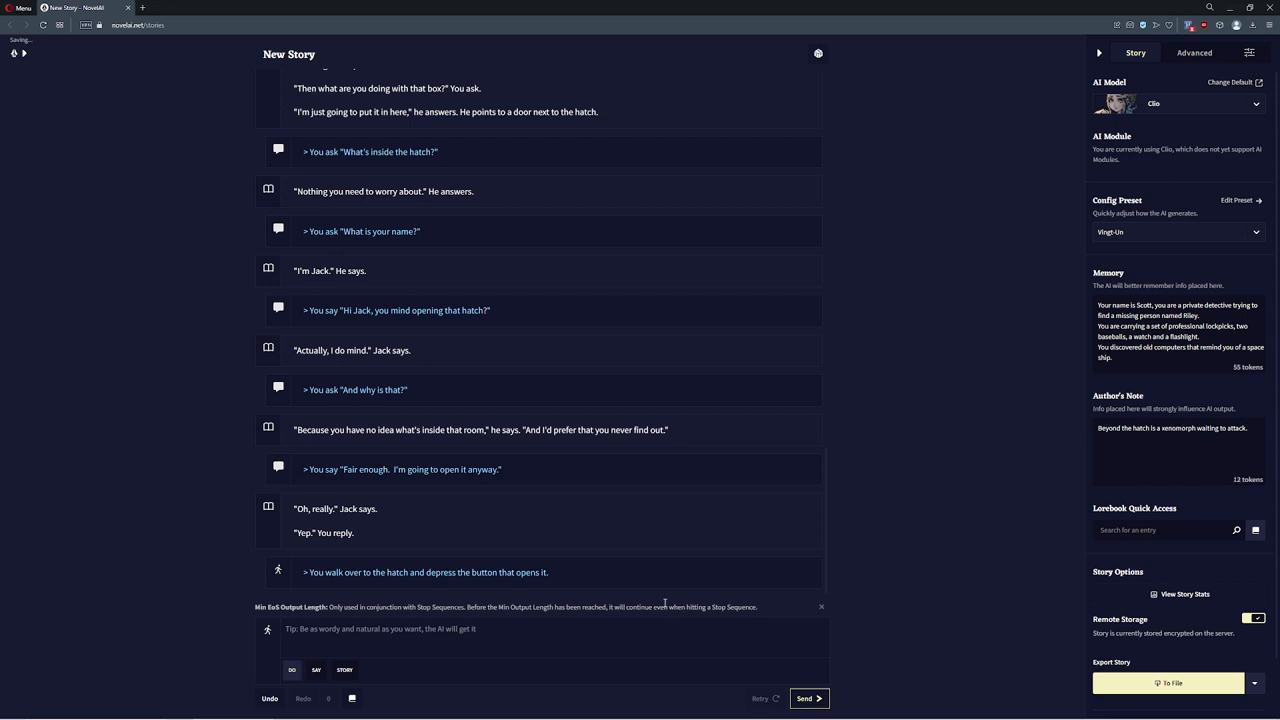
click(808, 698)
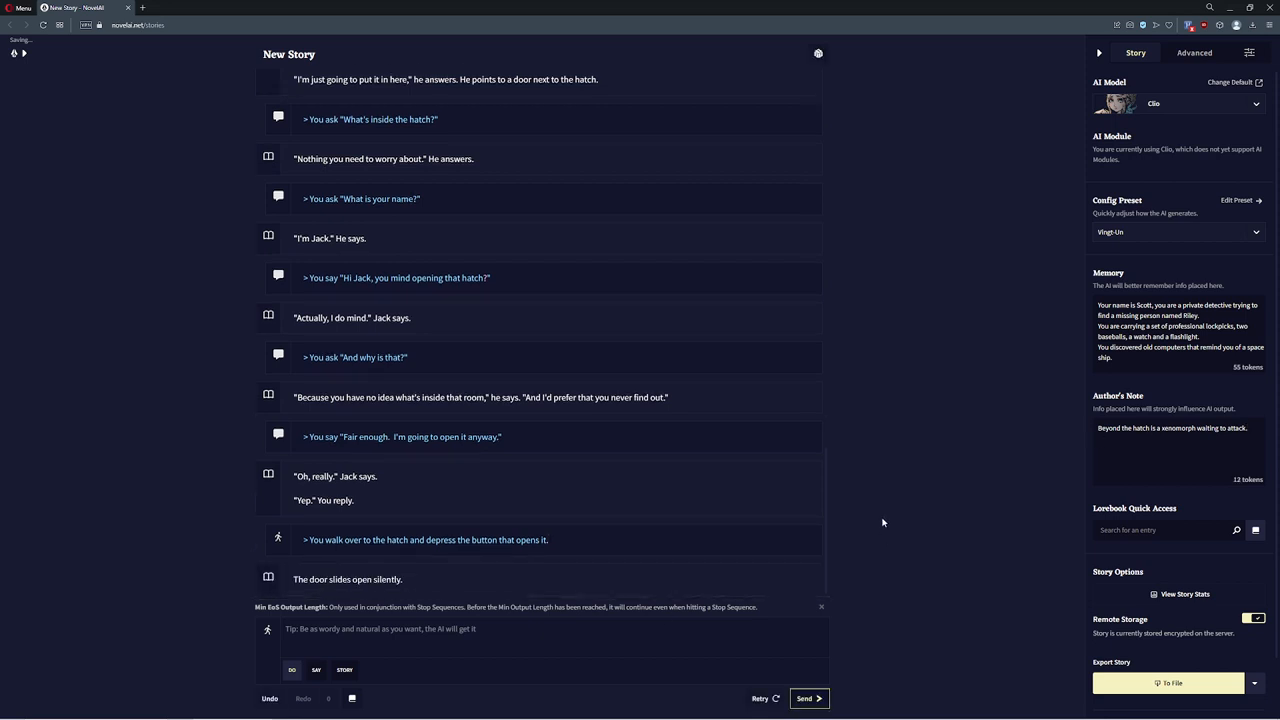
In Say mode, send 'Alright Jack, after you.' and then 'What thing?'
click(444, 646)
text(Alri)
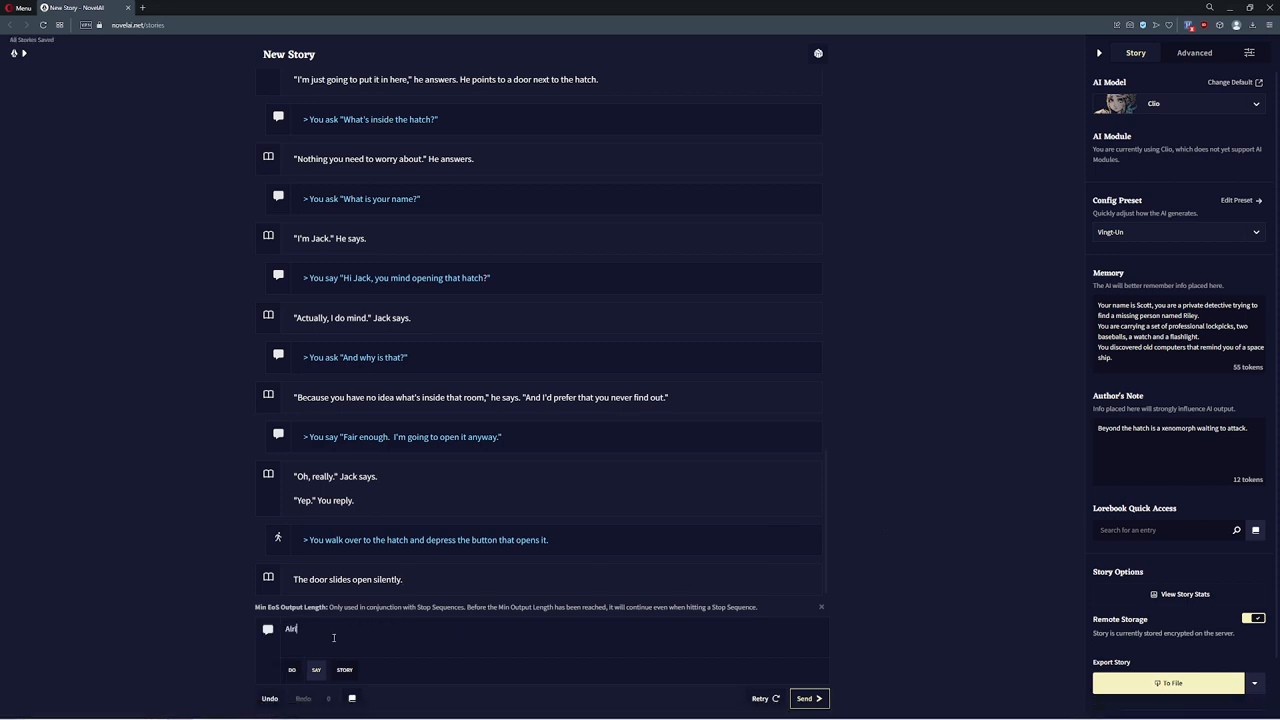
click(808, 698)
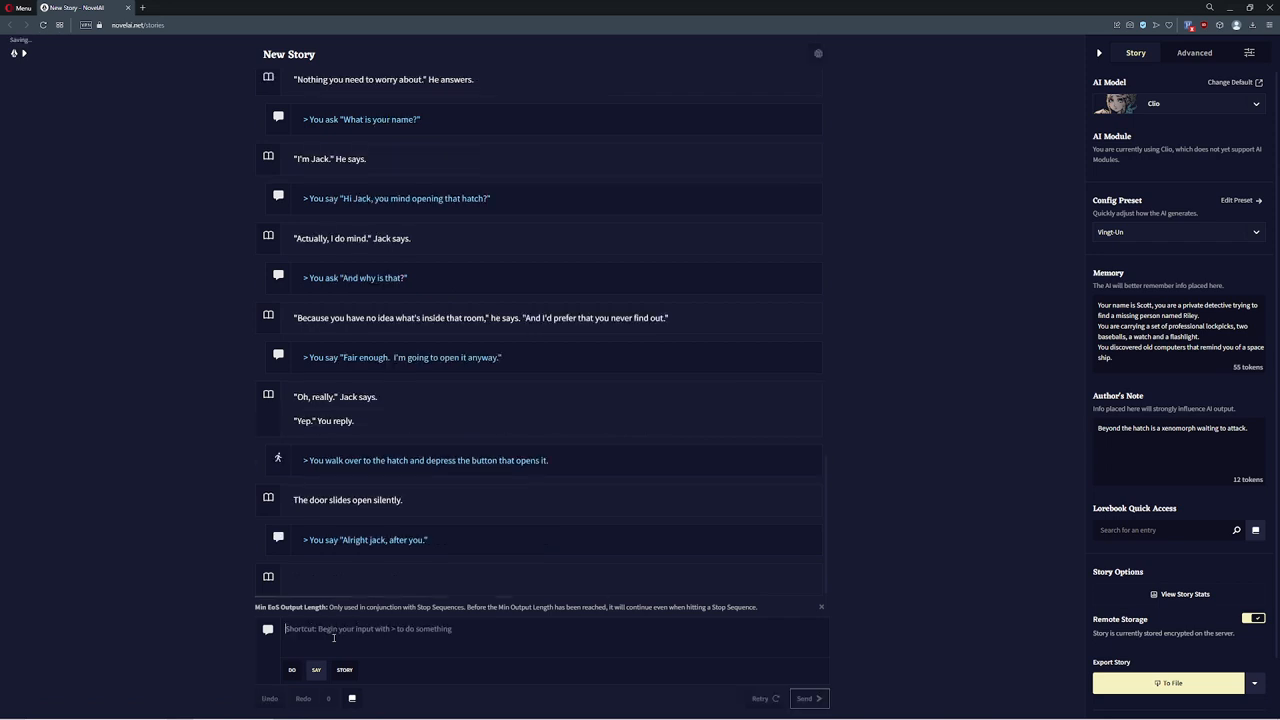
click(806, 698)
text(What t)
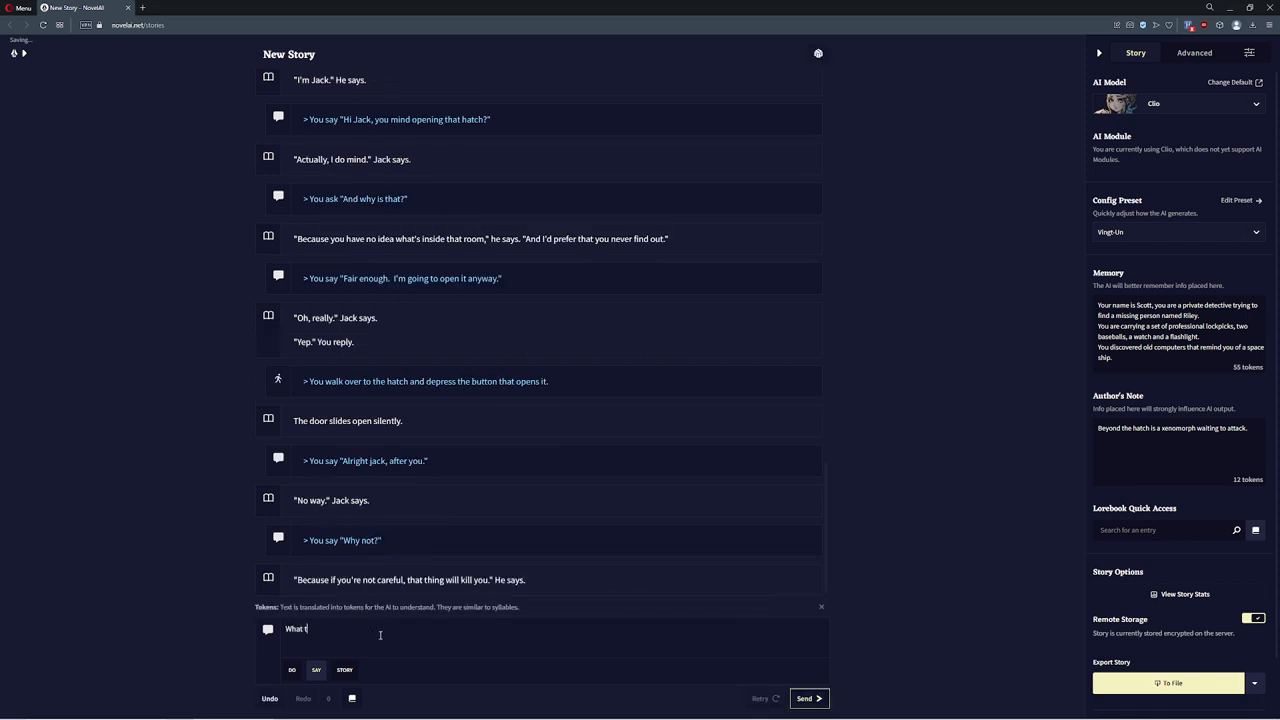
click(808, 698)
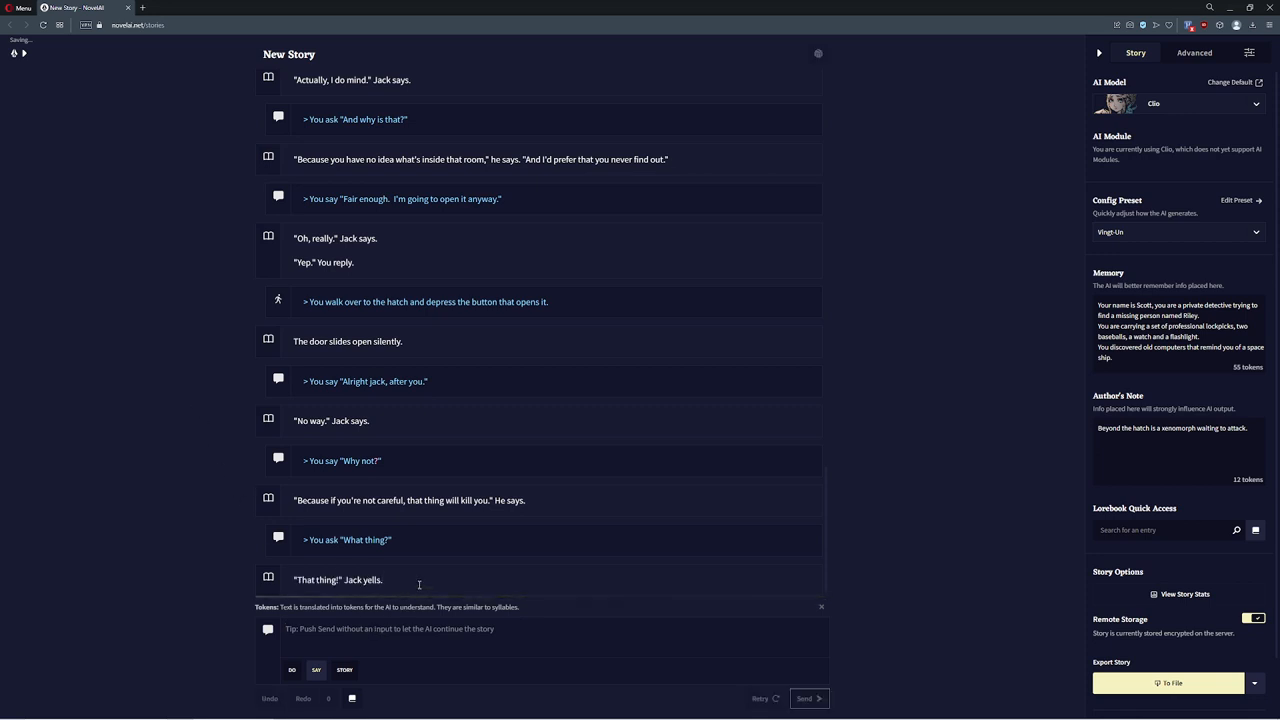
Keep generating Jack's replies until he names the thing beyond the hatch a xenomorph
click(808, 698)
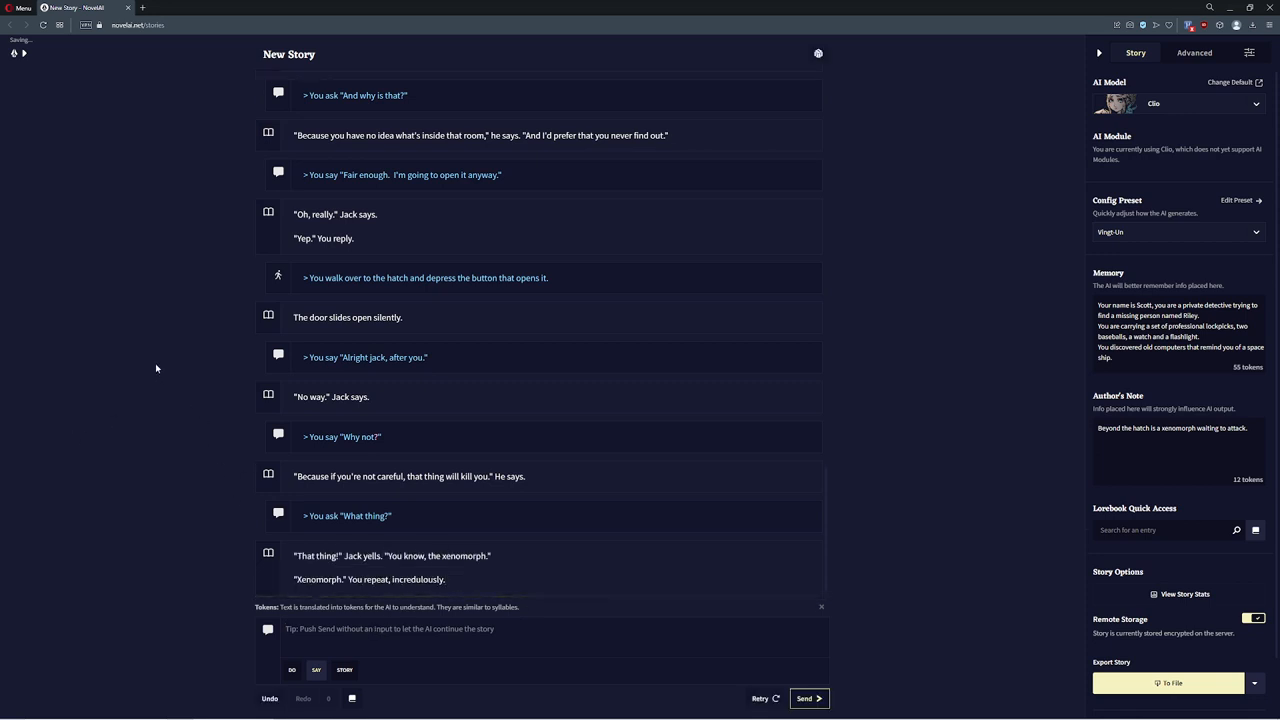
click(808, 698)
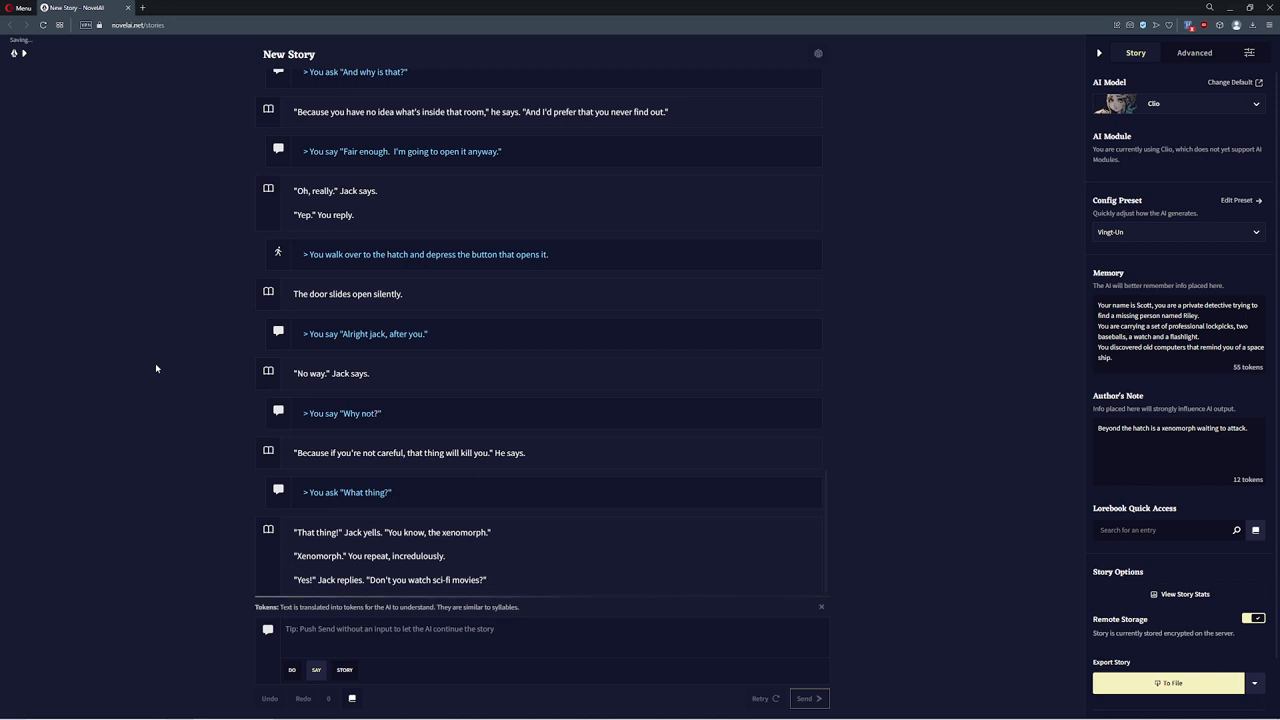
click(808, 698)
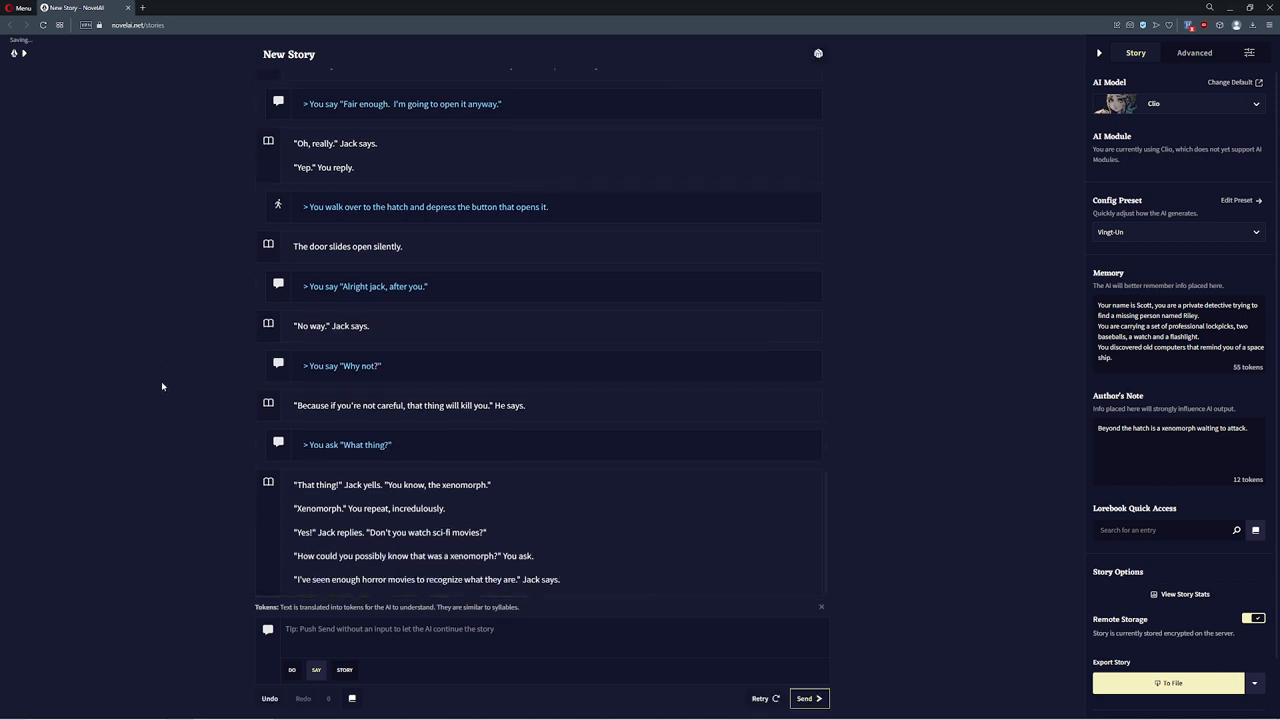
click(562, 580)
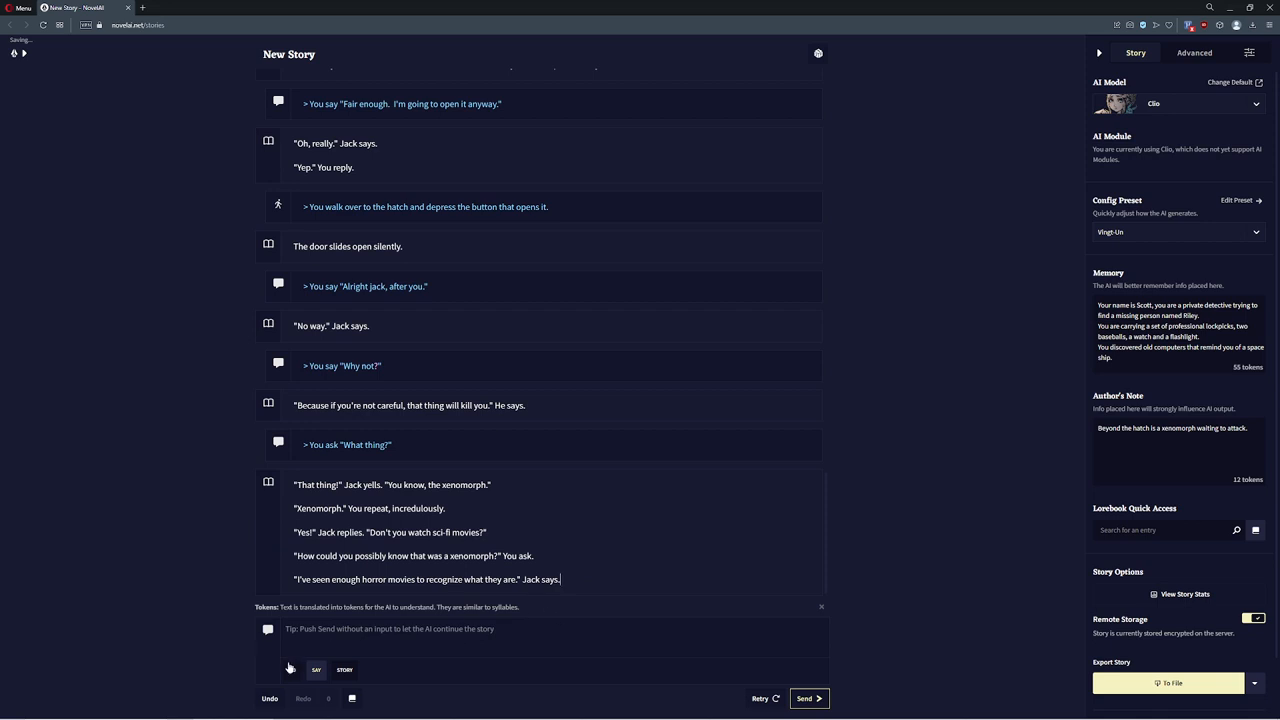
Continue from 'Suddenly,' to a hiss in the dark, then in Do mode press the button to close the hatch immediately
text(Suddenl)
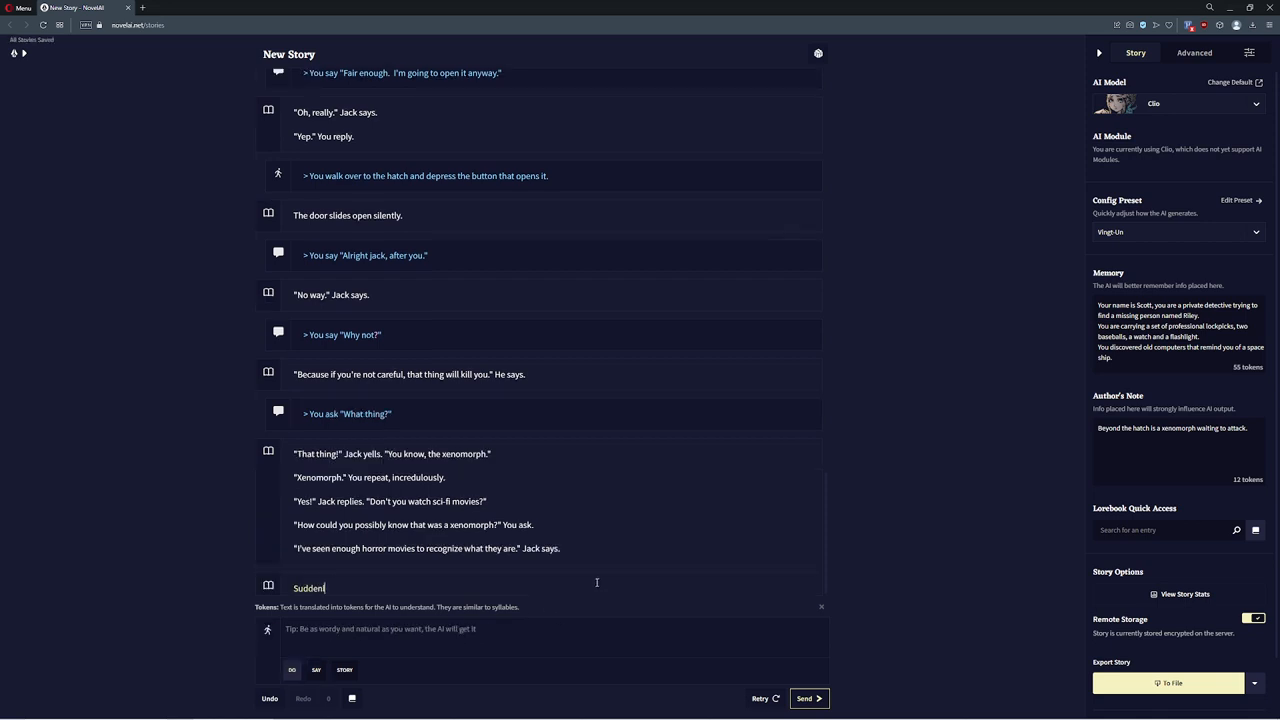
text(y,)
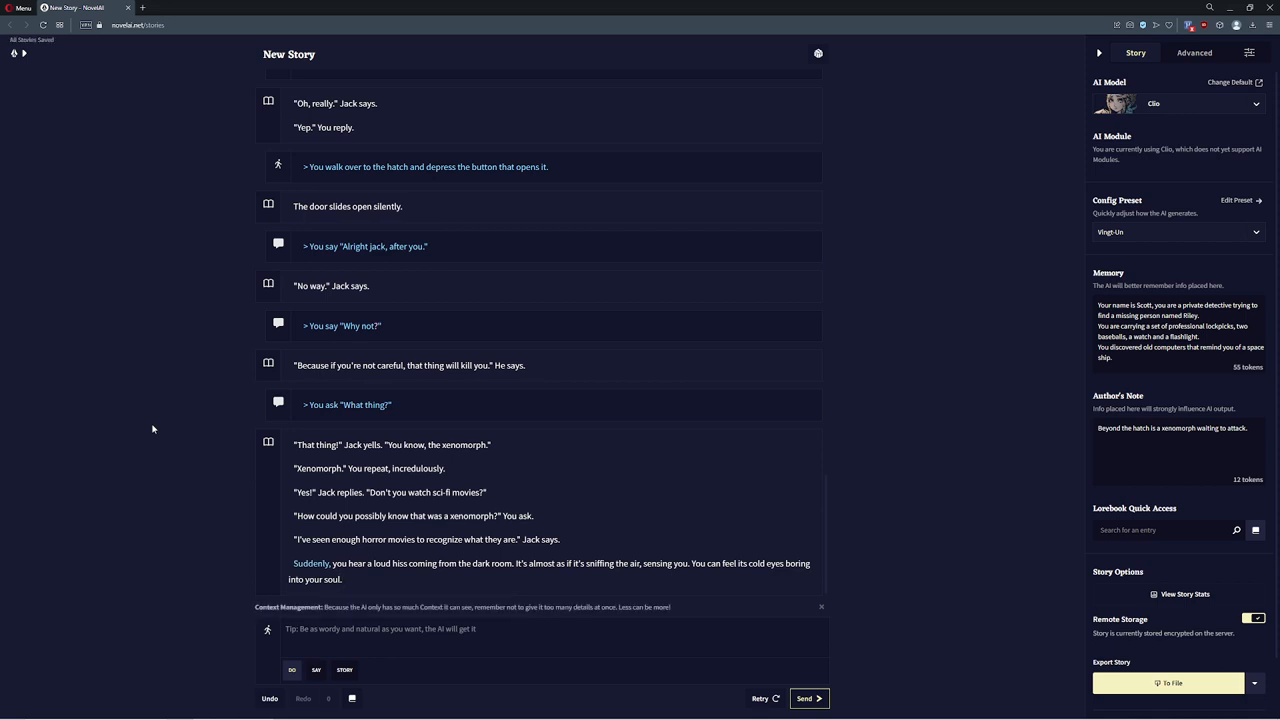
text(P)
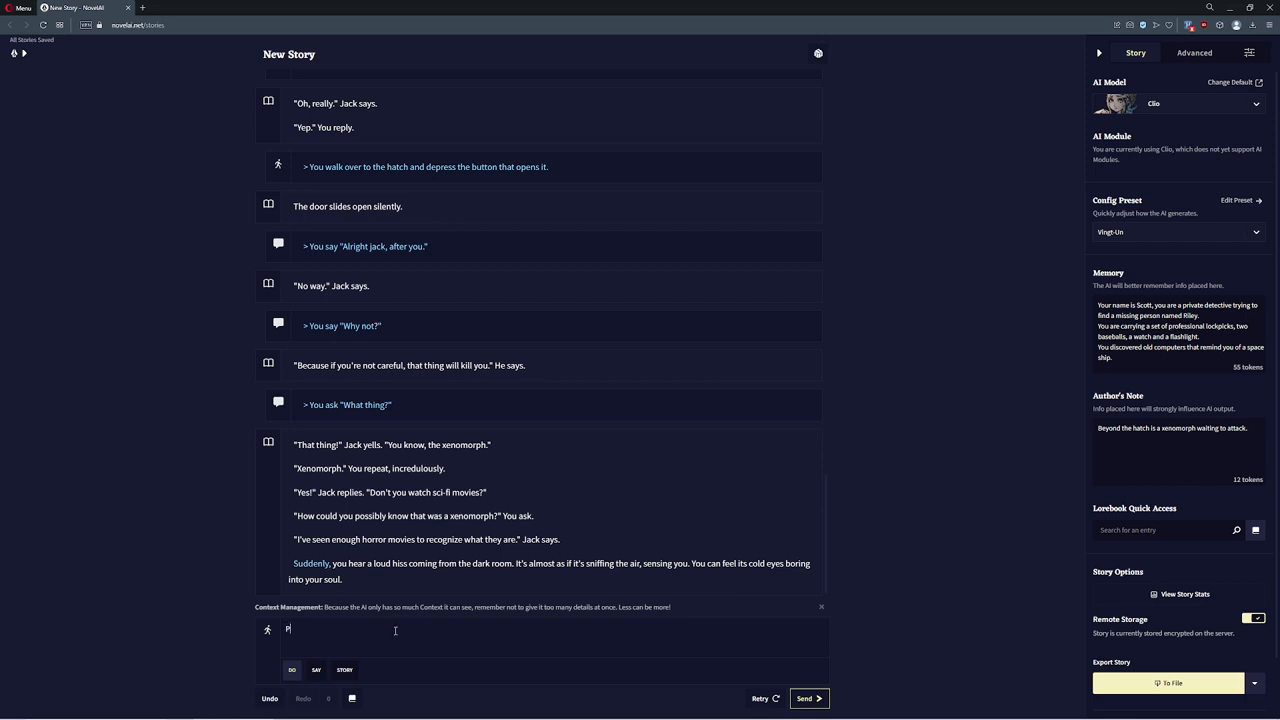
text(ress the button to close the hatch im)
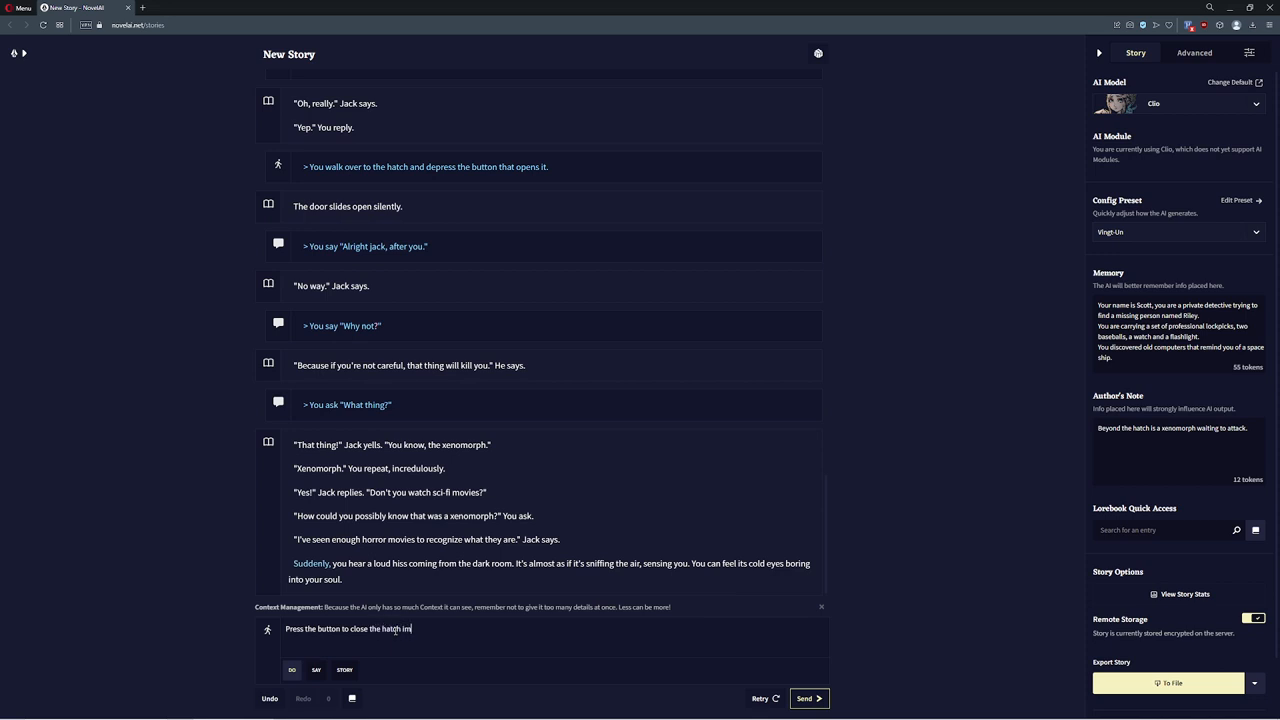
click(808, 698)
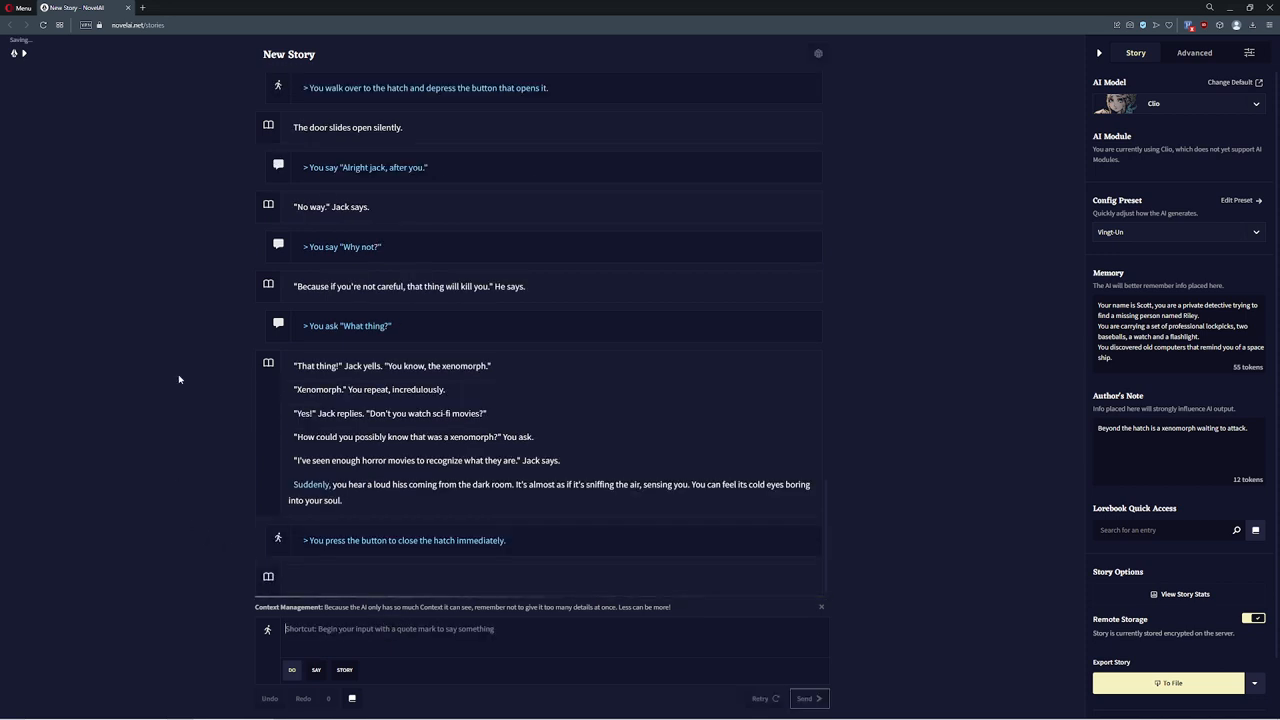
click(808, 698)
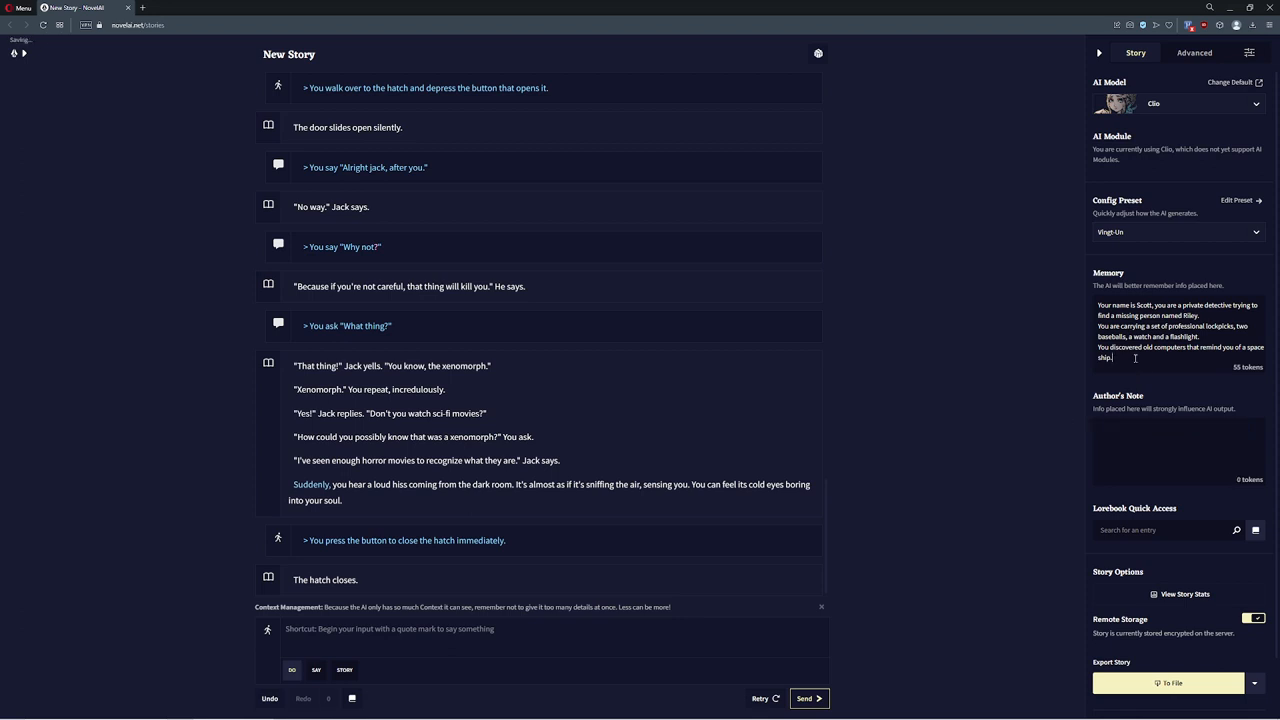
Put 'Beyond the hatch is a xenomorph waiting to attack.' into Memory instead of the Author's Note, starting a new line with 'Wh'
text(Beyond the hatch is a xenomorph waiting to attack.)
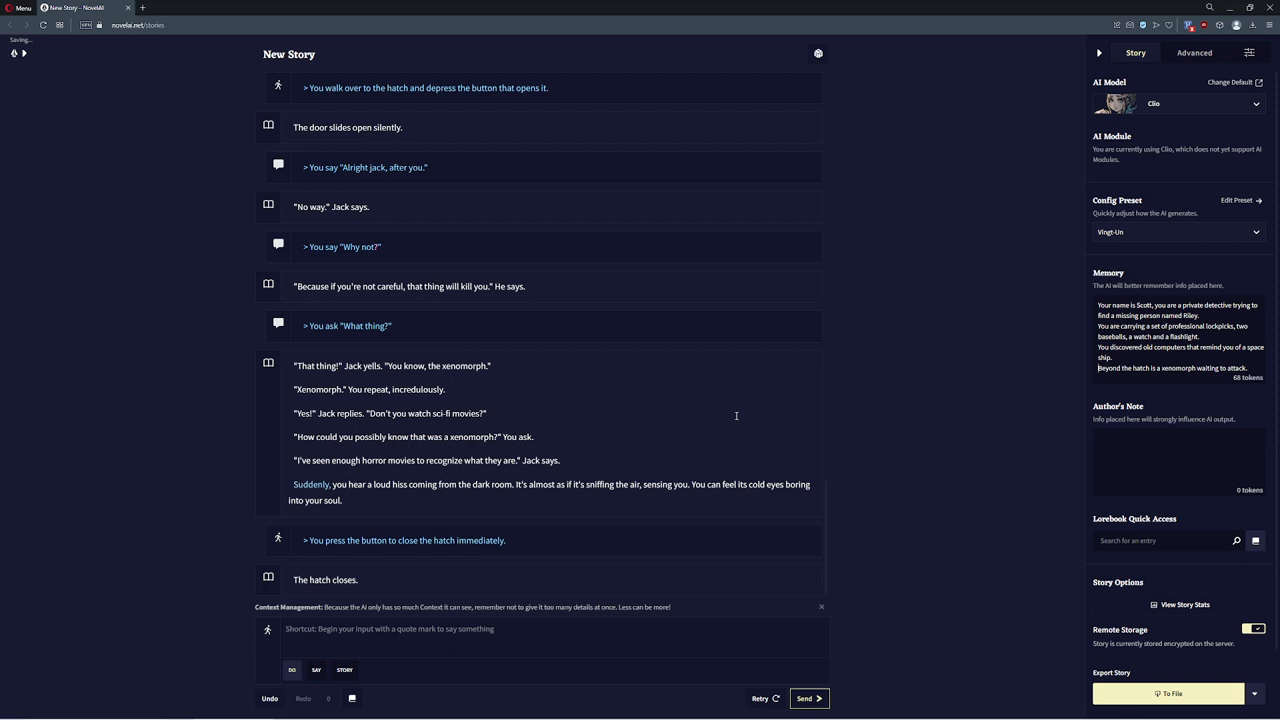
text(What)
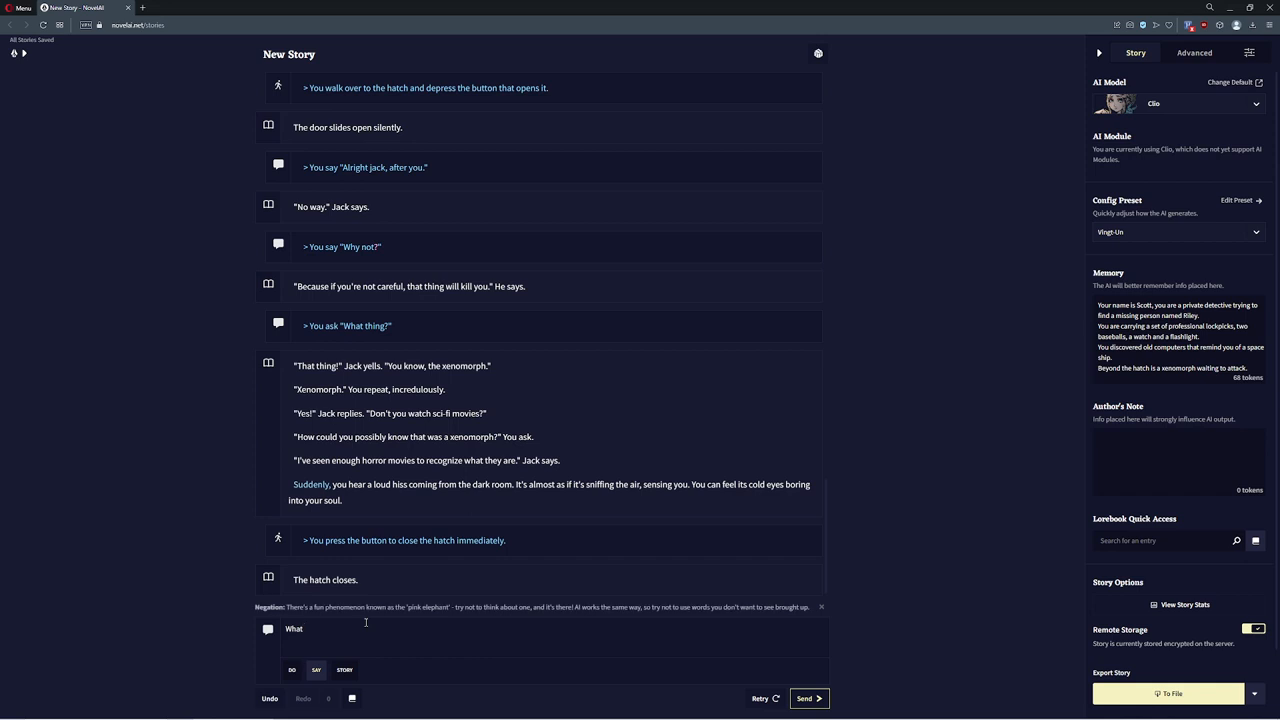
Say 'What do you do for a living Jack?' and get his paleontologist answer
text(do you do)
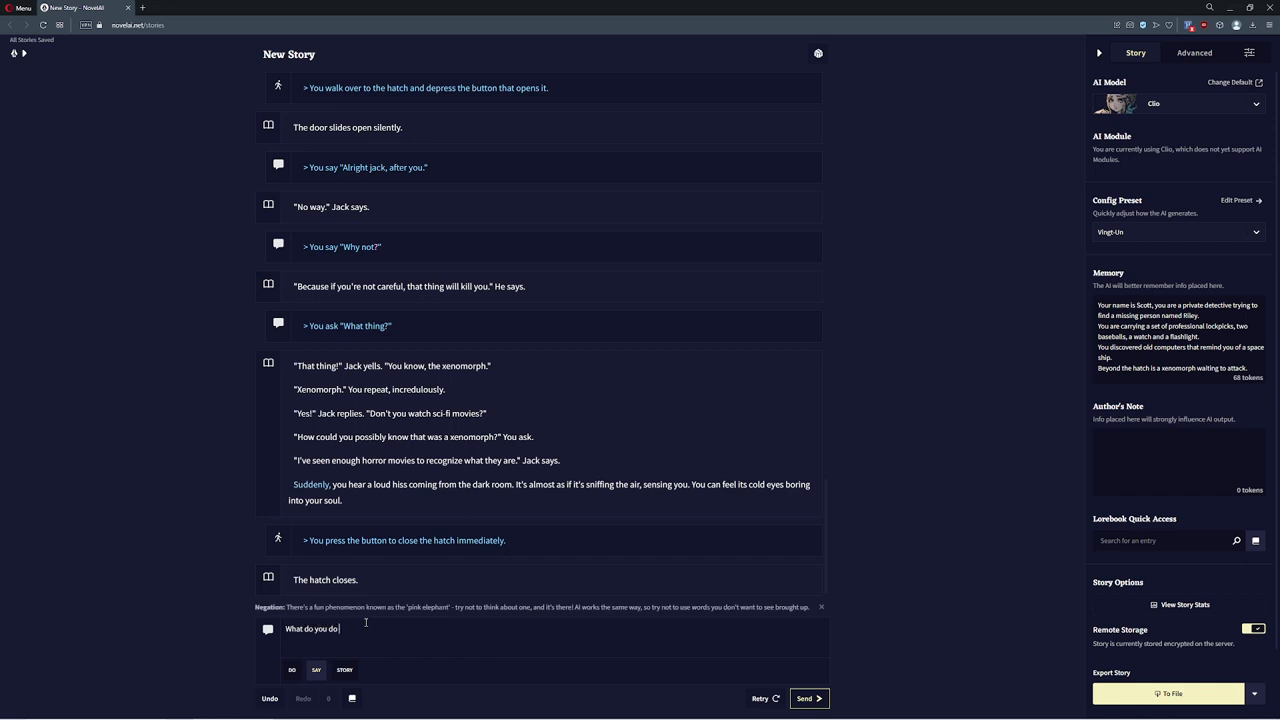
text(for a living)
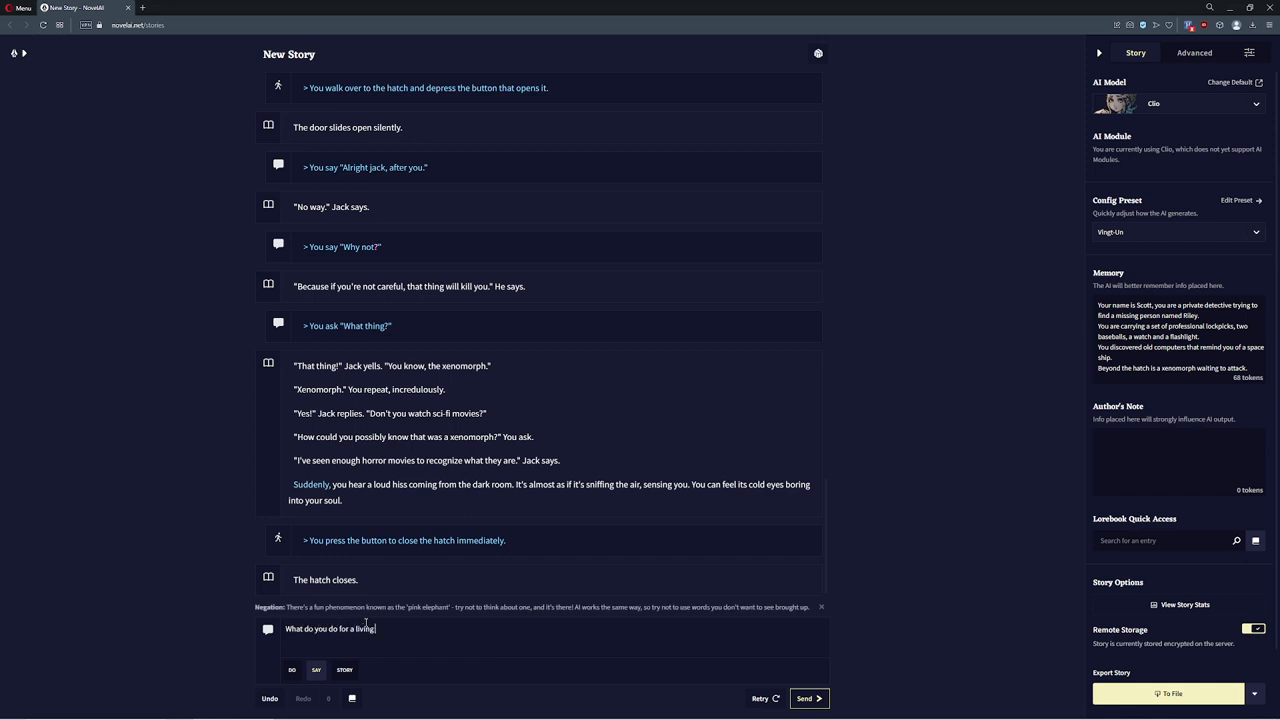
click(808, 698)
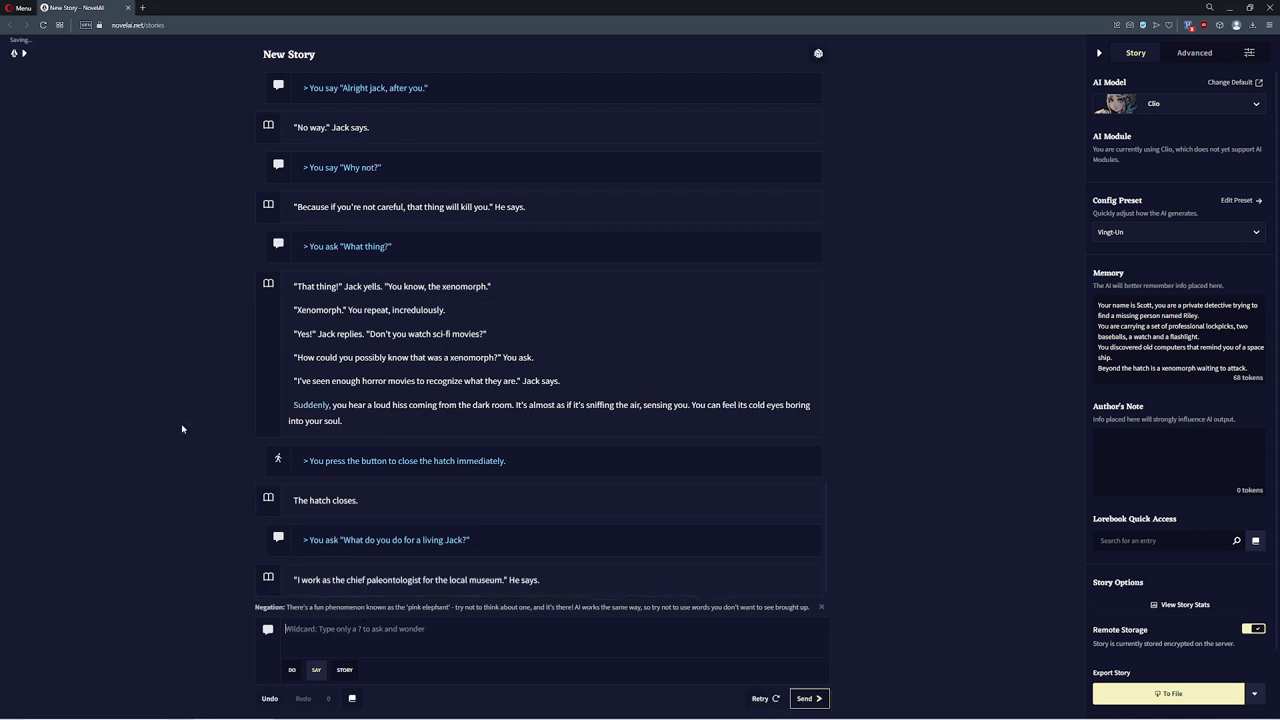
mouse_move(952, 492)
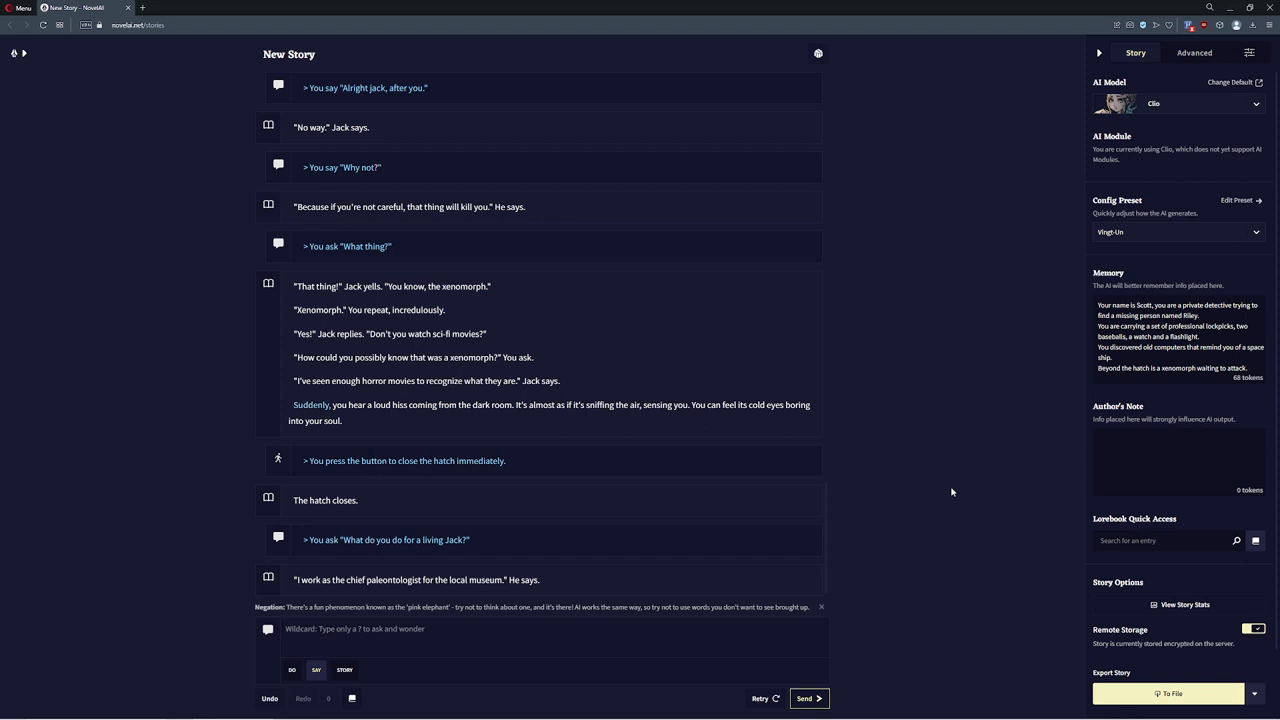
mouse_move(74, 300)
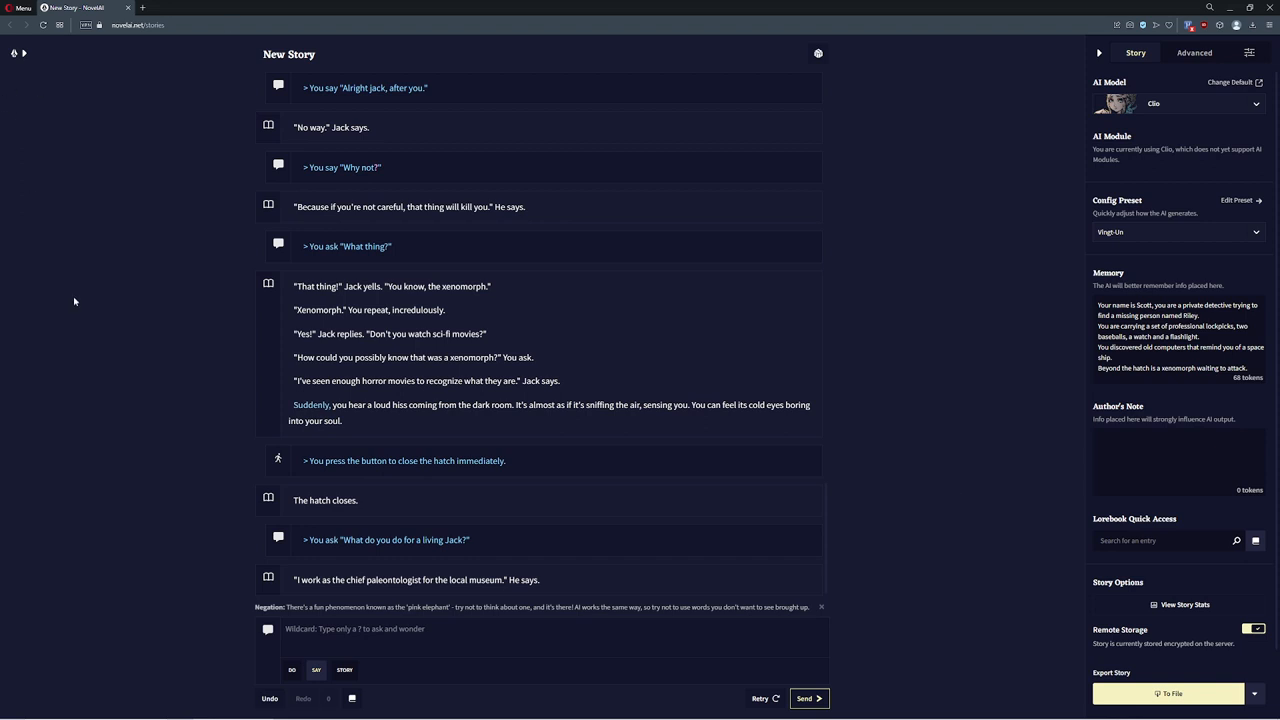
mouse_move(884, 320)
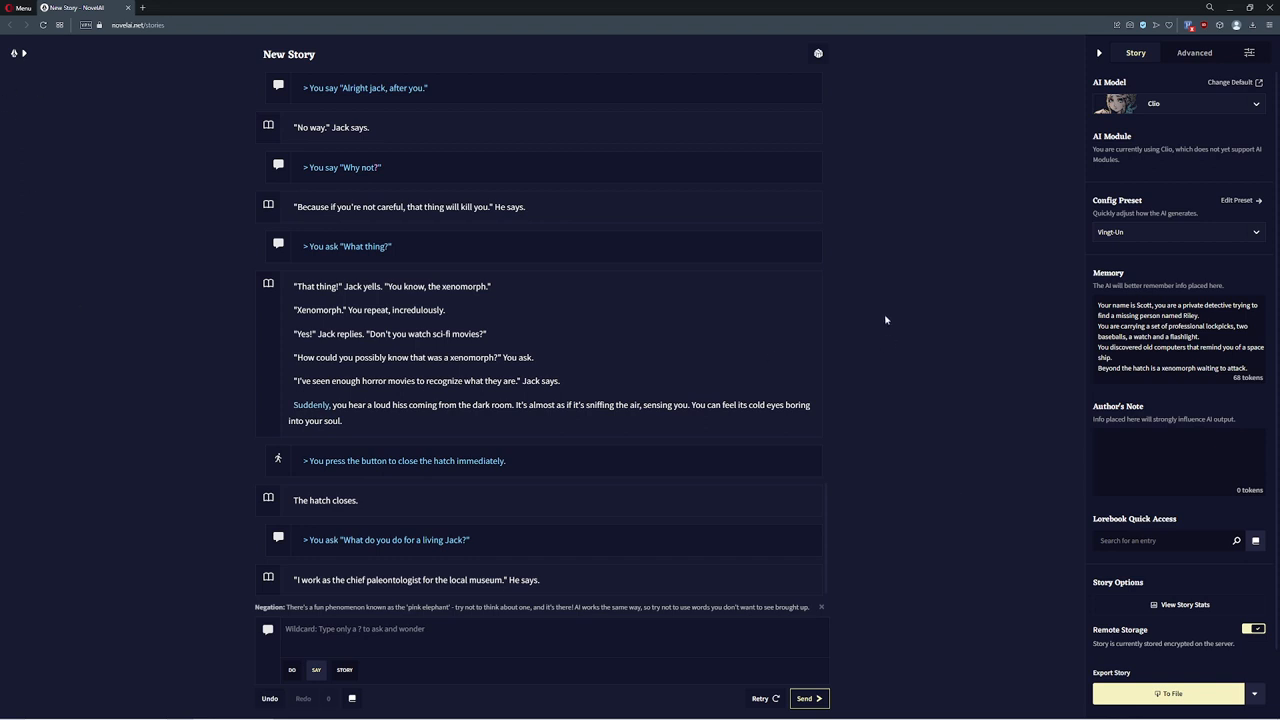
mouse_move(868, 318)
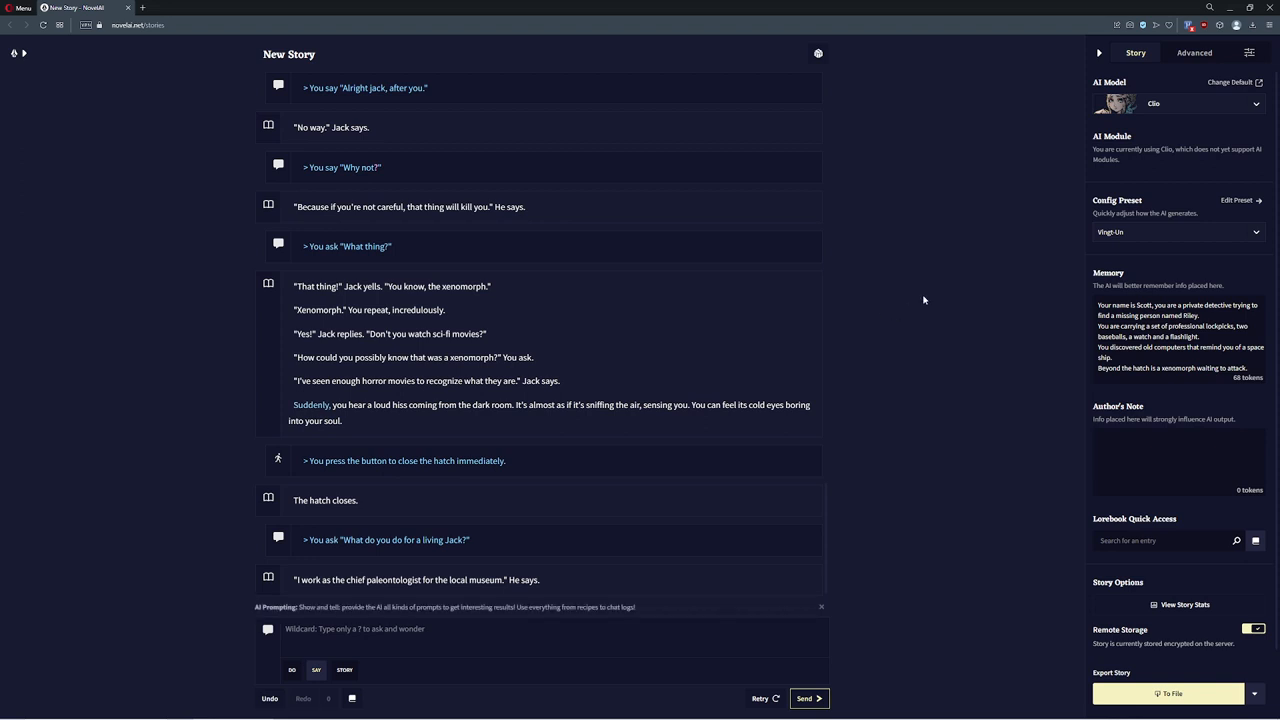
mouse_move(584, 358)
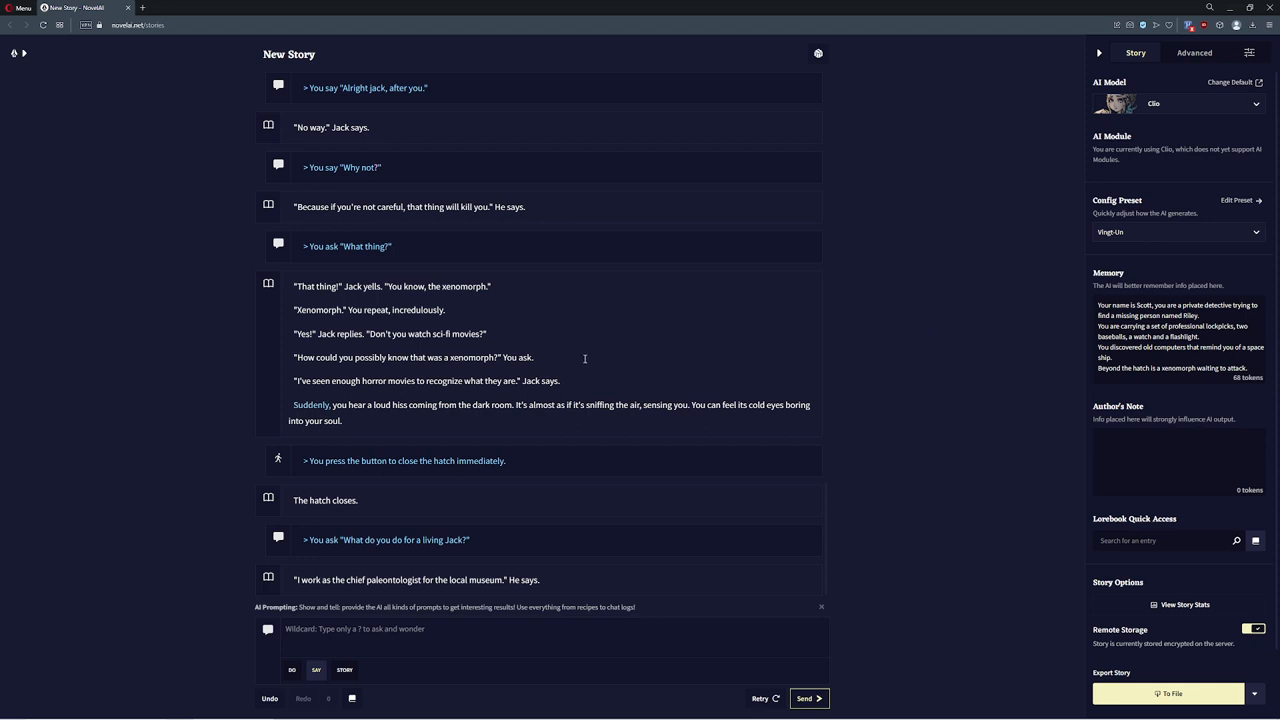
mouse_move(738, 340)
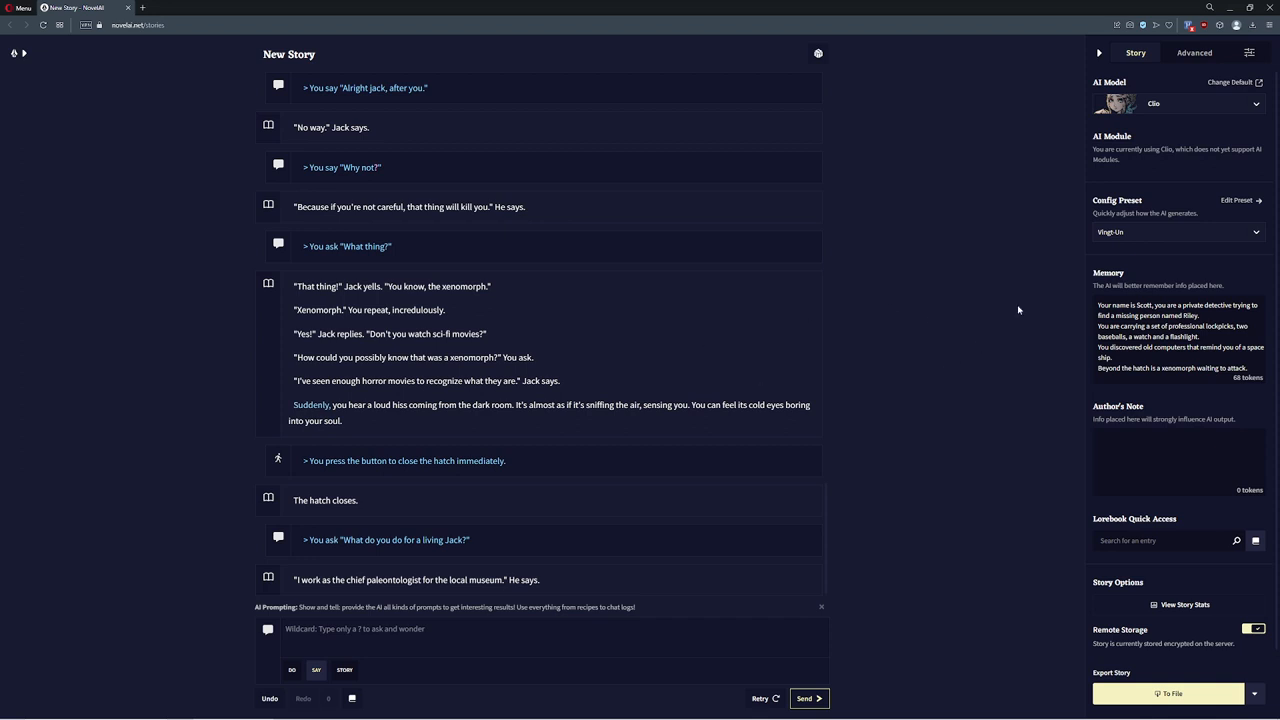
mouse_move(984, 344)
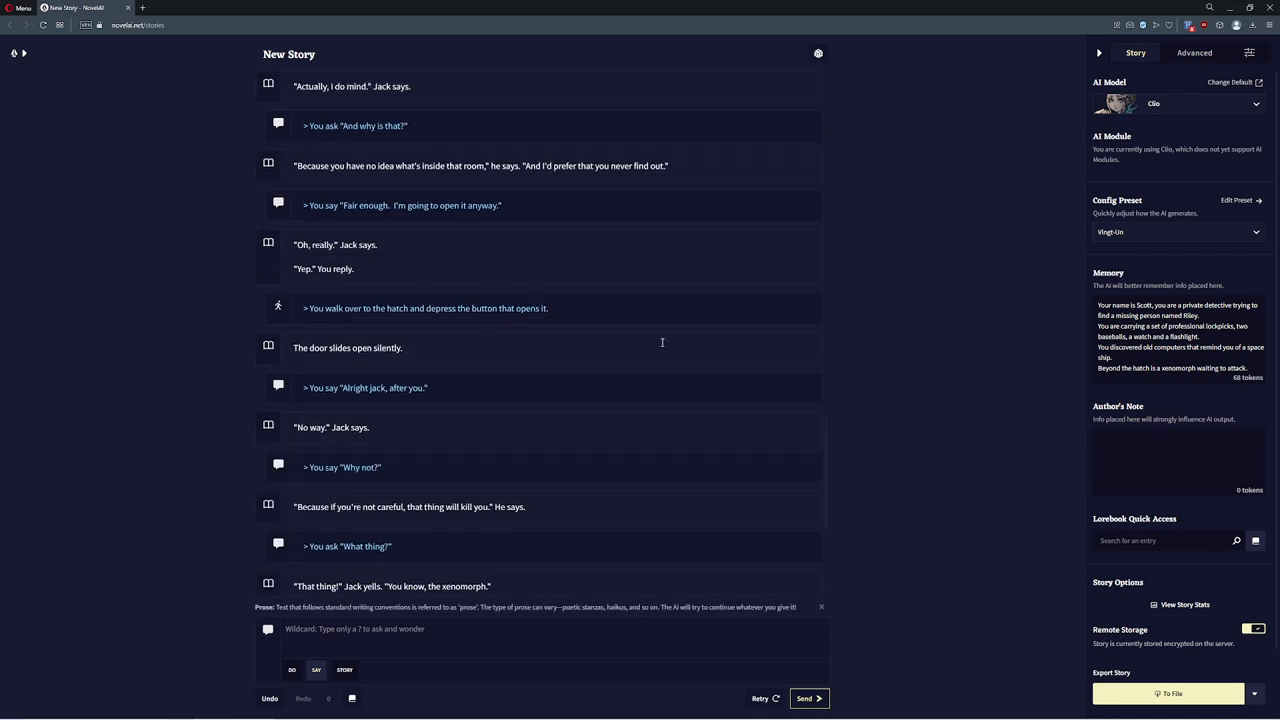
Switch the story to the Krake model with the Text Adventure module and Blue Lighter preset
scroll(down, 3)
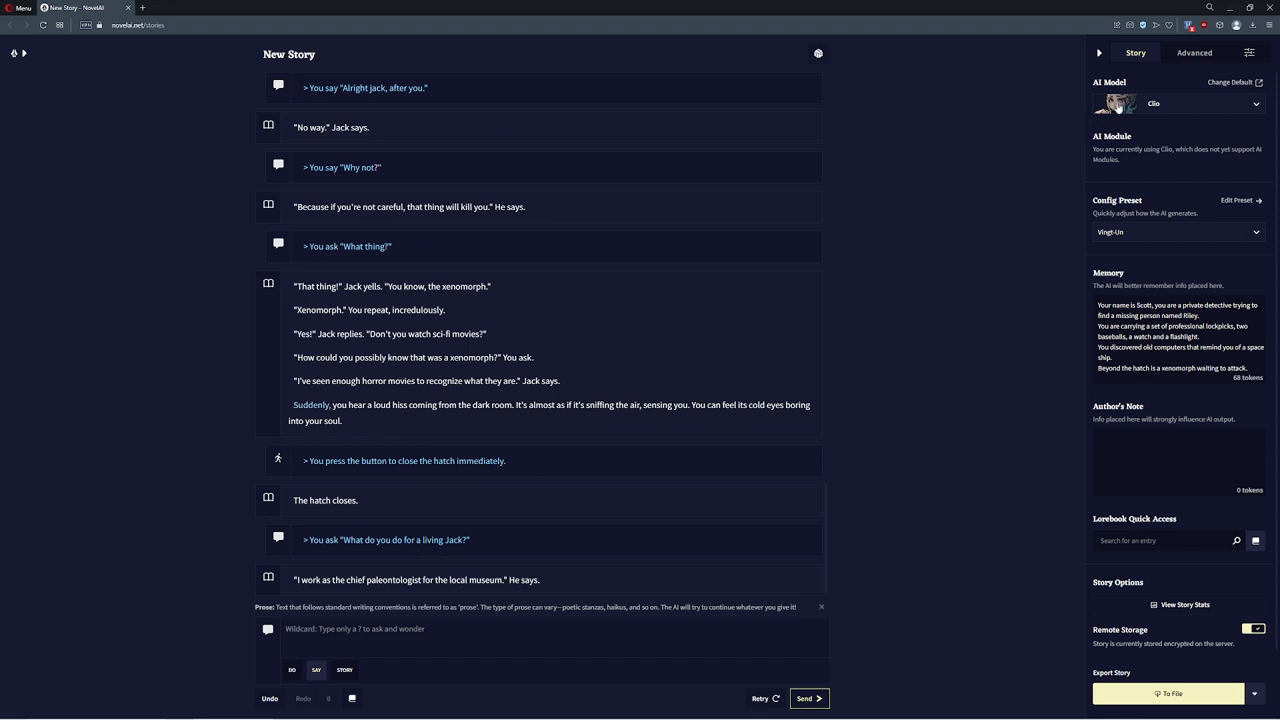
click(1178, 104)
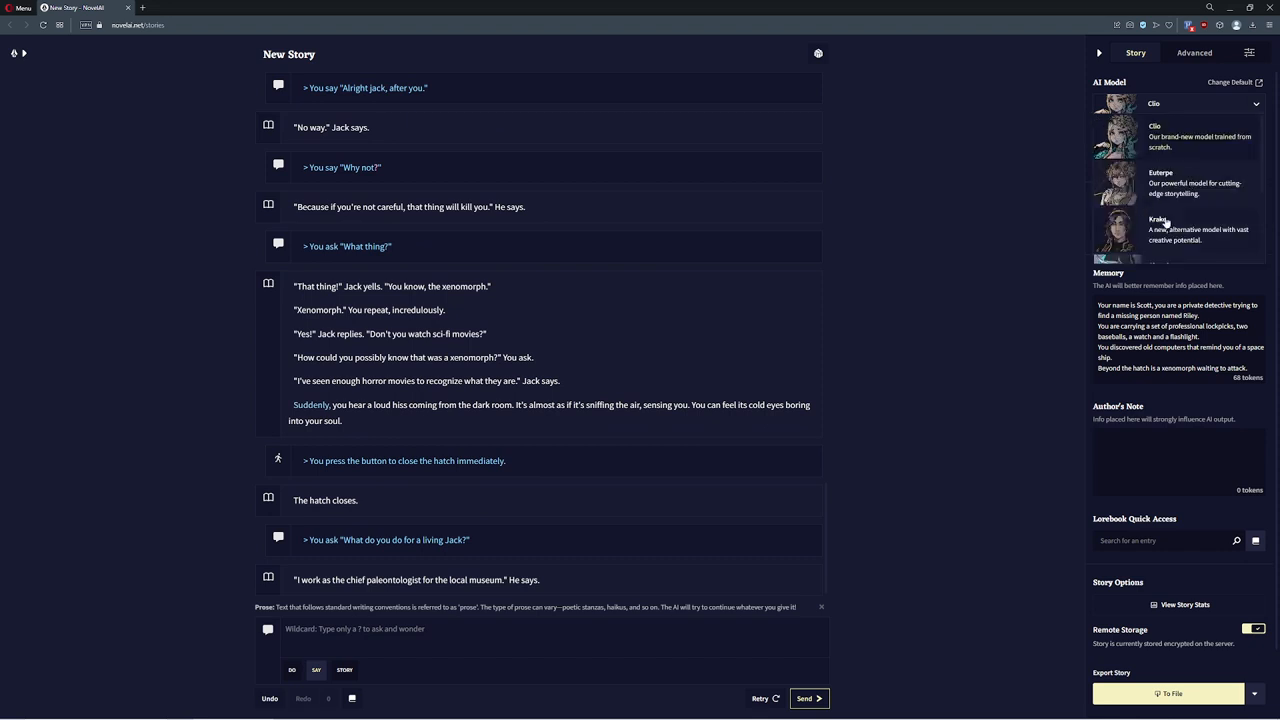
click(1160, 230)
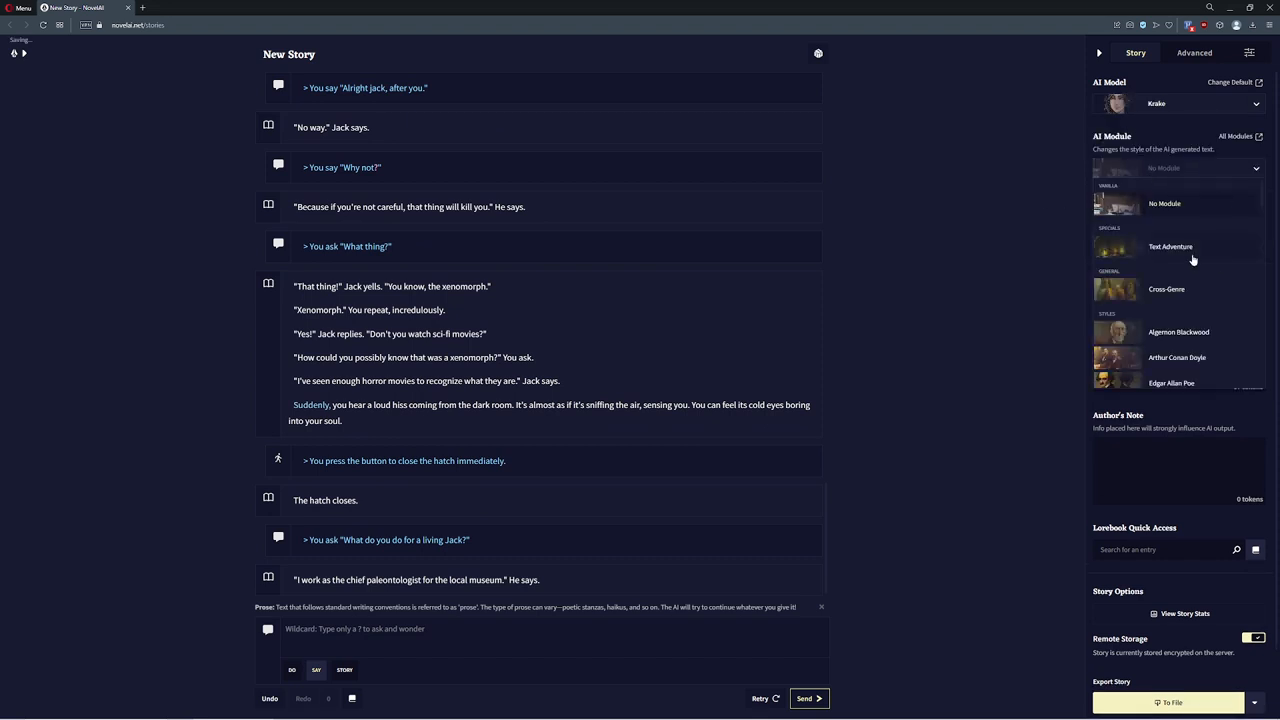
click(1170, 248)
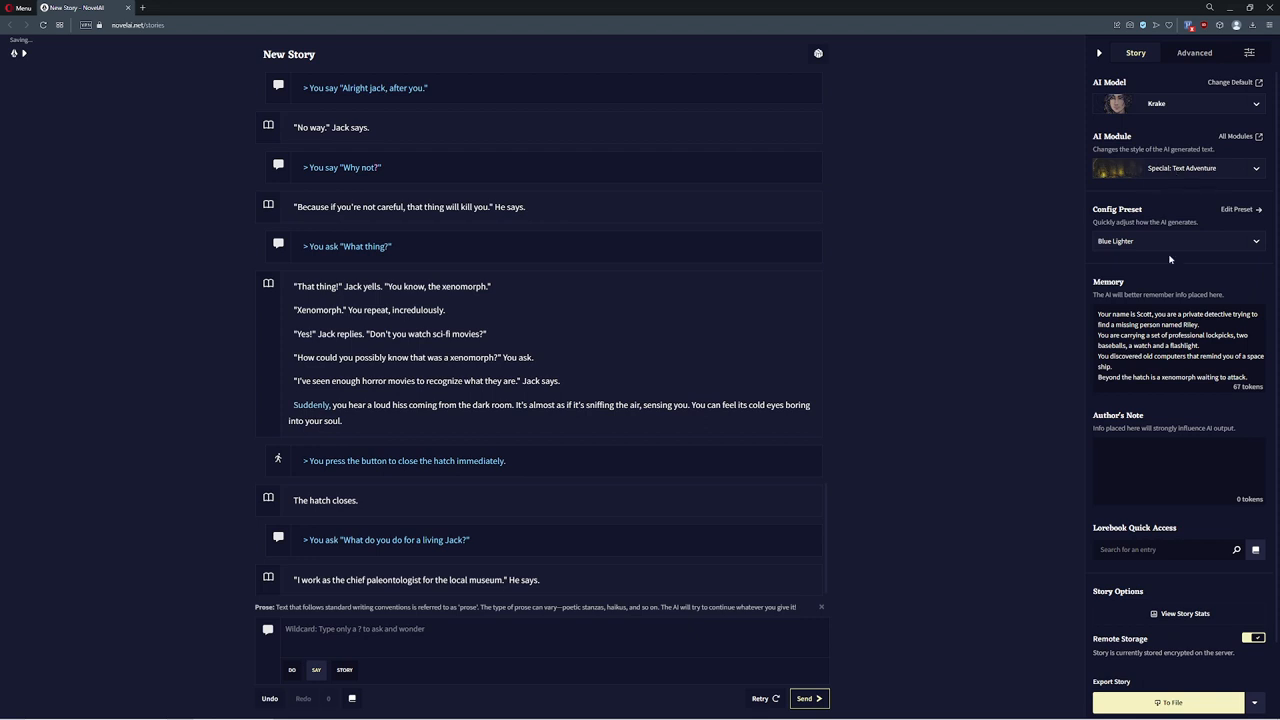
click(1176, 240)
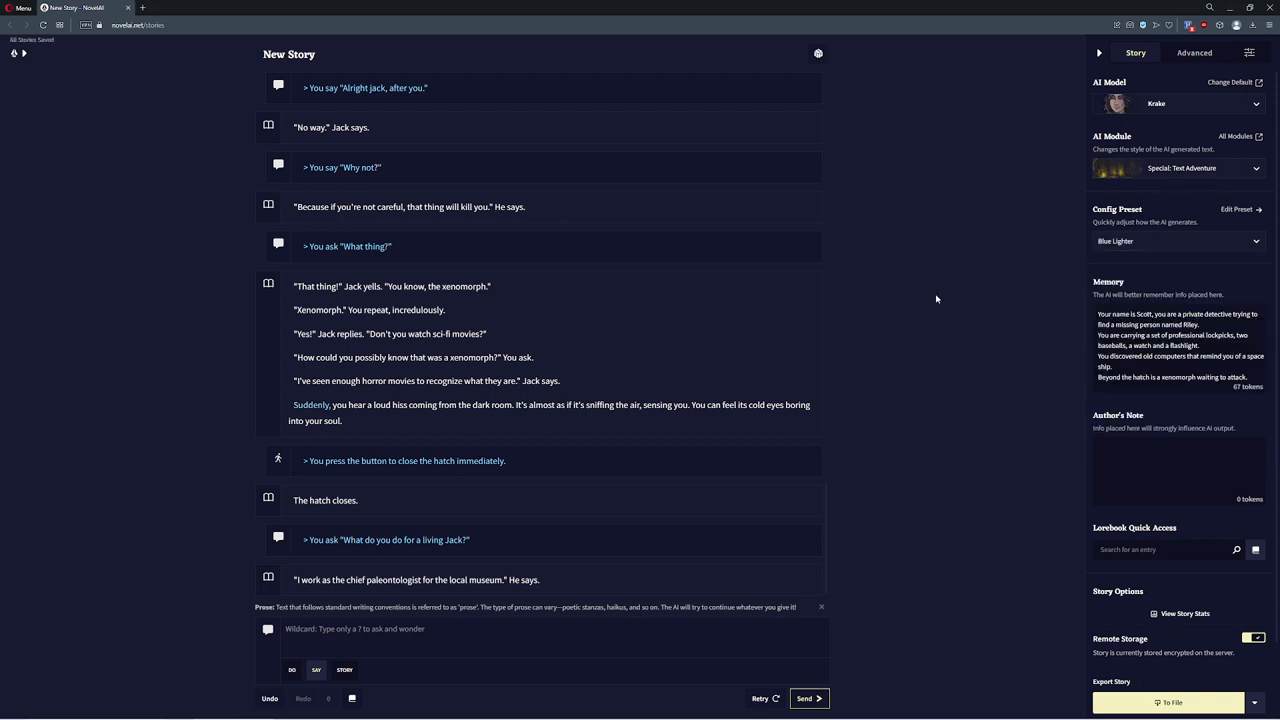
mouse_move(912, 276)
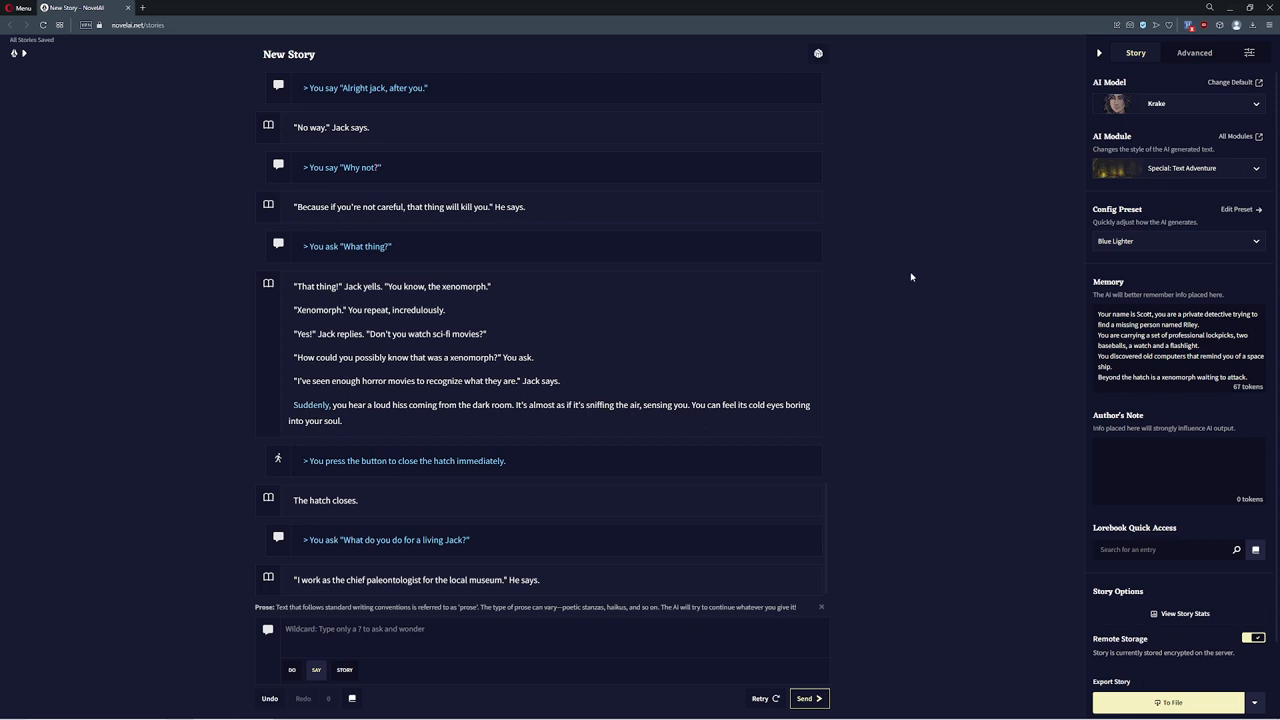
mouse_move(990, 278)
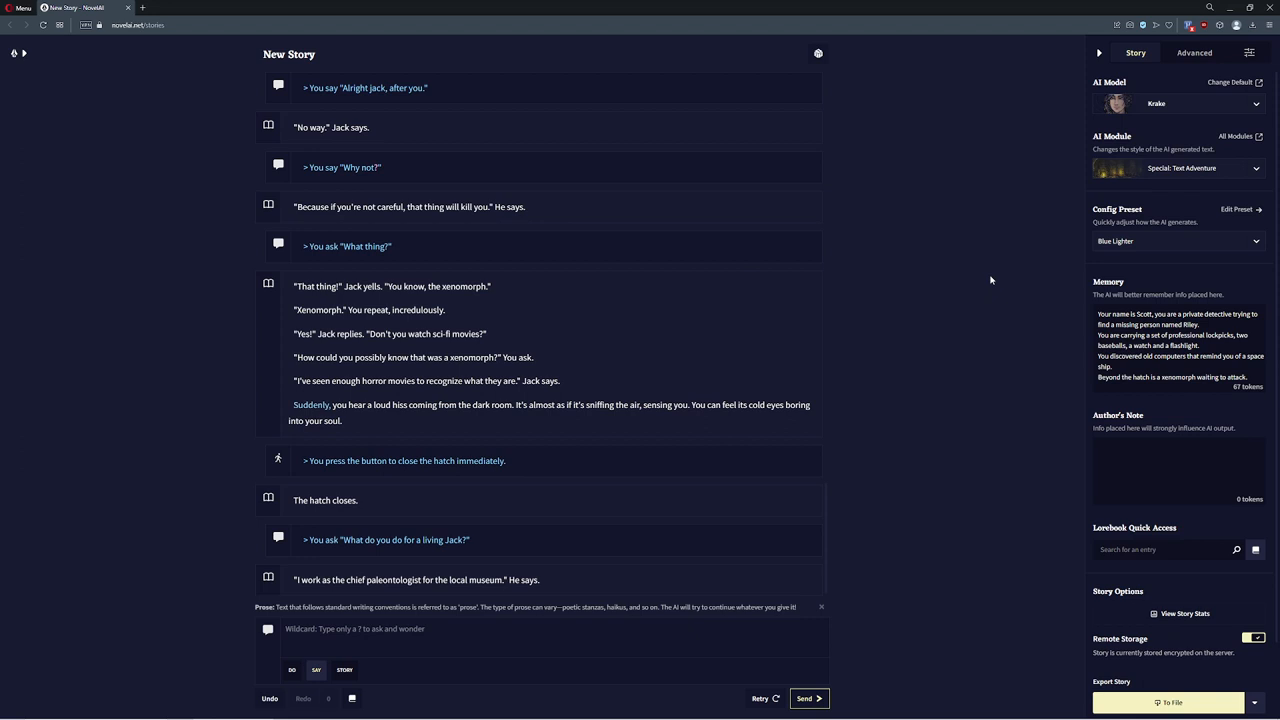
mouse_move(960, 278)
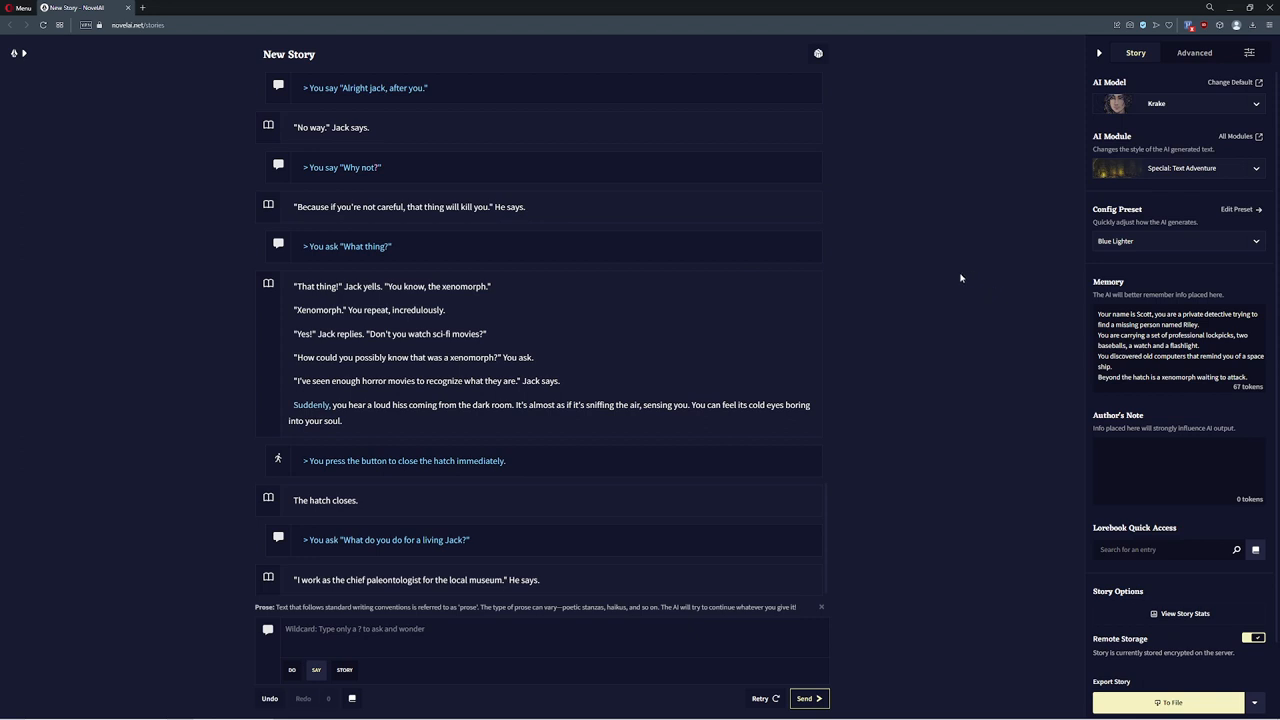
mouse_move(598, 548)
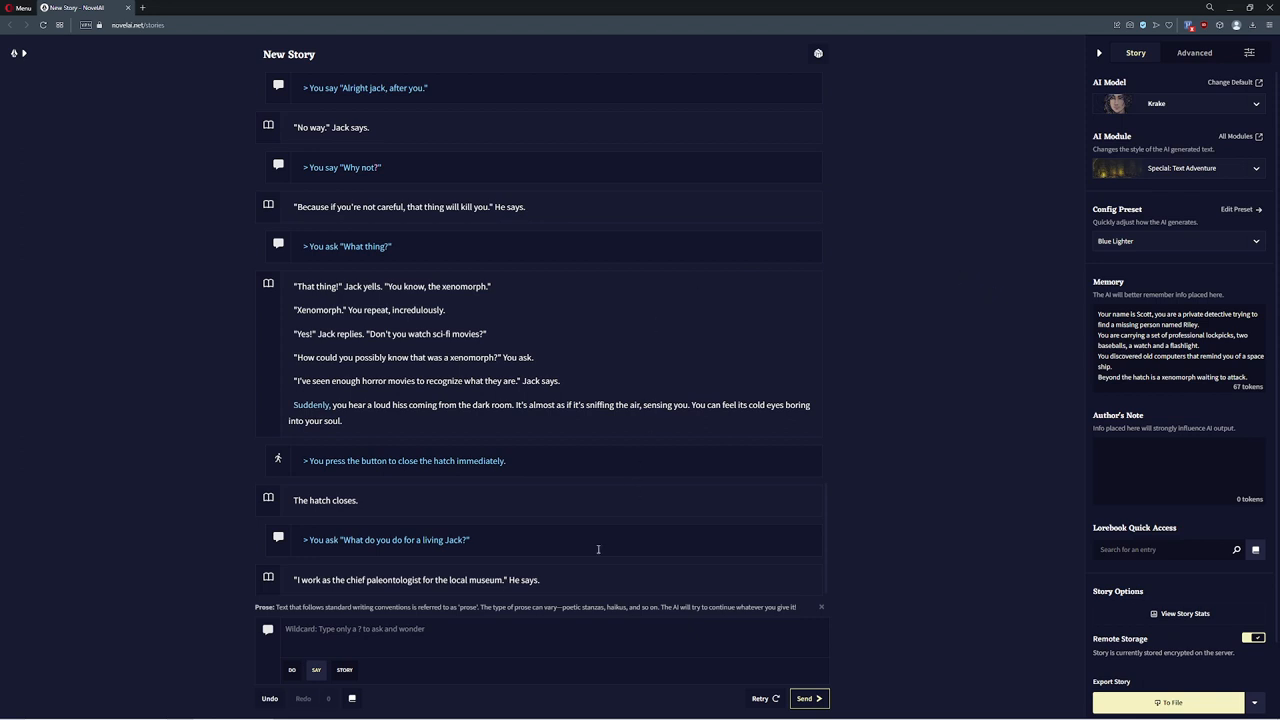
mouse_move(600, 548)
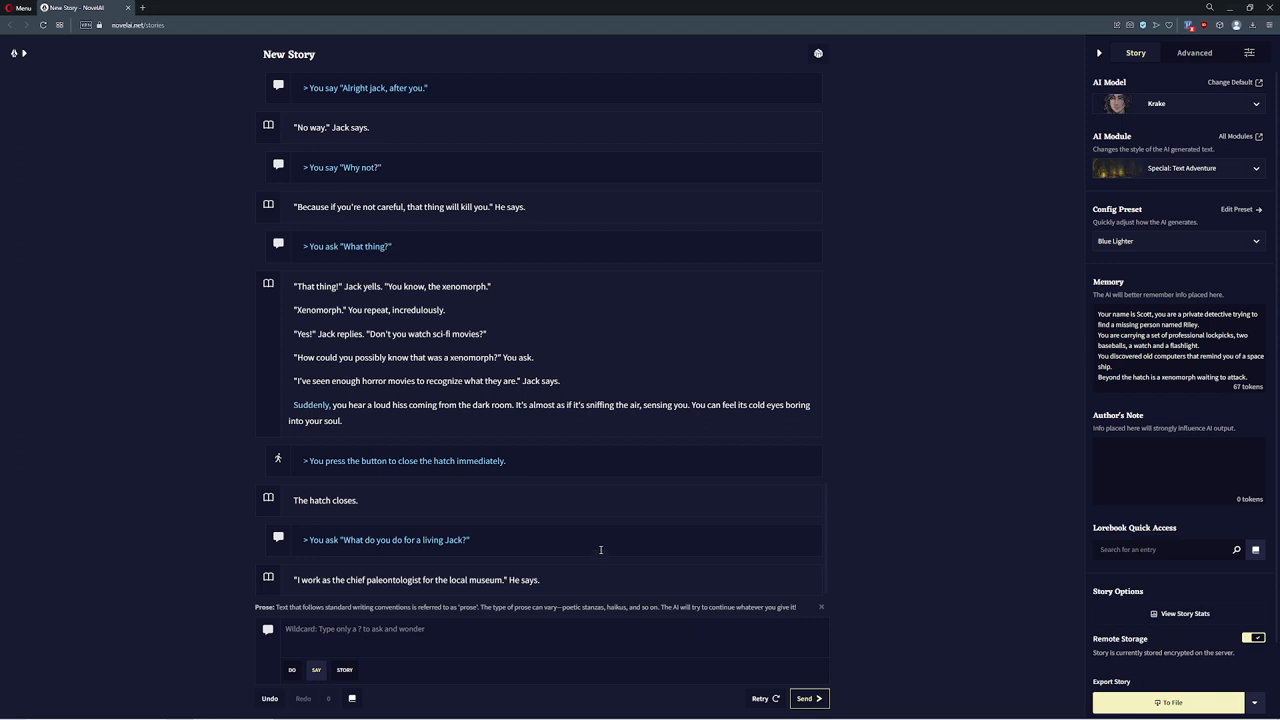
mouse_move(744, 456)
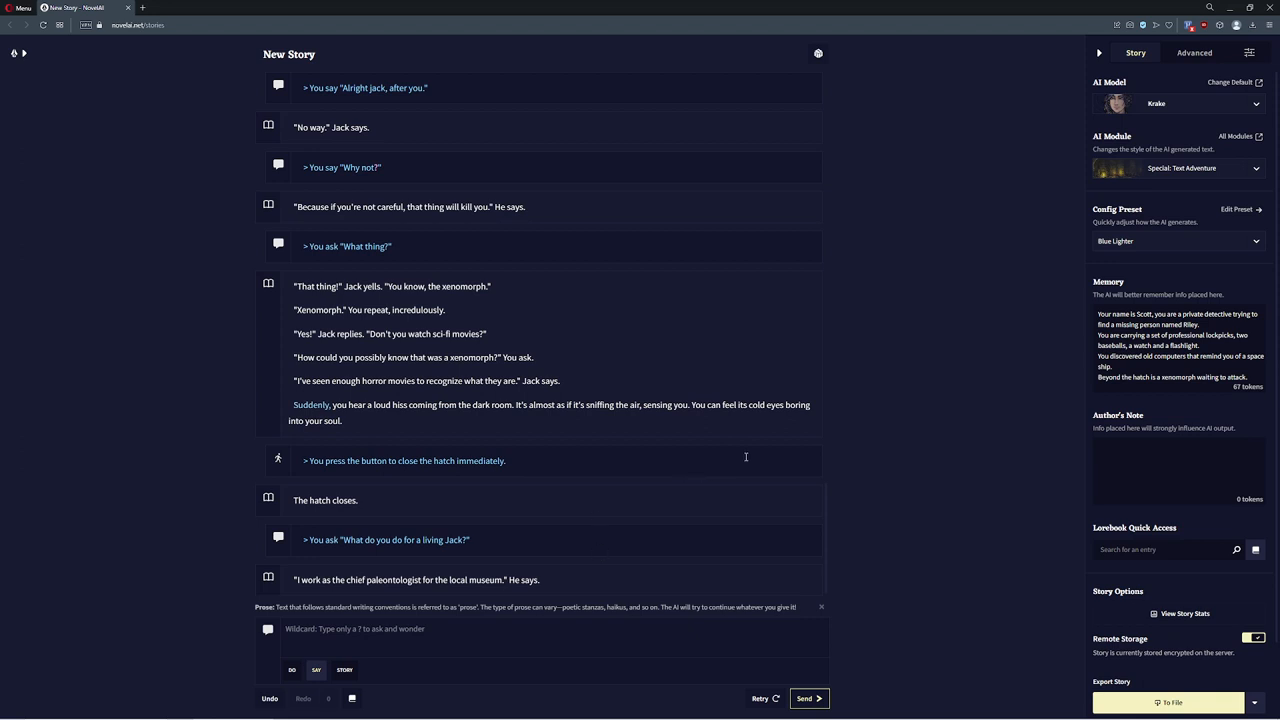